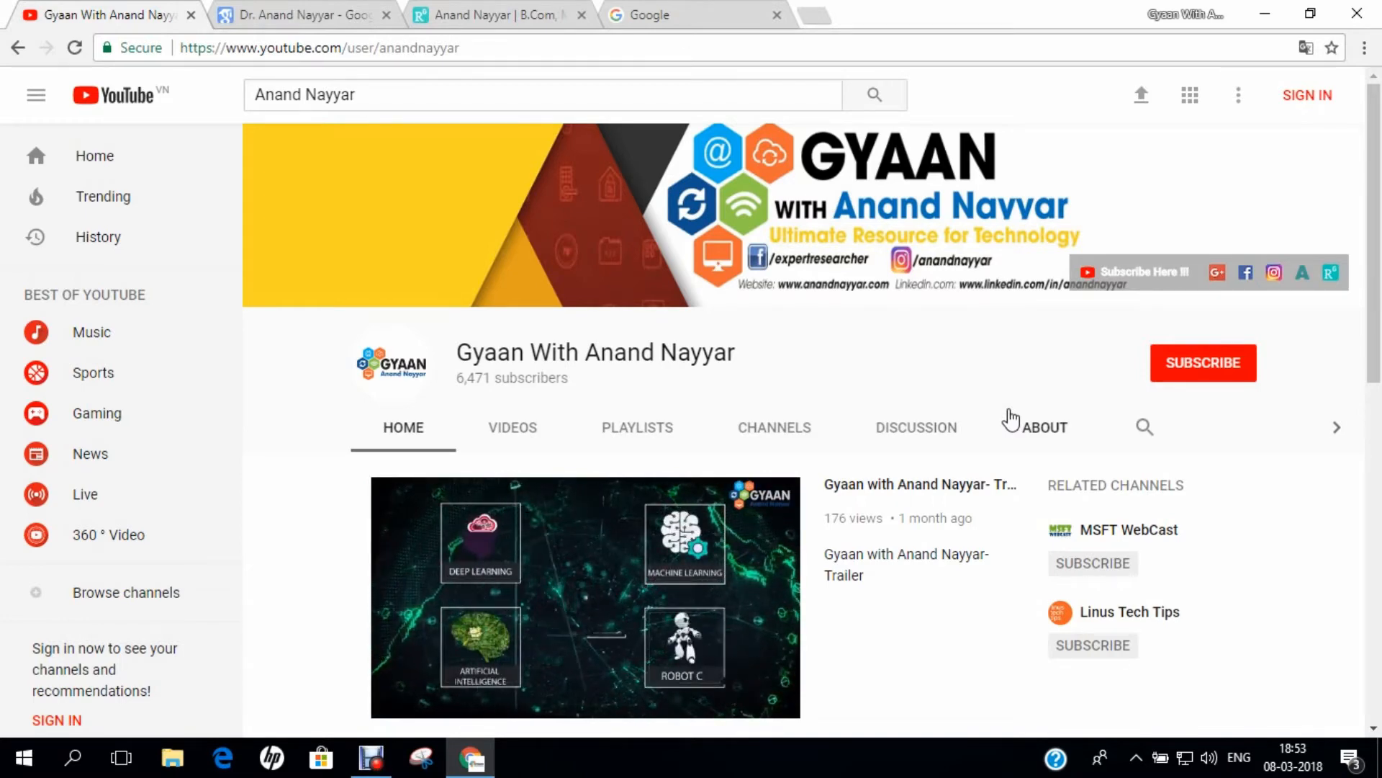
Step: Browse the Gyaan With Anand Nayyar created playlists, then switch to Google Scholar
scroll("down", 3)
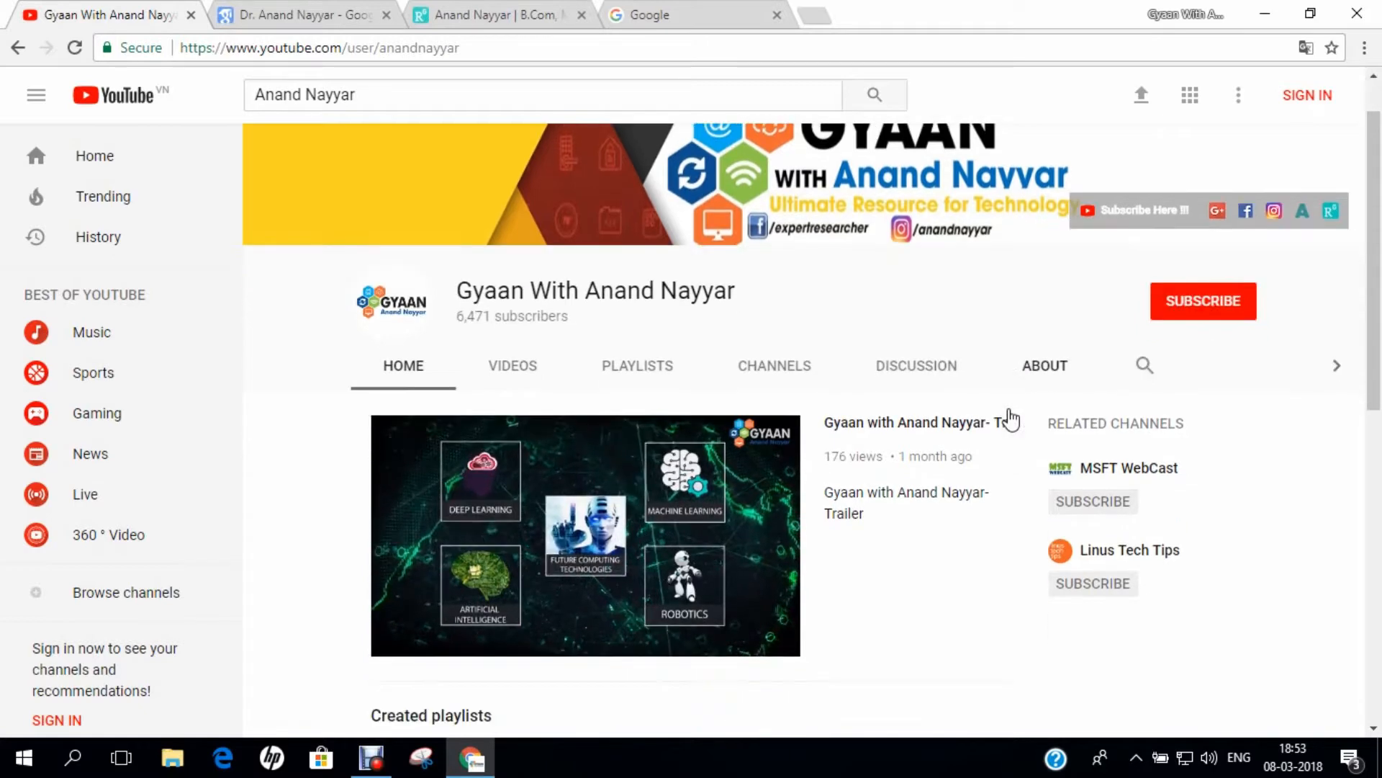
scroll("down", 3)
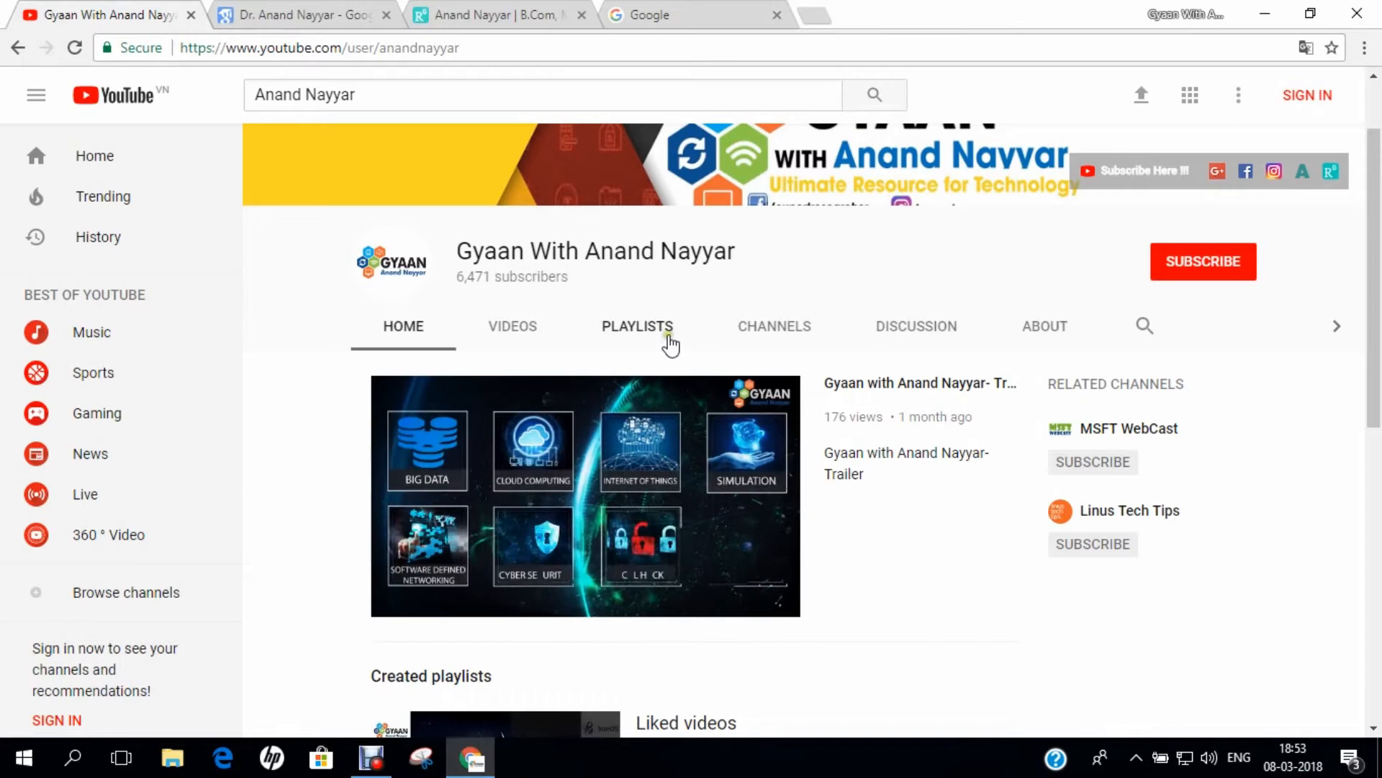
left_click(636, 325)
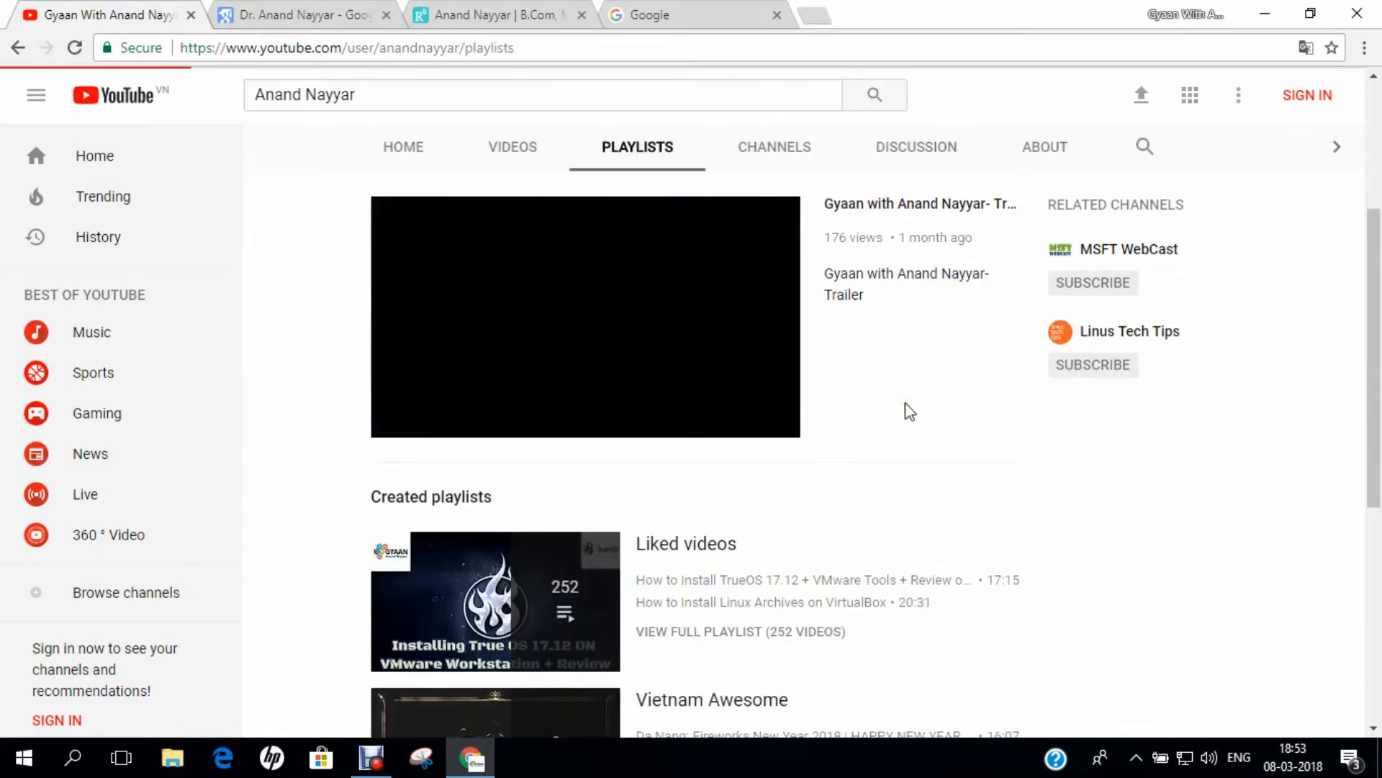
scroll("down", 3)
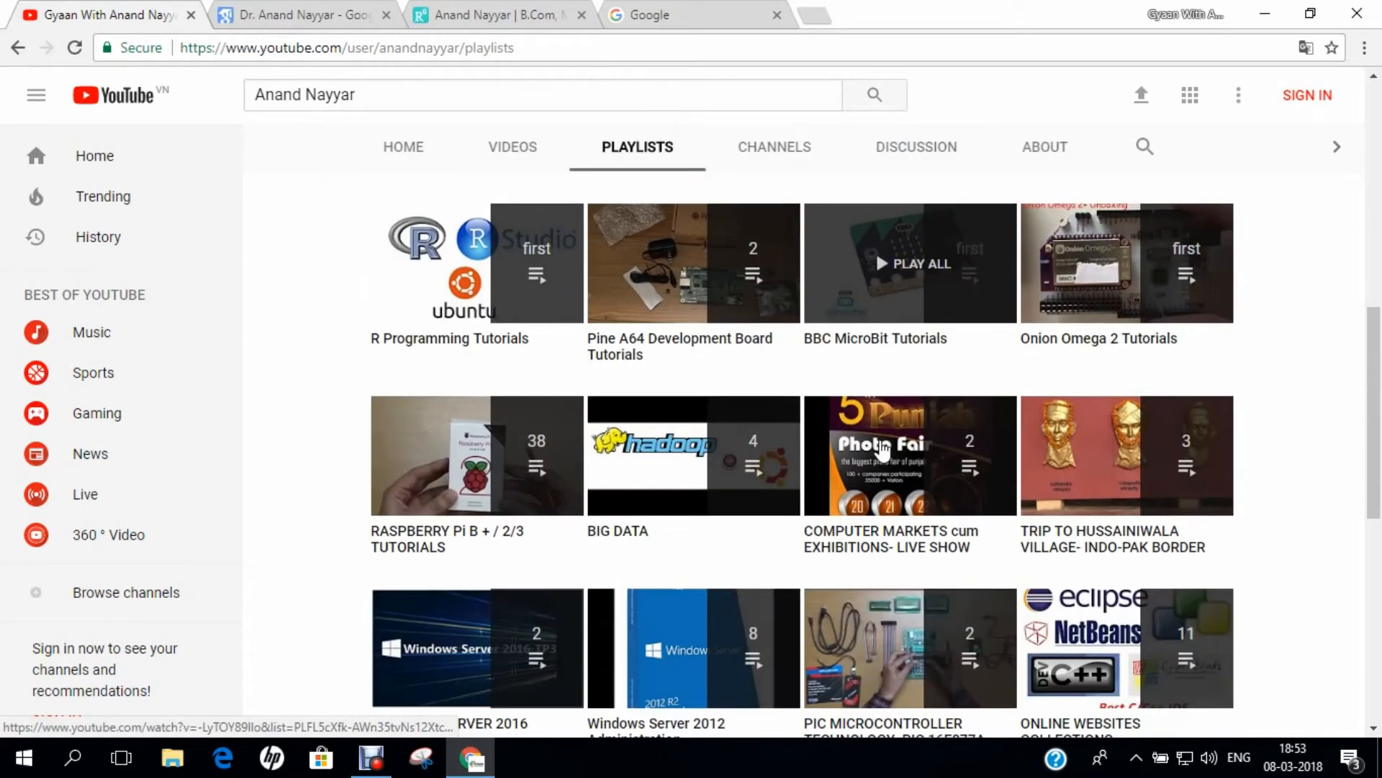
scroll("down", 3)
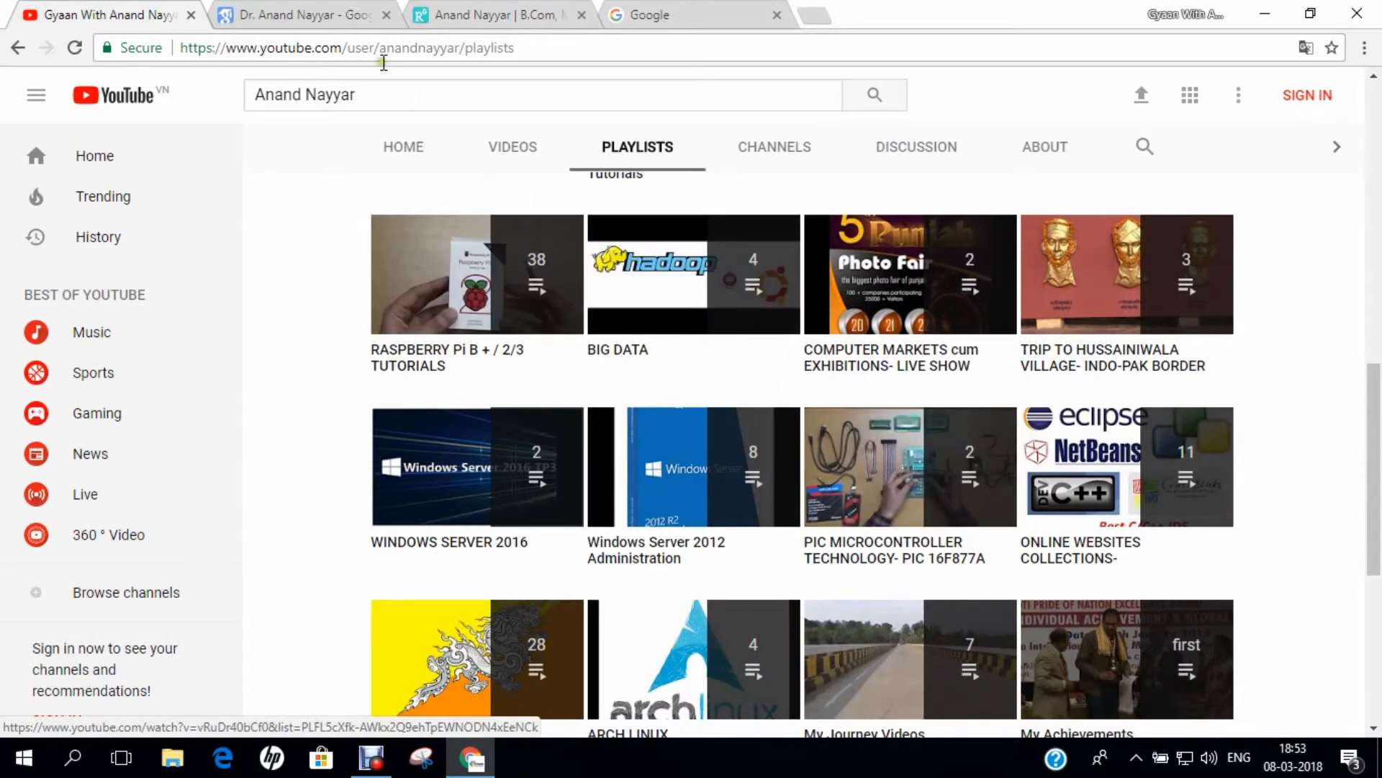
left_click(304, 15)
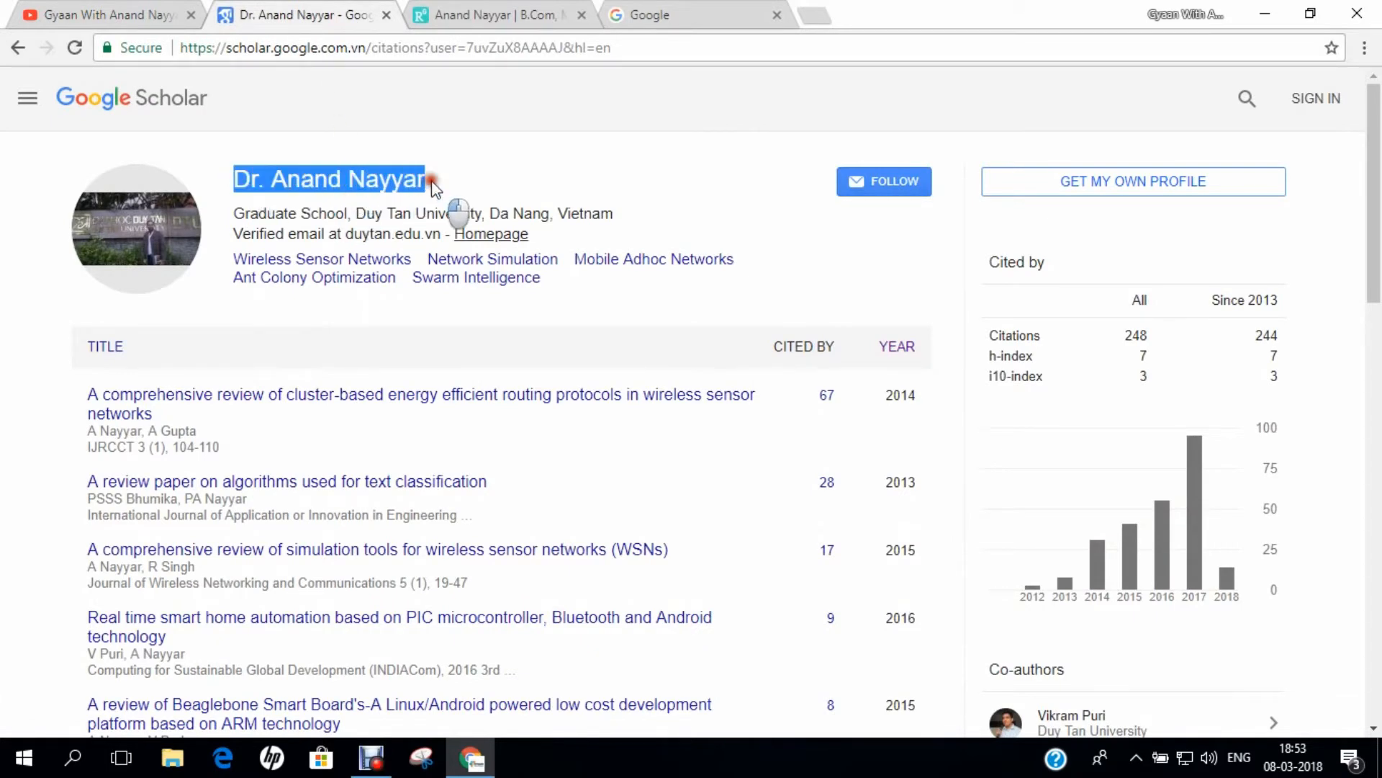
Step: Scroll Anand Nayyar's Google Scholar citations, then browse his ResearchGate About section
scroll("down", 3)
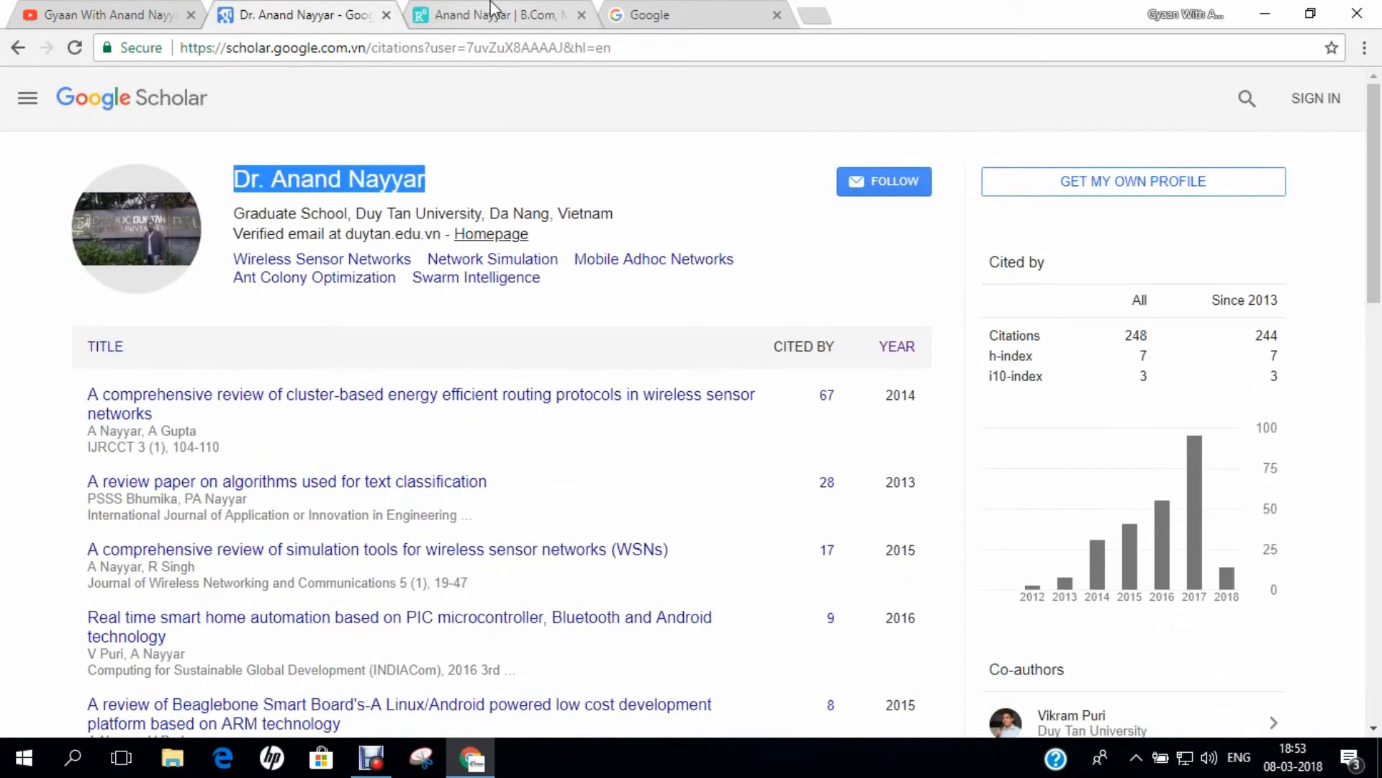
left_click(498, 15)
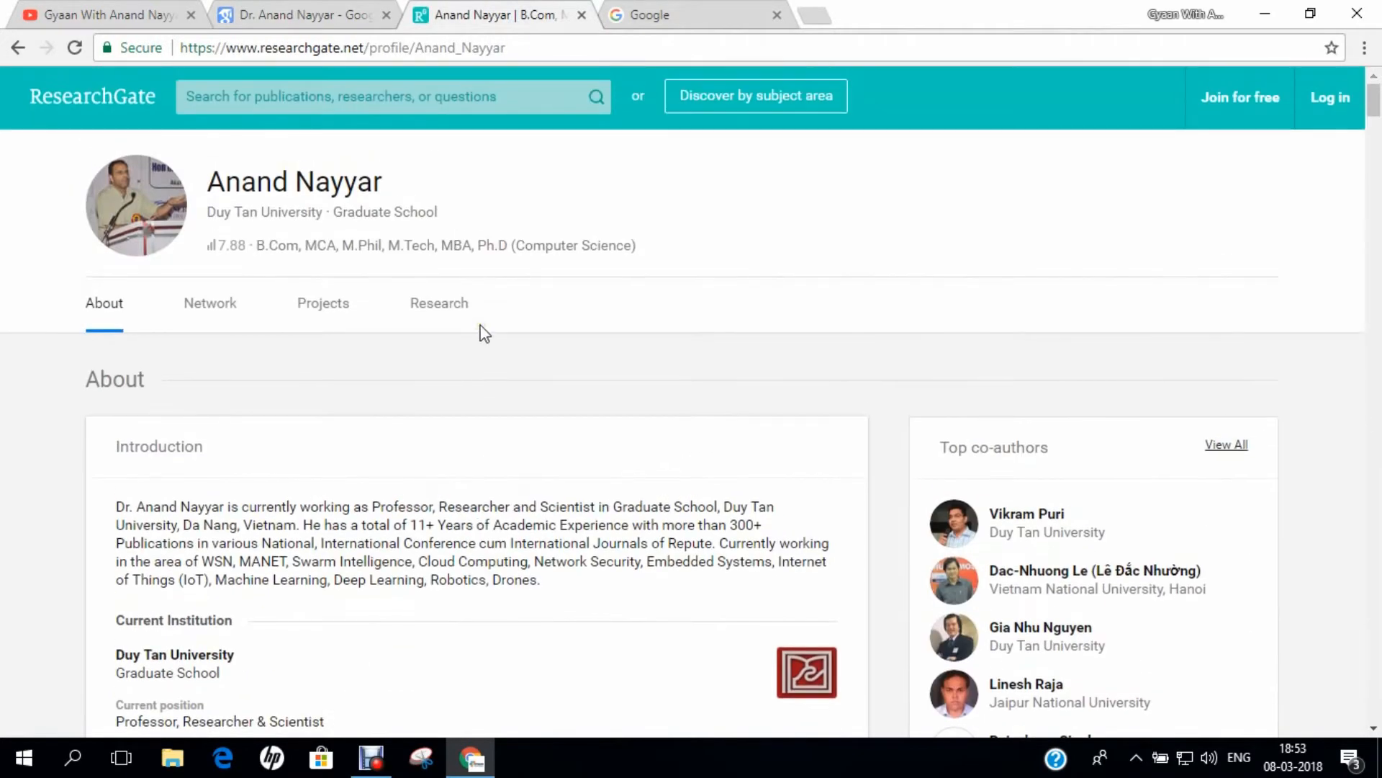
scroll("down", 3)
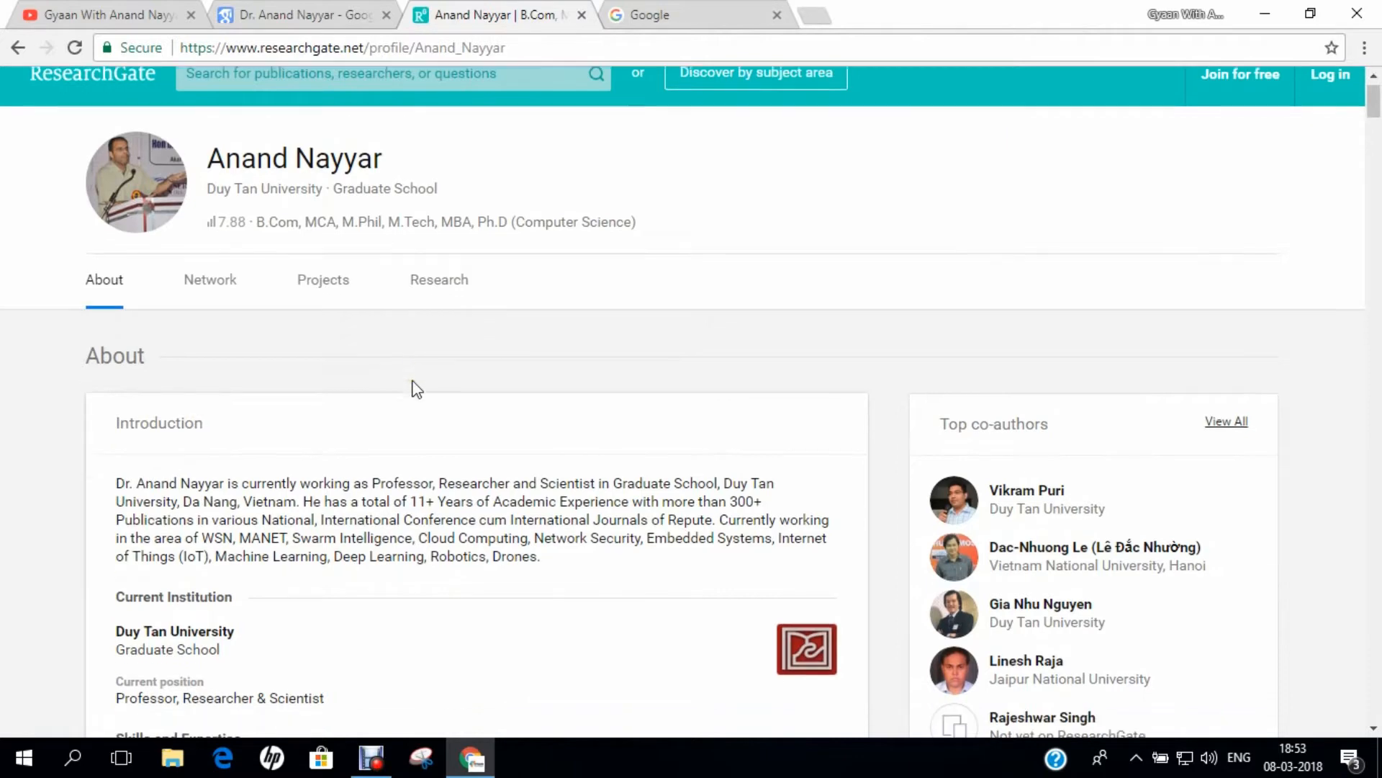
scroll("down", 3)
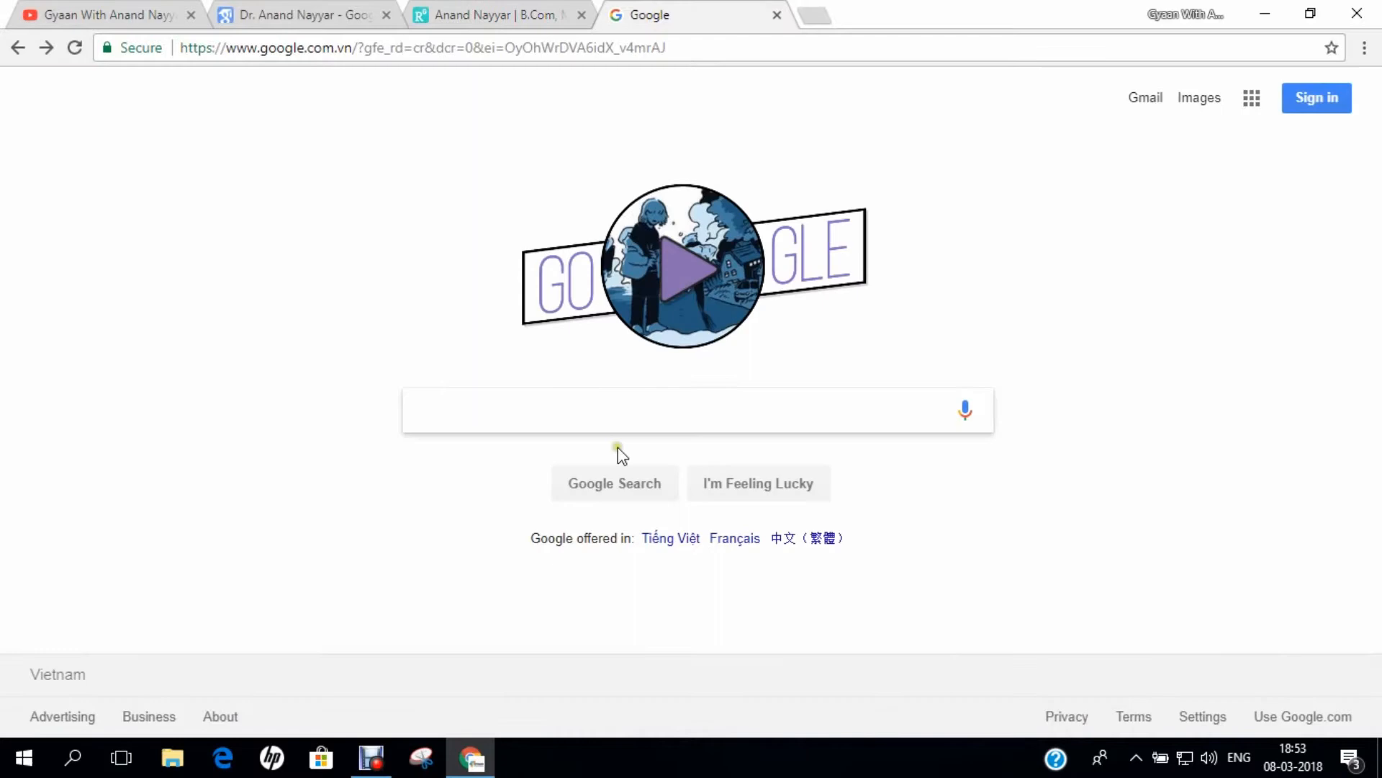
Step: Search Google for 'Anand Nayyar' and scroll through the results
type("ANand Na")
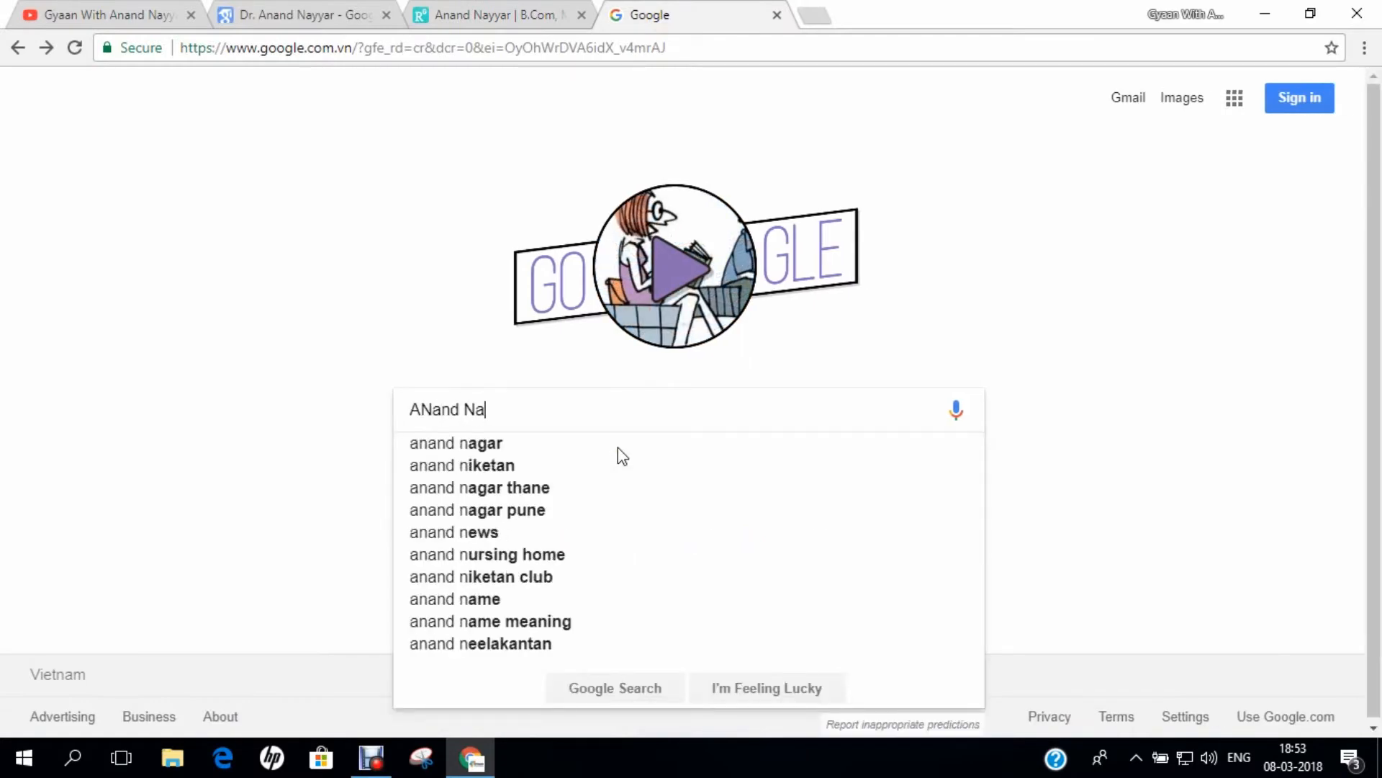
key("Enter")
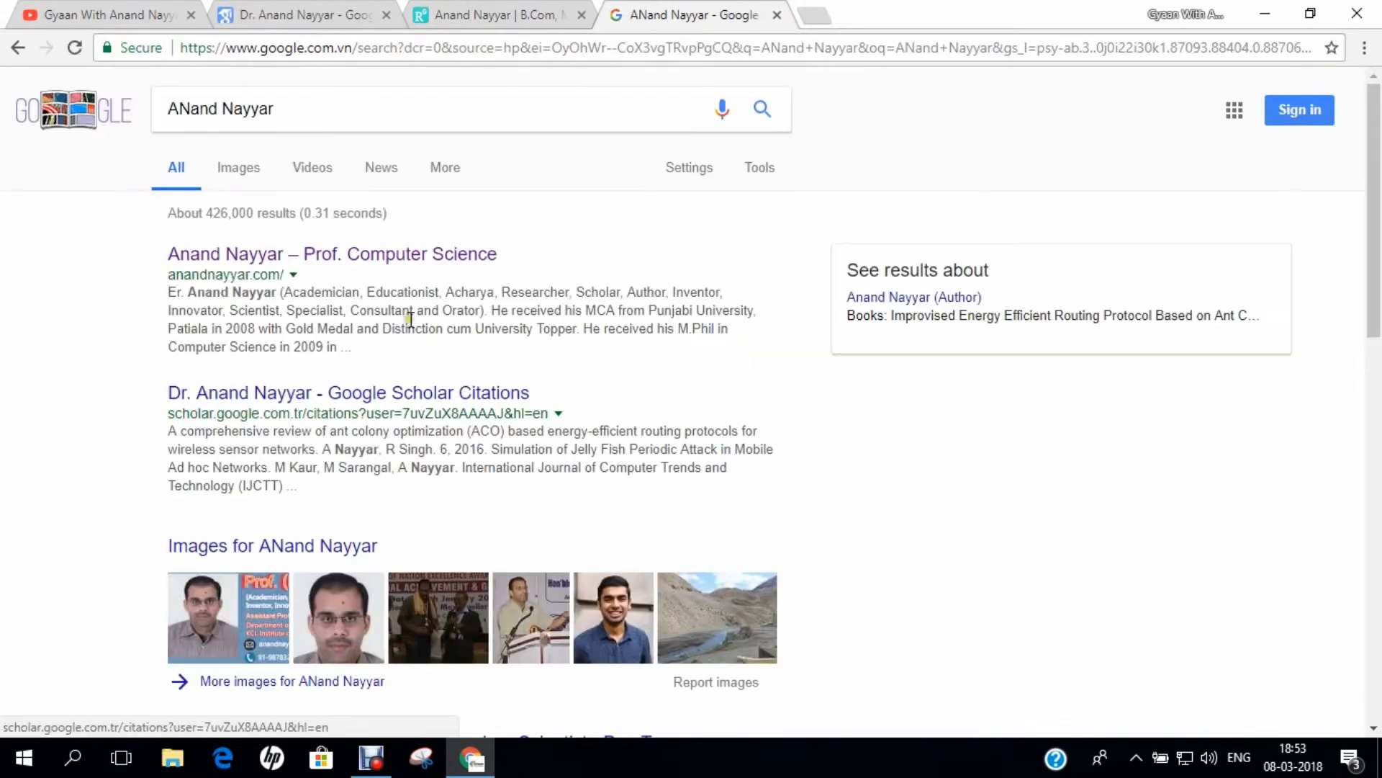
scroll("down", 3)
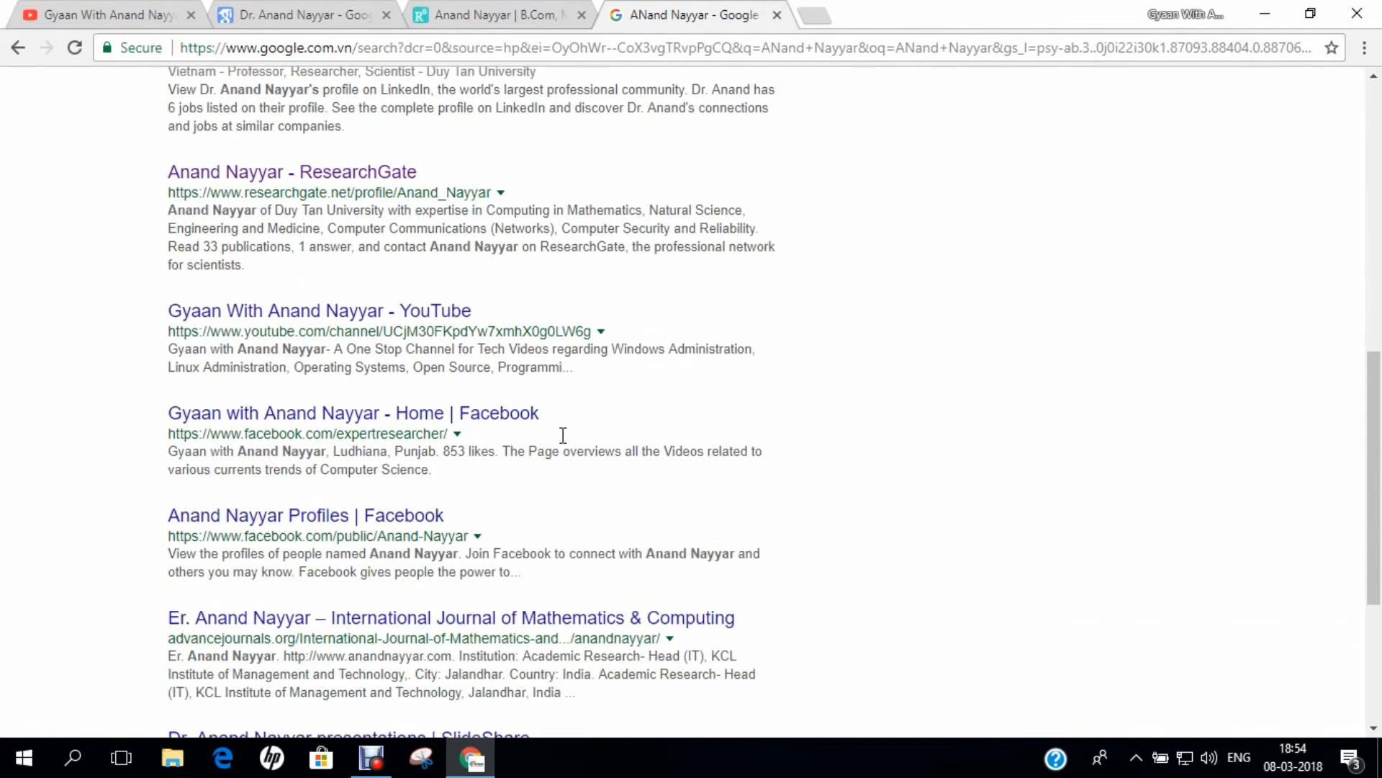
scroll("up", 3)
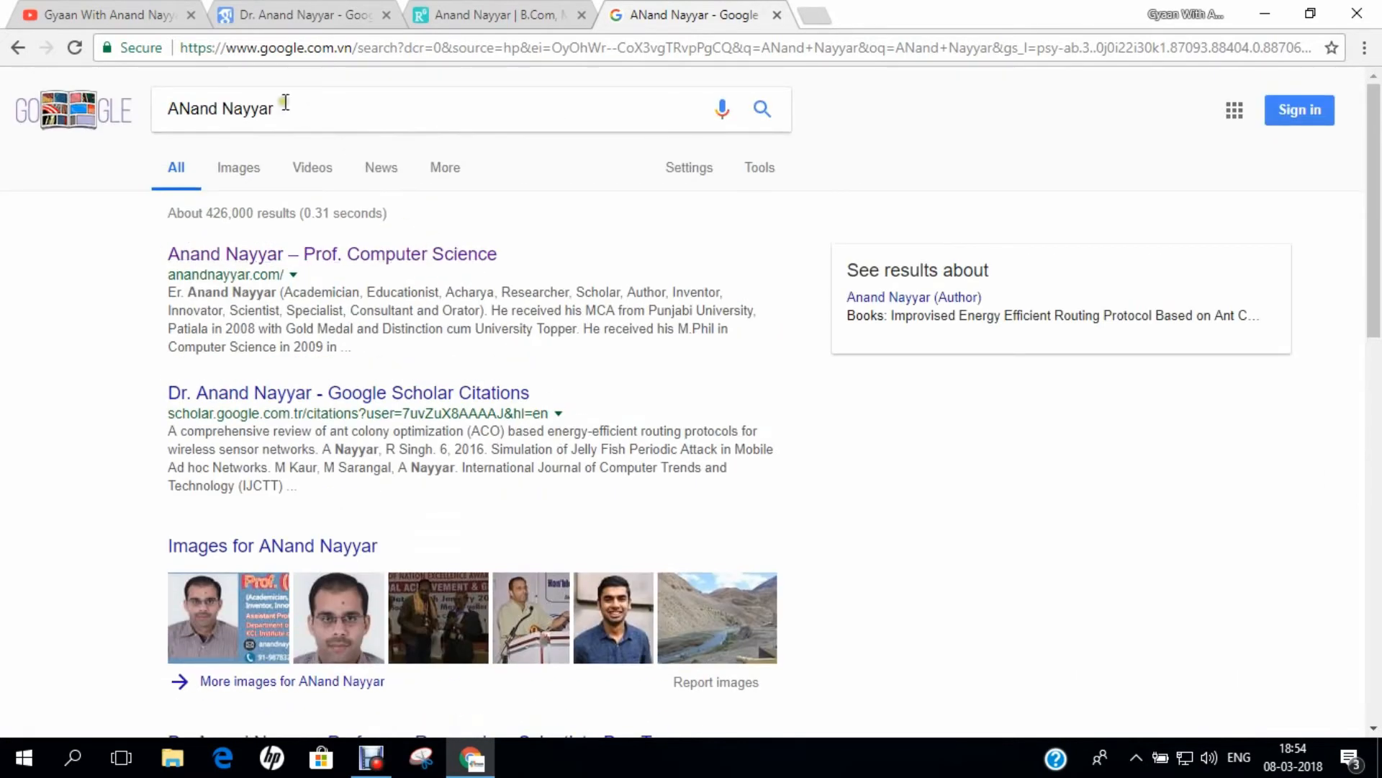
left_click(98, 15)
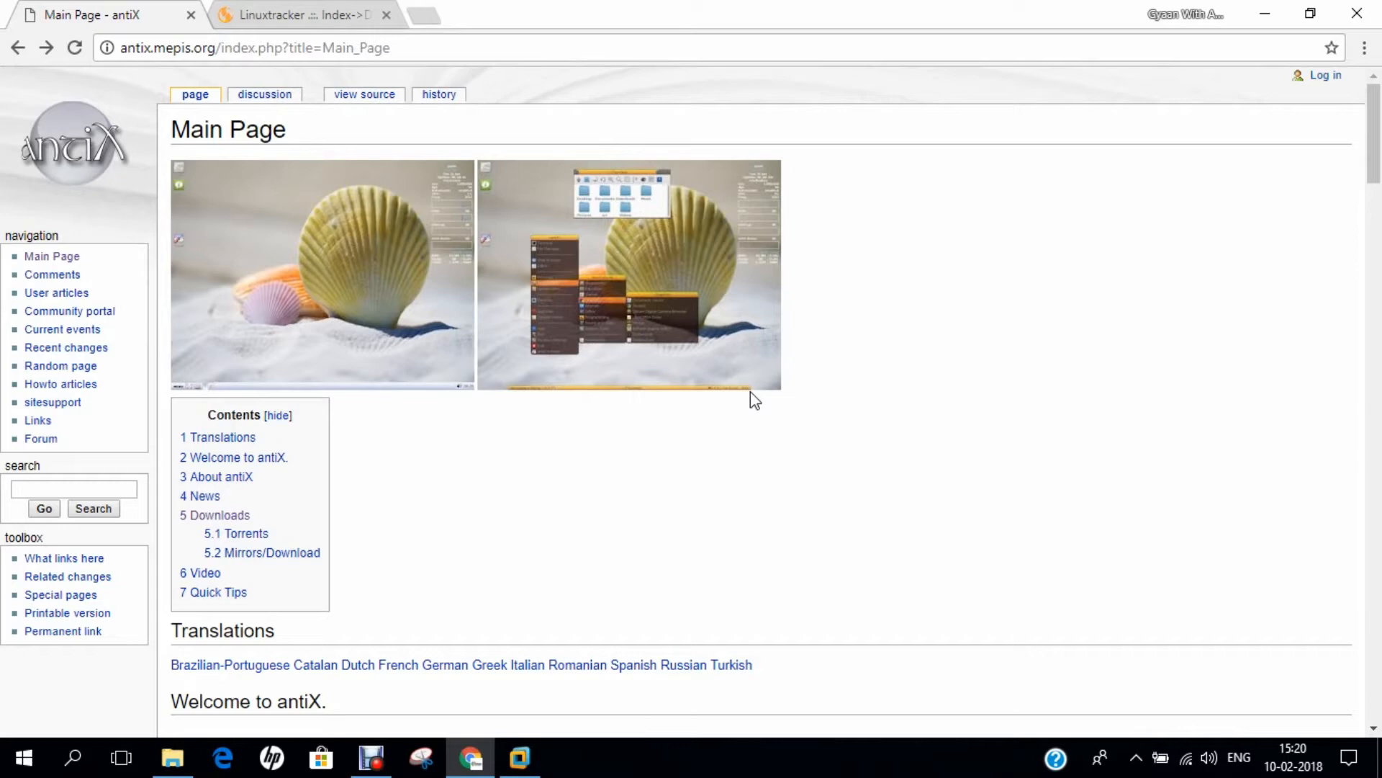
scroll("down", 3)
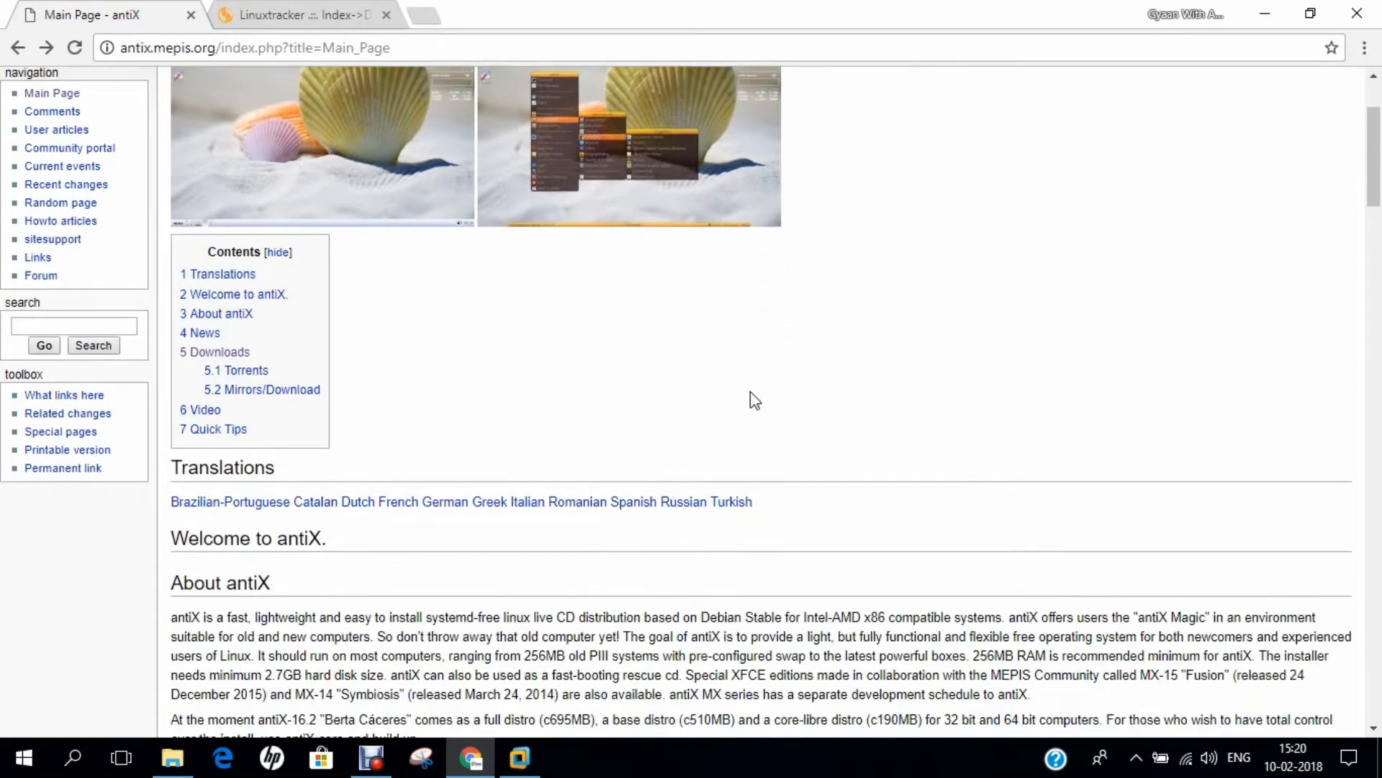
scroll("down", 3)
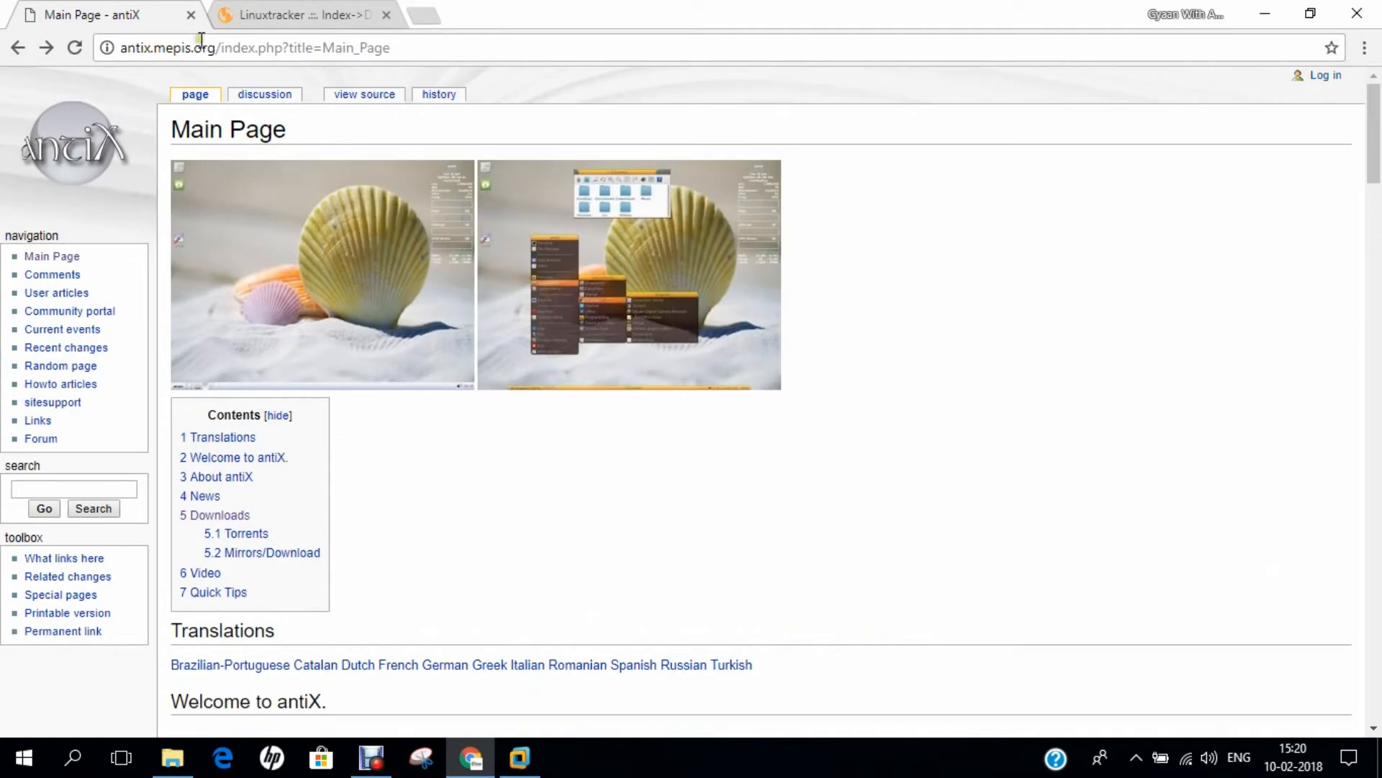
left_click(255, 47)
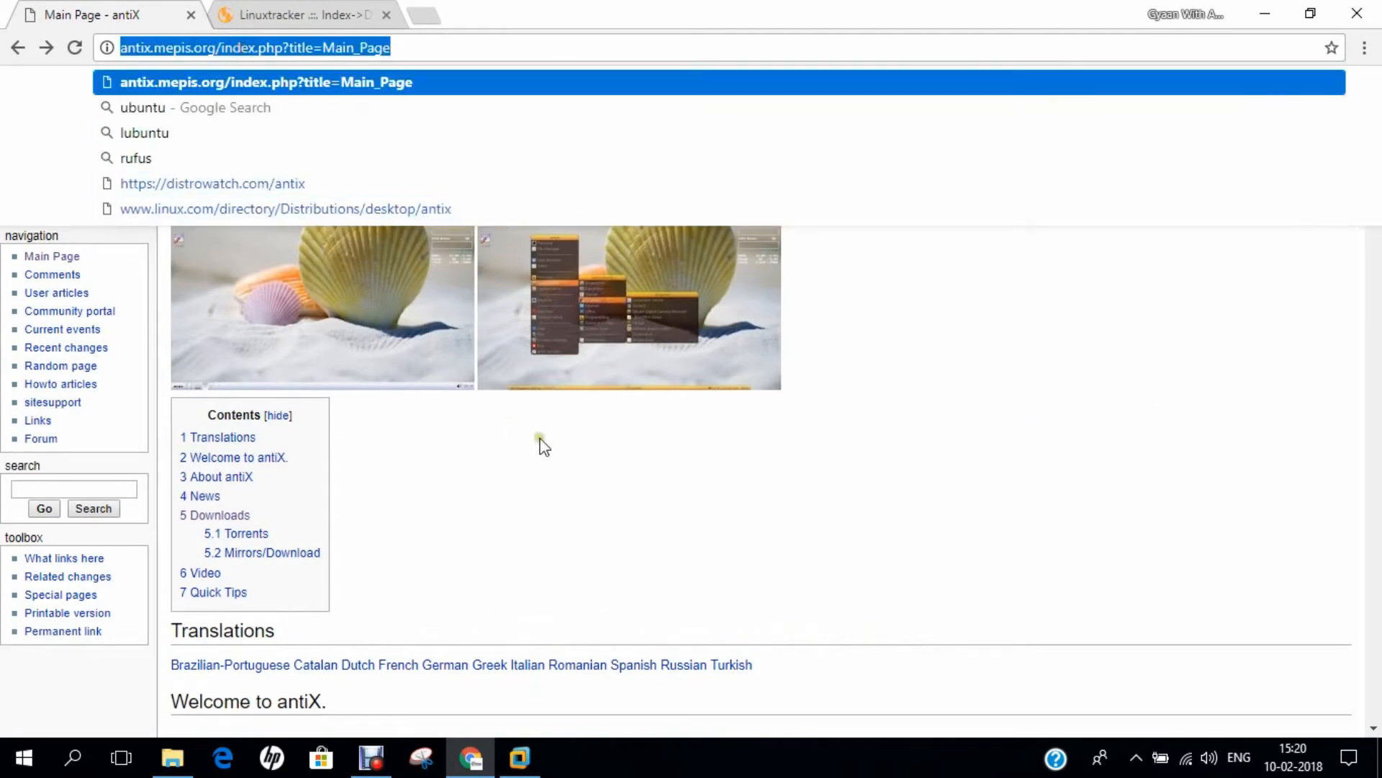
Step: Review the antiX-17_x64-full.iso torrent download section, then show the OPERATING SYSTEMS folder
left_click(300, 15)
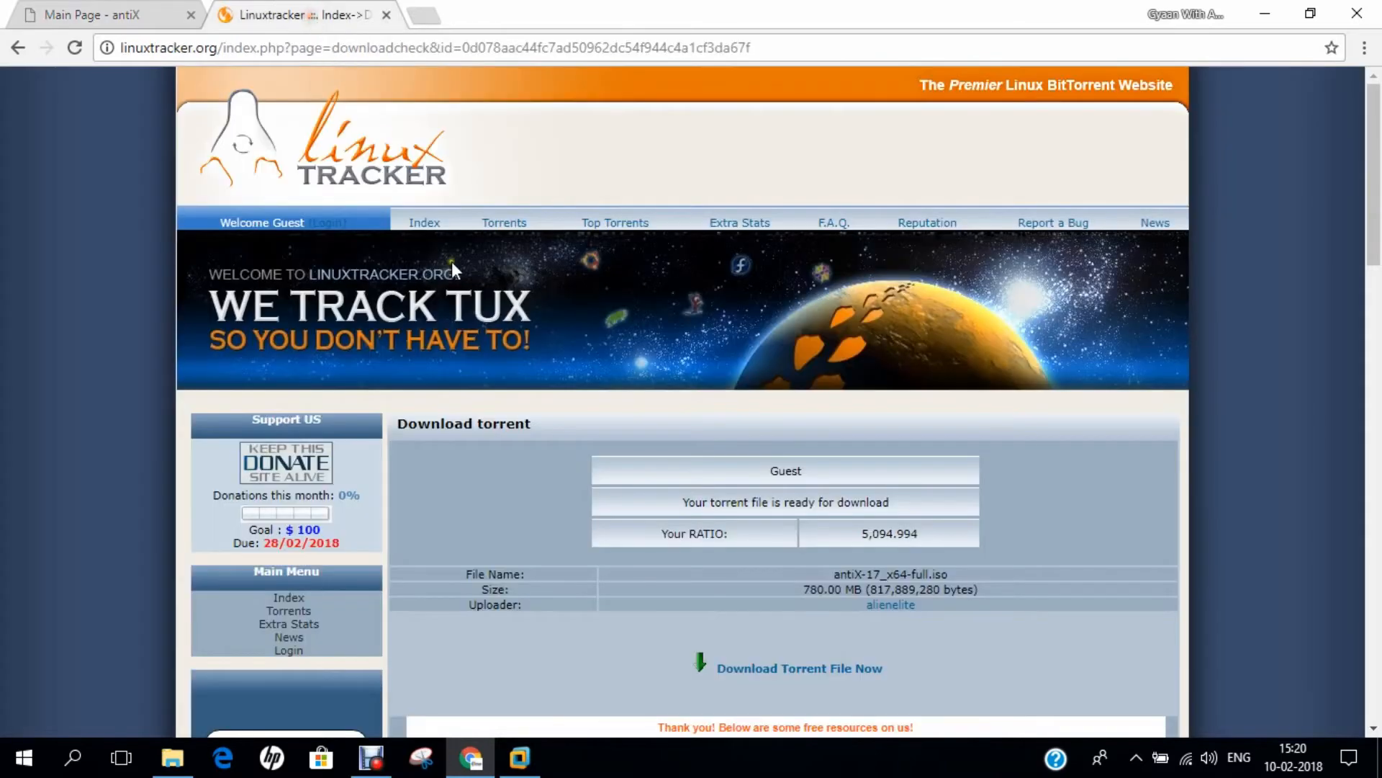
left_click(432, 47)
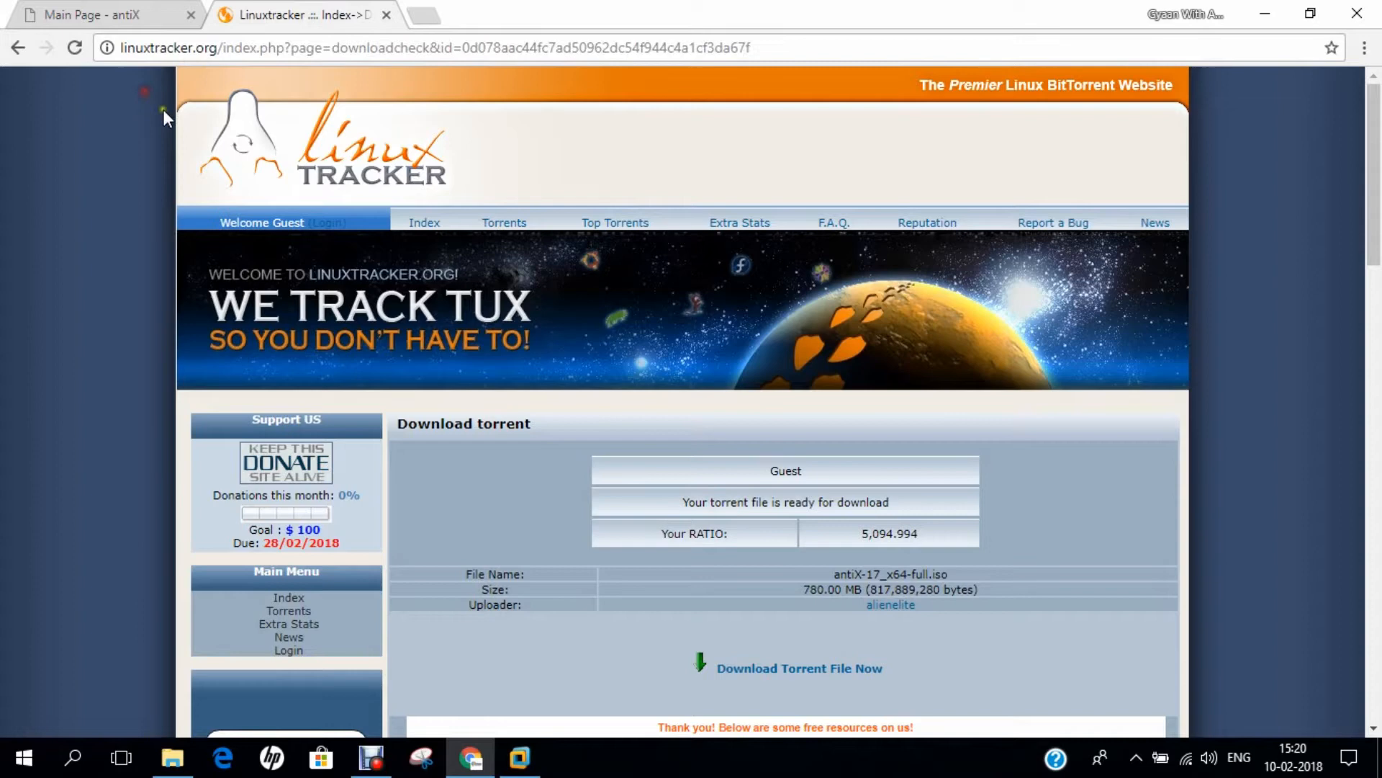
scroll("down", 3)
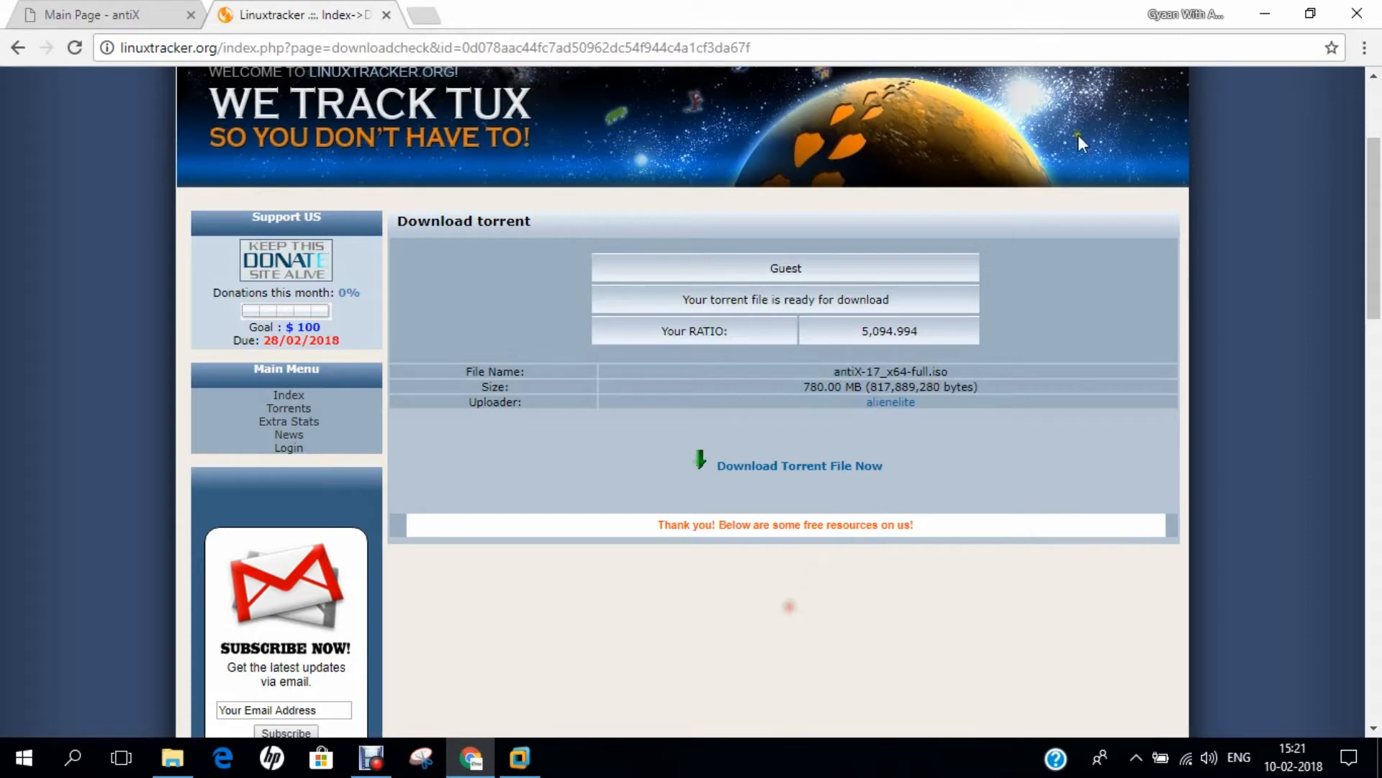
left_click(172, 757)
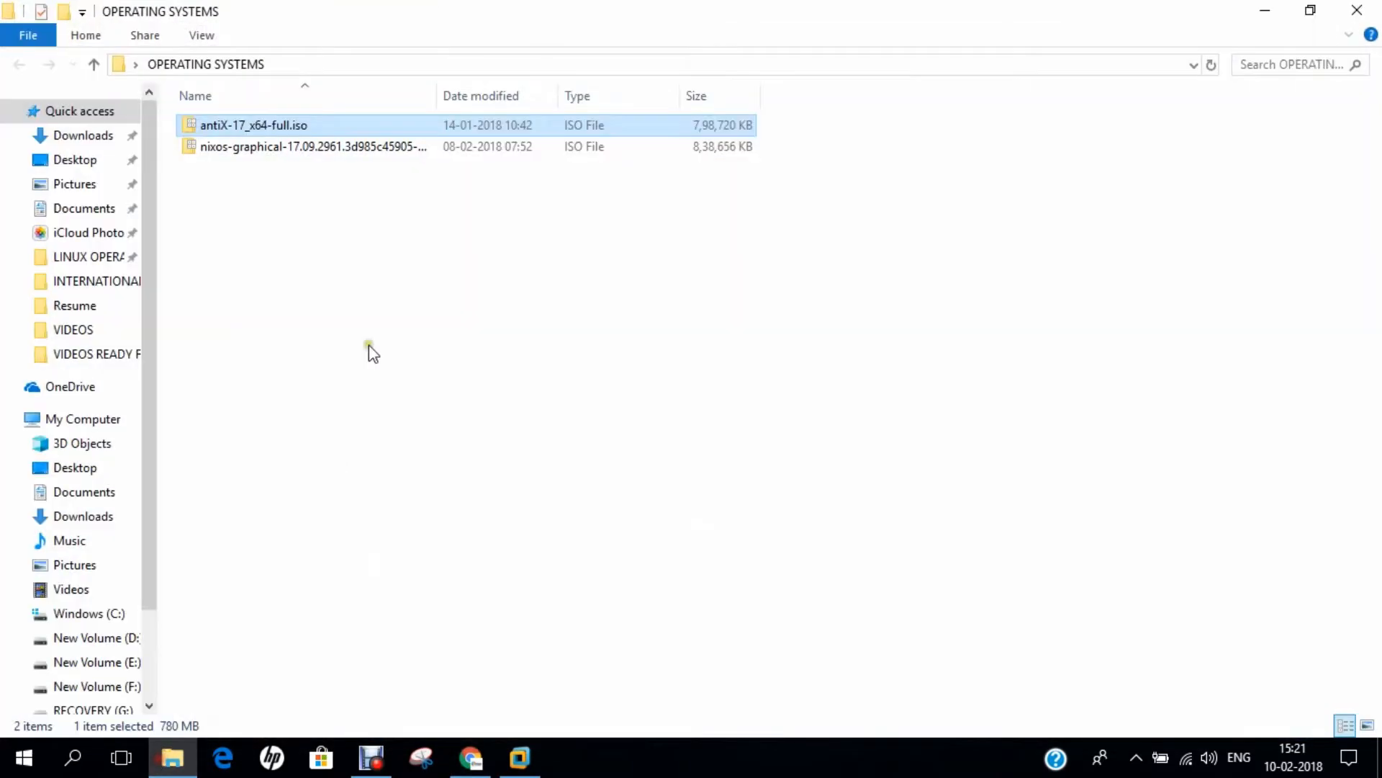
Step: Confirm antiX-17_x64-full.iso is 780 MB in its Properties, then switch to VMware
right_click(254, 125)
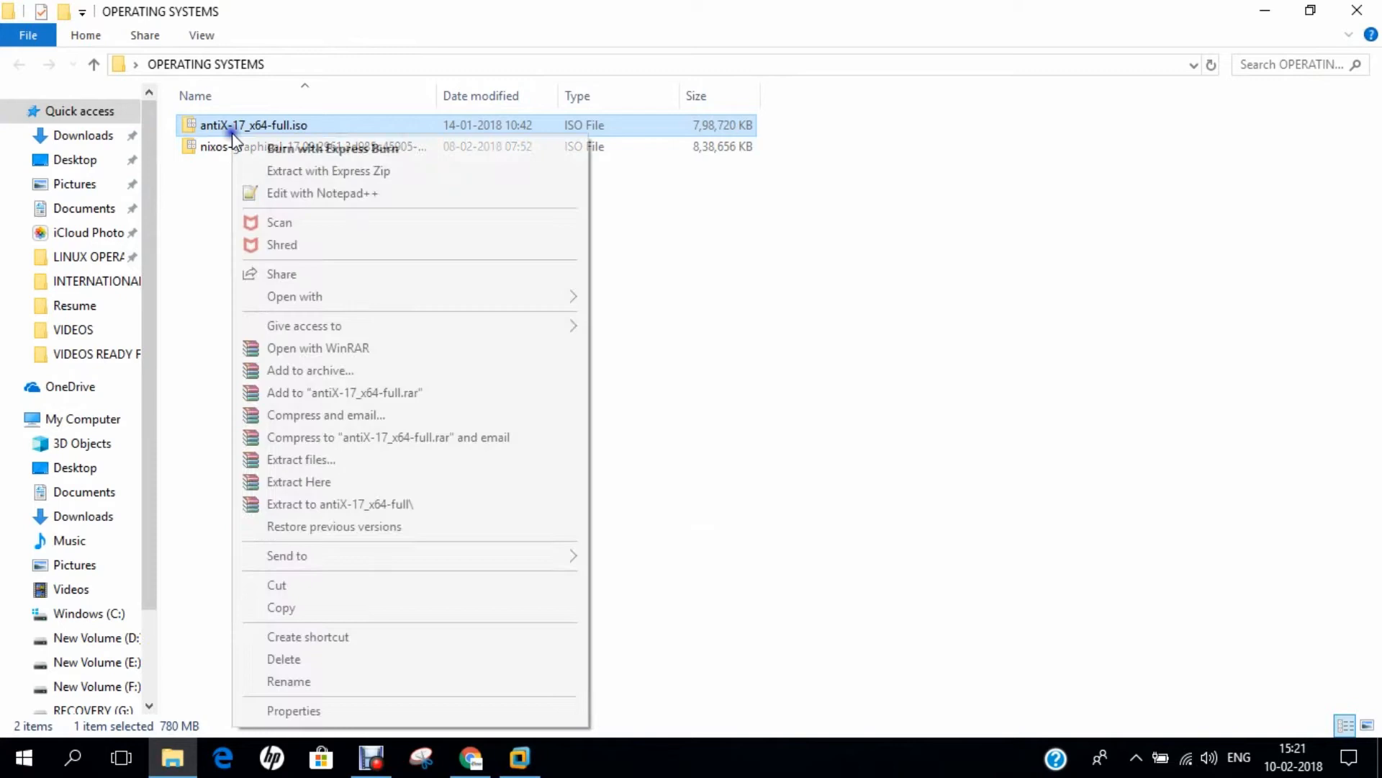
left_click(294, 710)
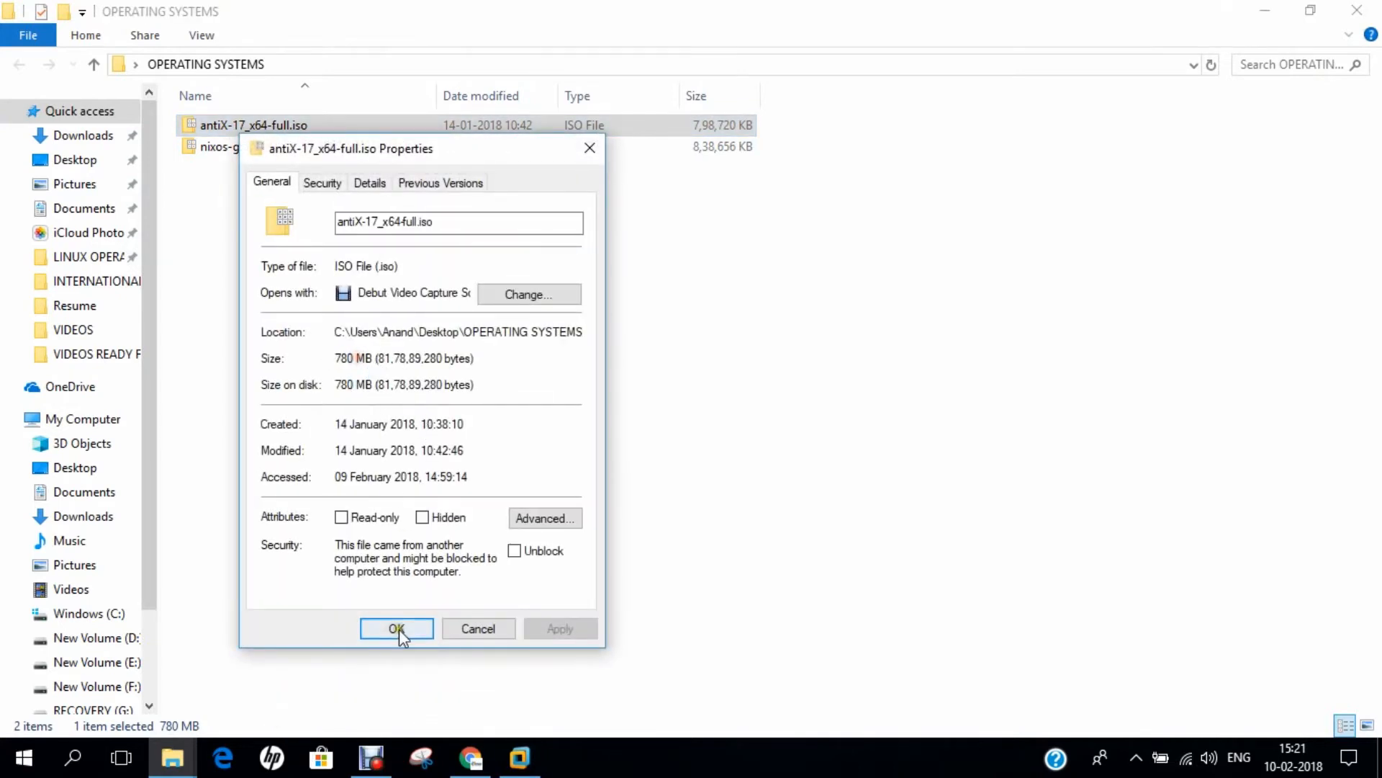
left_click(396, 628)
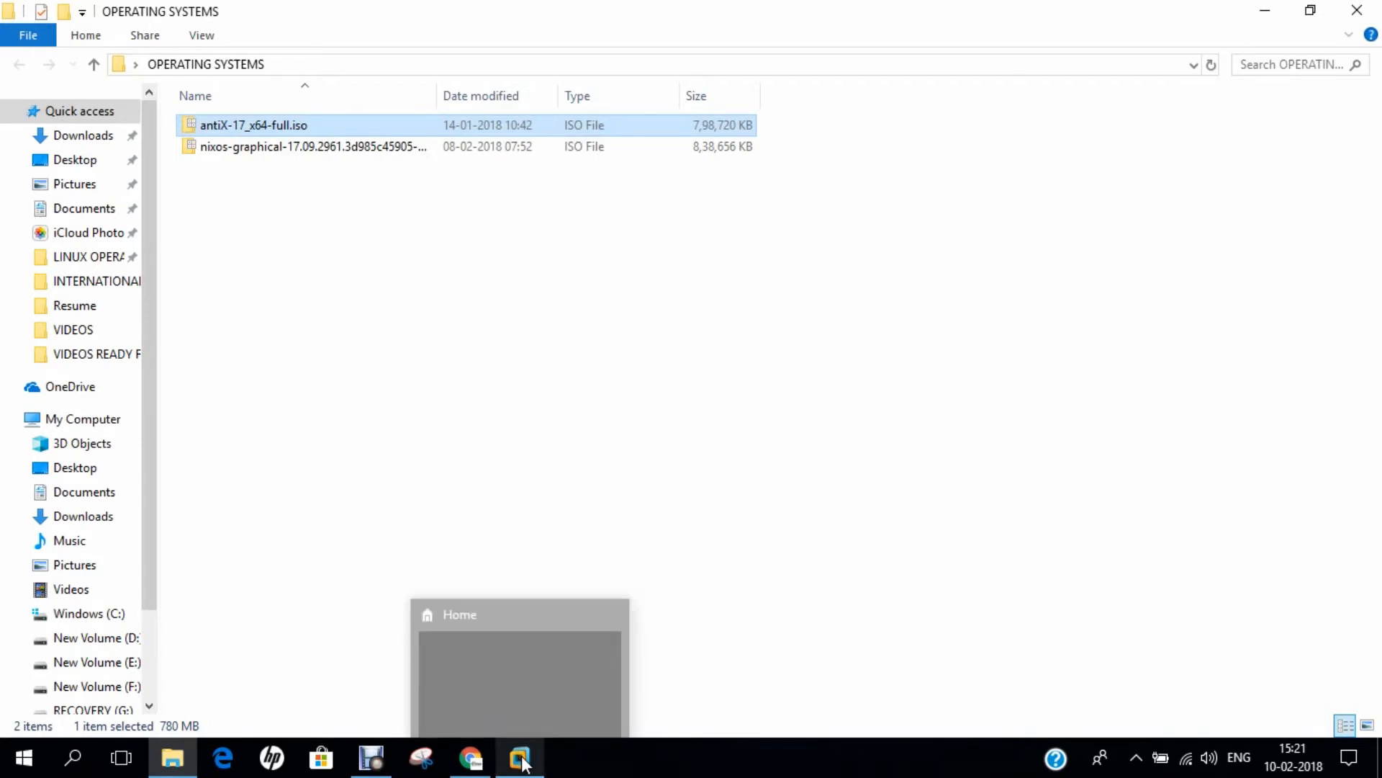
left_click(519, 756)
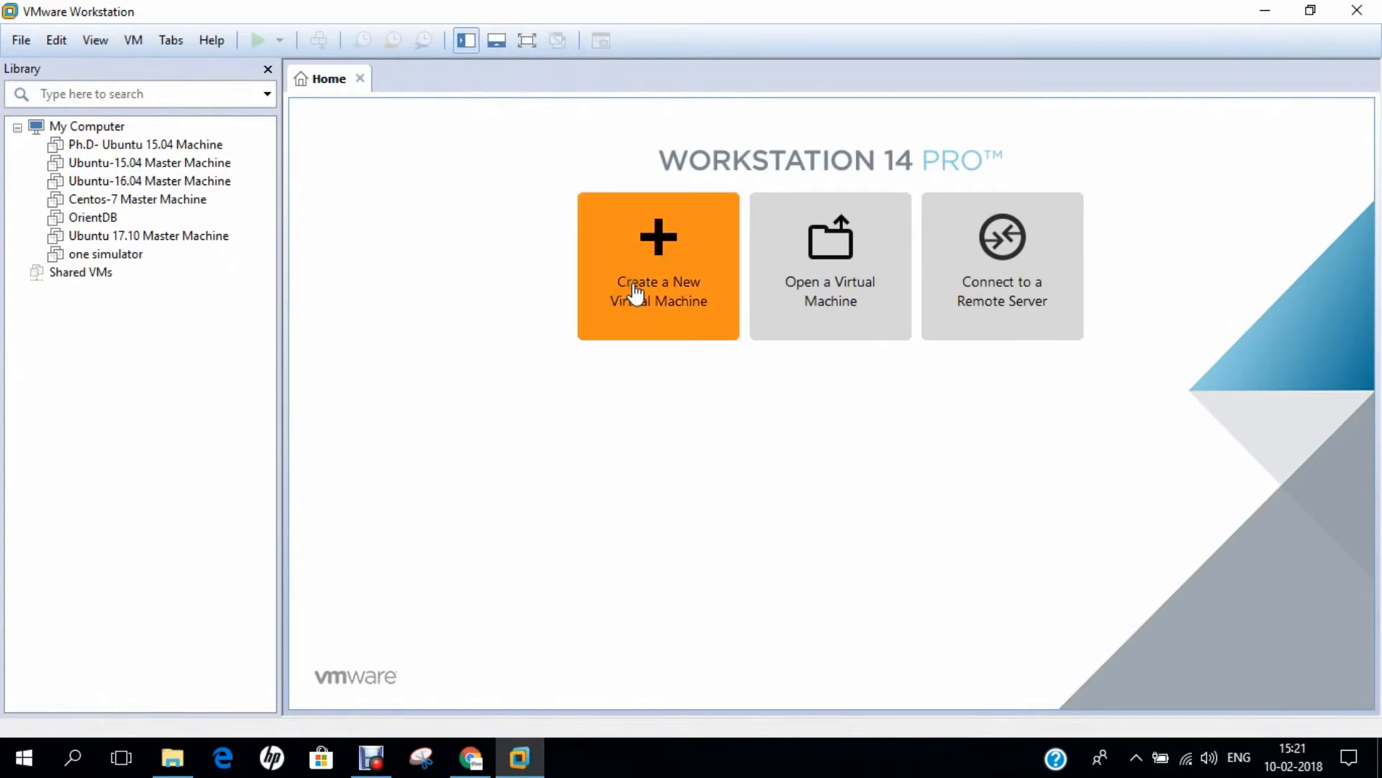
Step: Start a new VM with the OS installed later and Linux Debian 9.x as guest
left_click(657, 266)
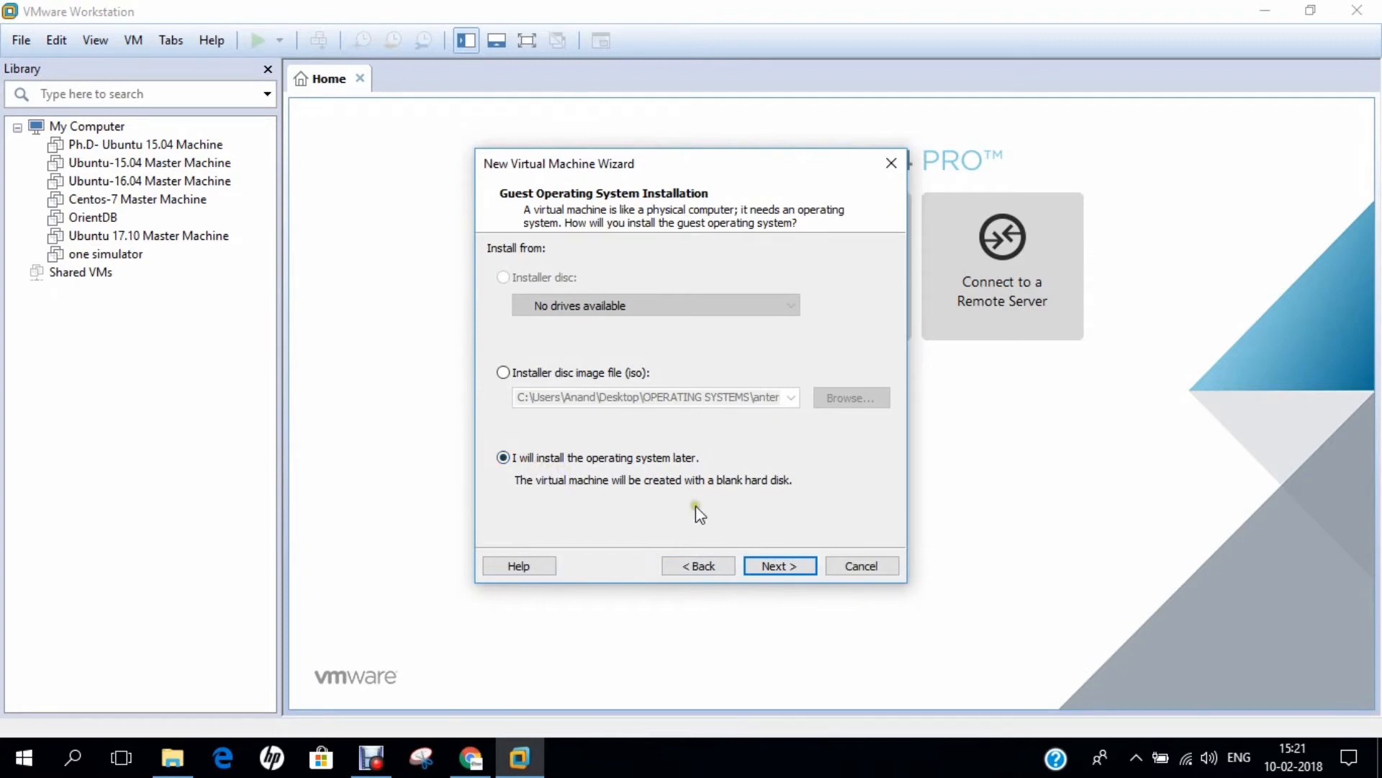
left_click(779, 566)
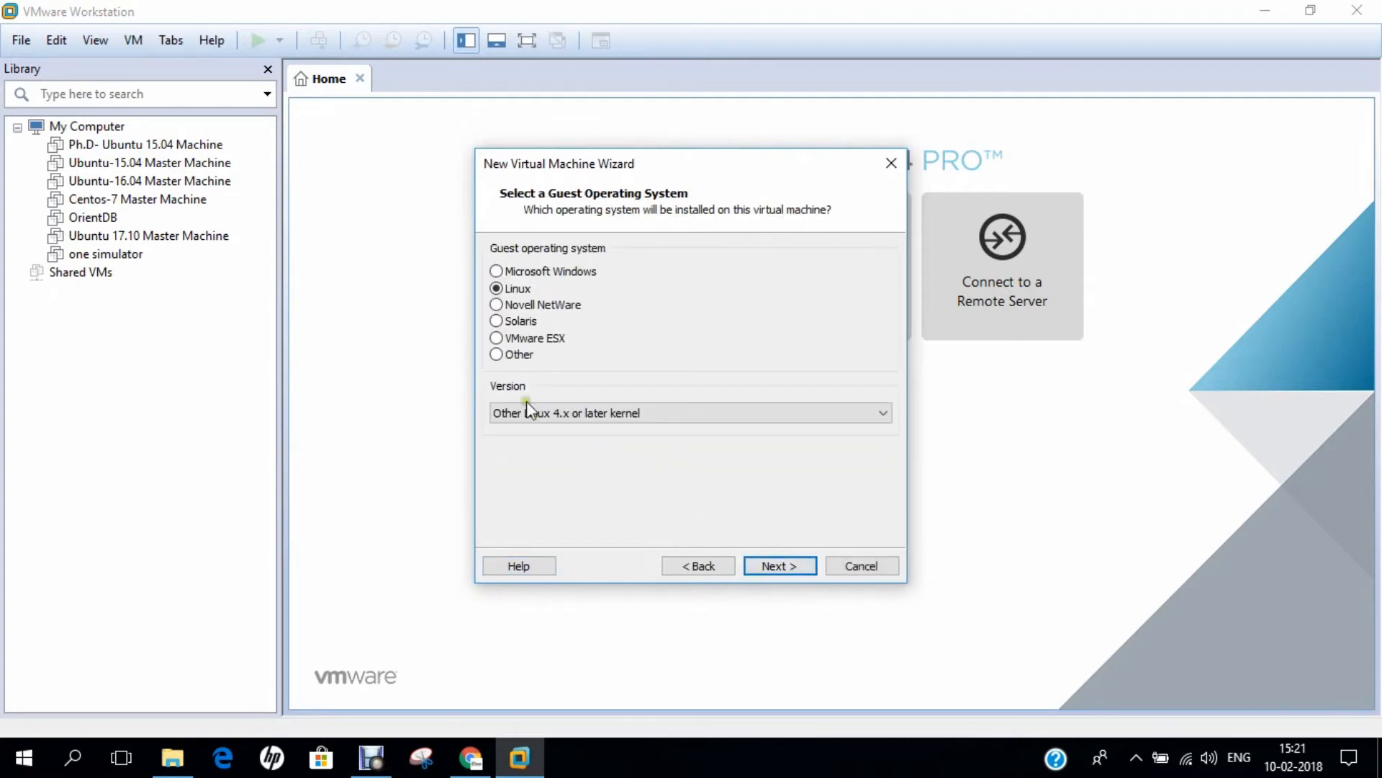
left_click(690, 413)
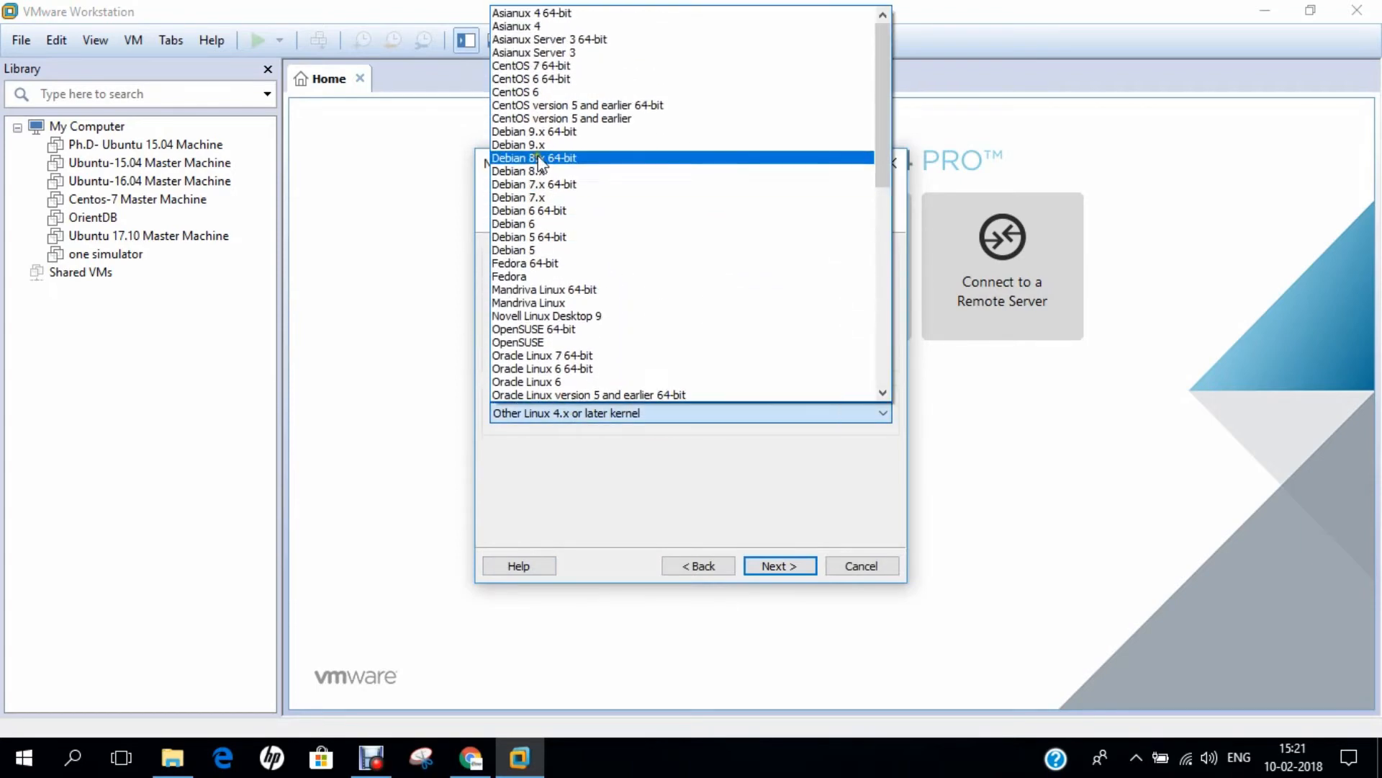
left_click(519, 145)
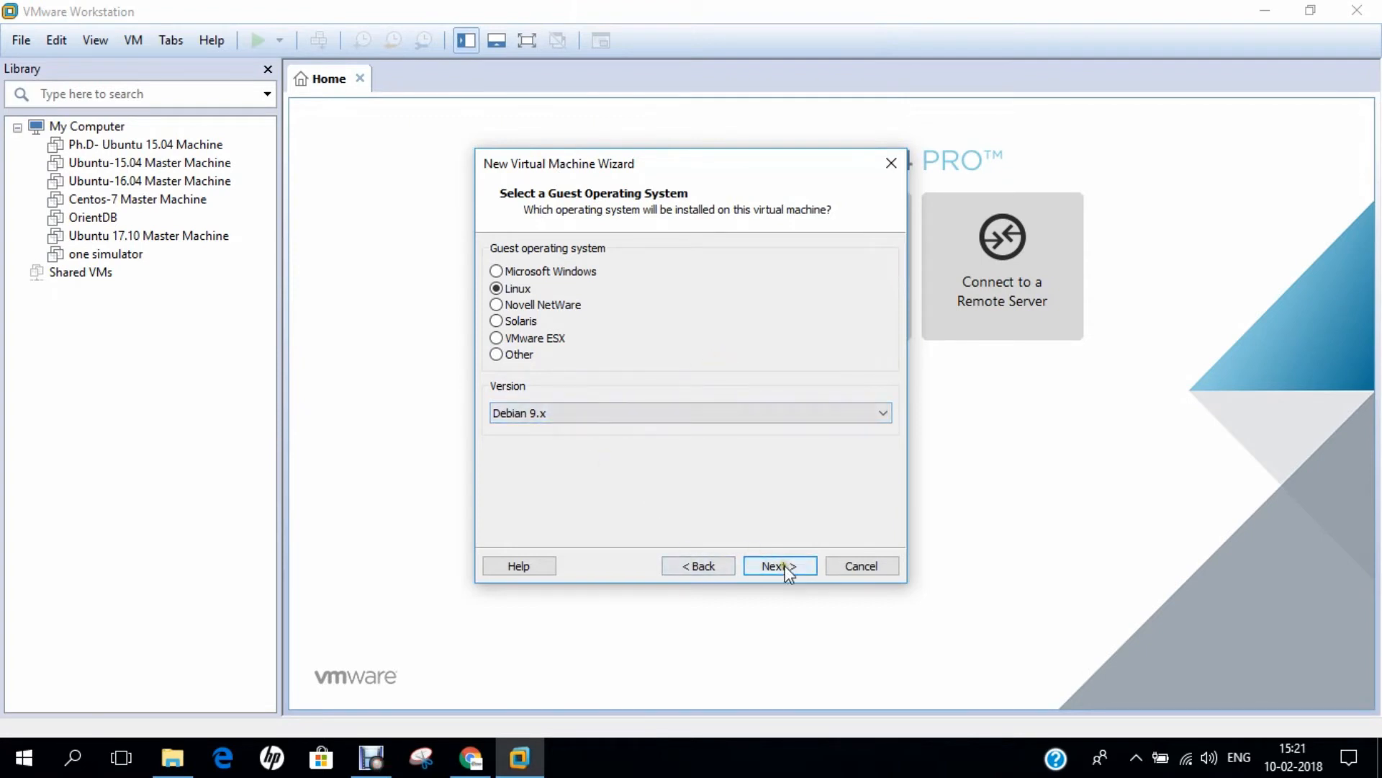
Step: Name the virtual machine 'antix Linux 2018'
left_click(778, 565)
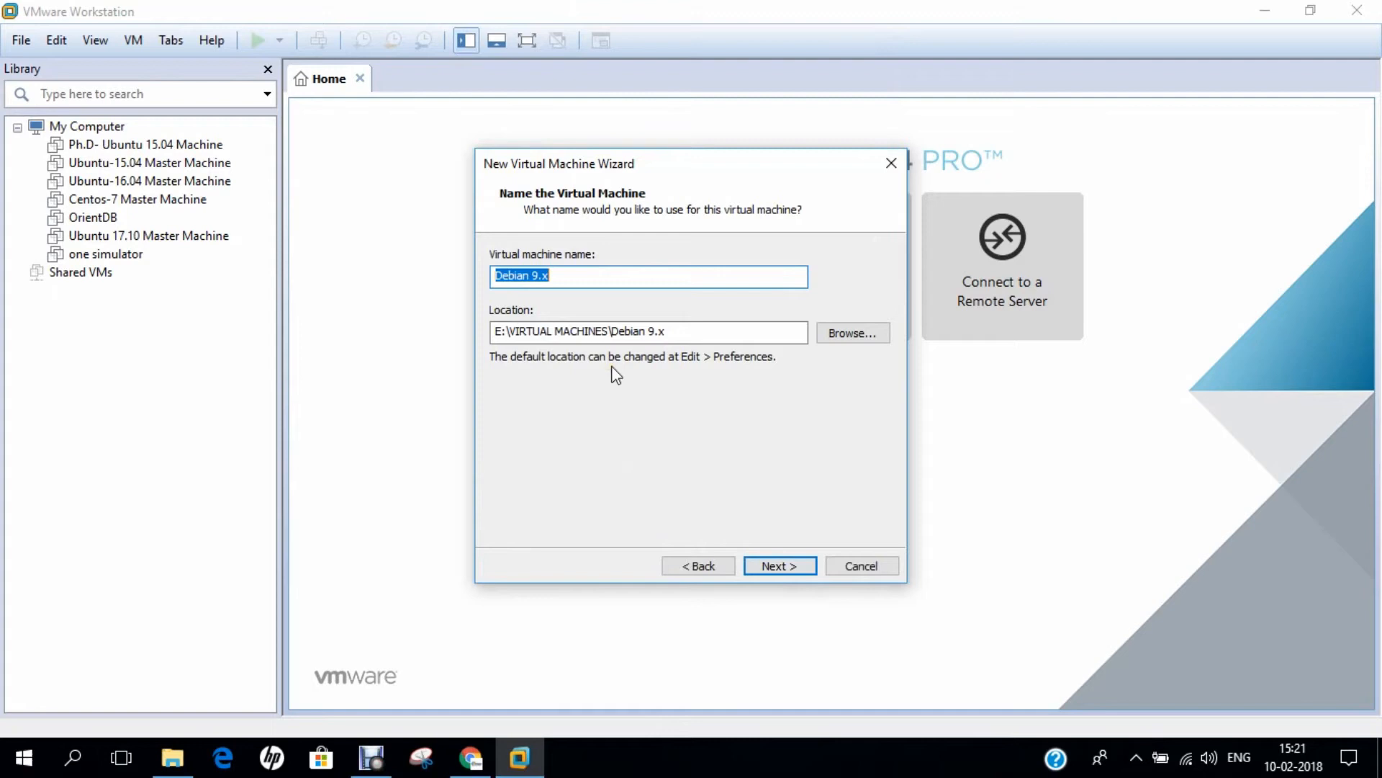
type("anti")
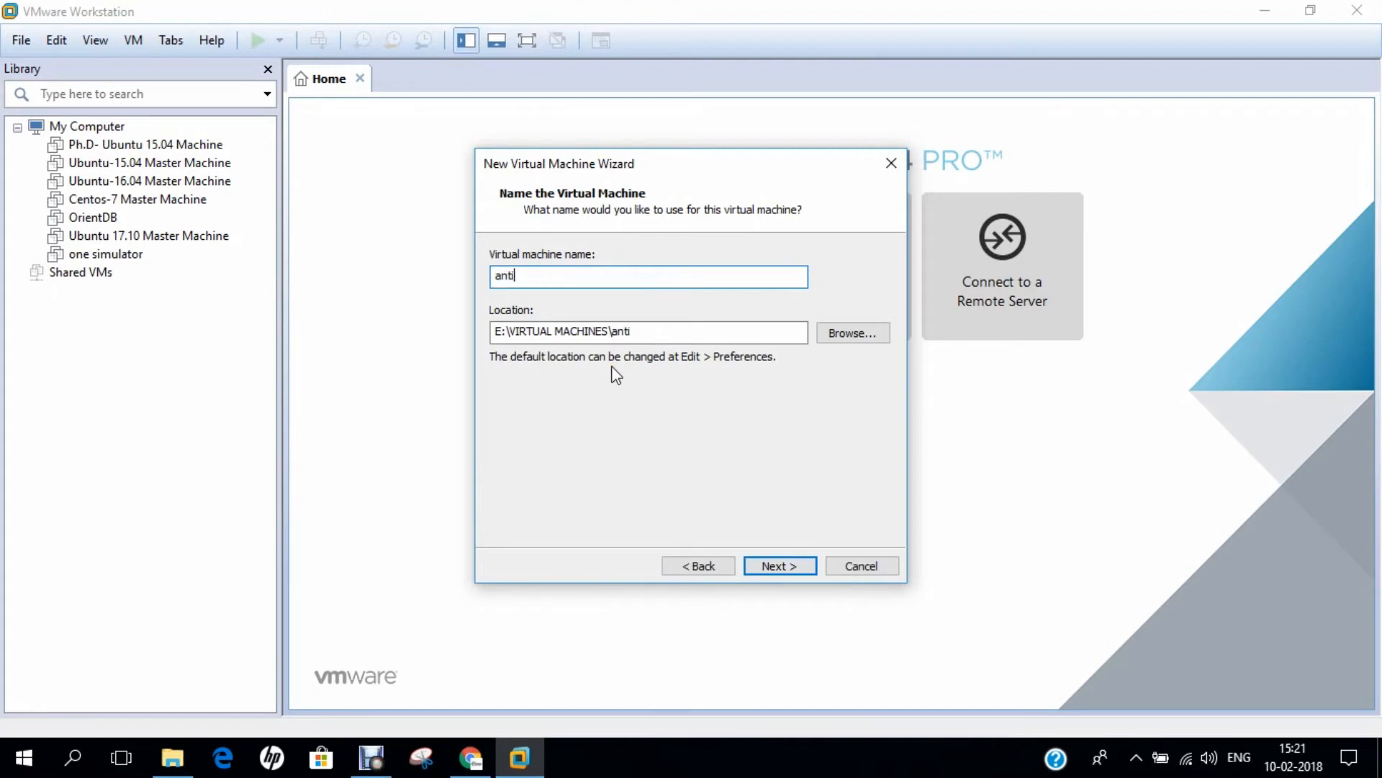
type("x")
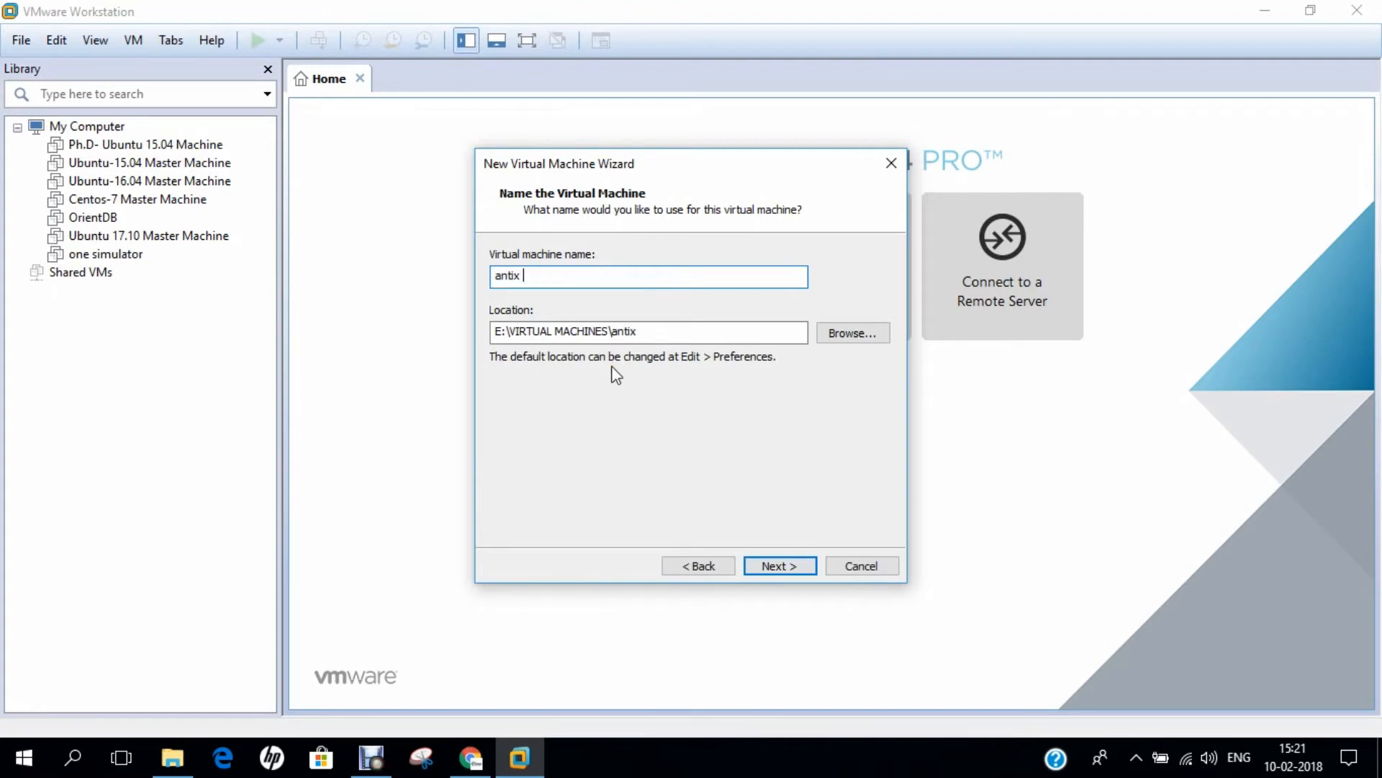
type("Linux 2018")
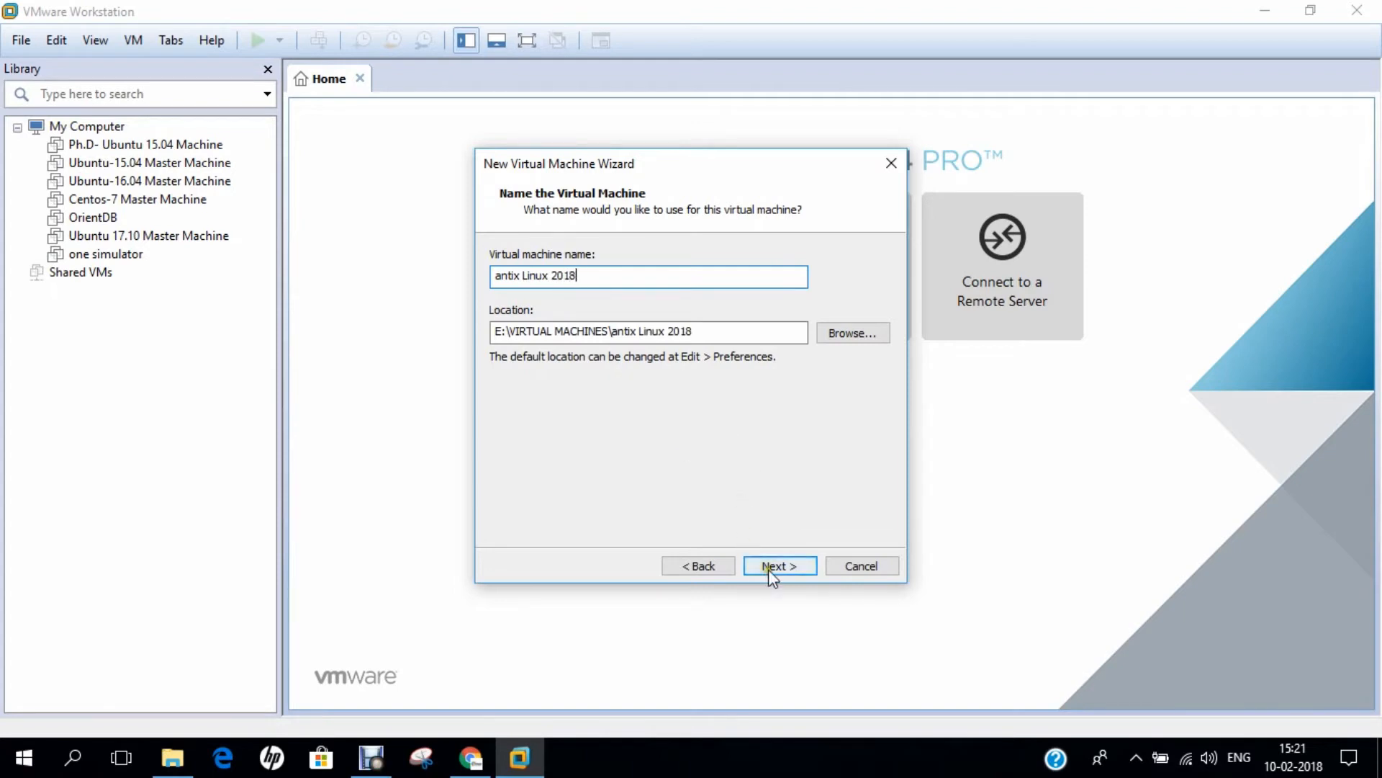
Step: Set the virtual disk's maximum size to 15 GB
left_click(778, 565)
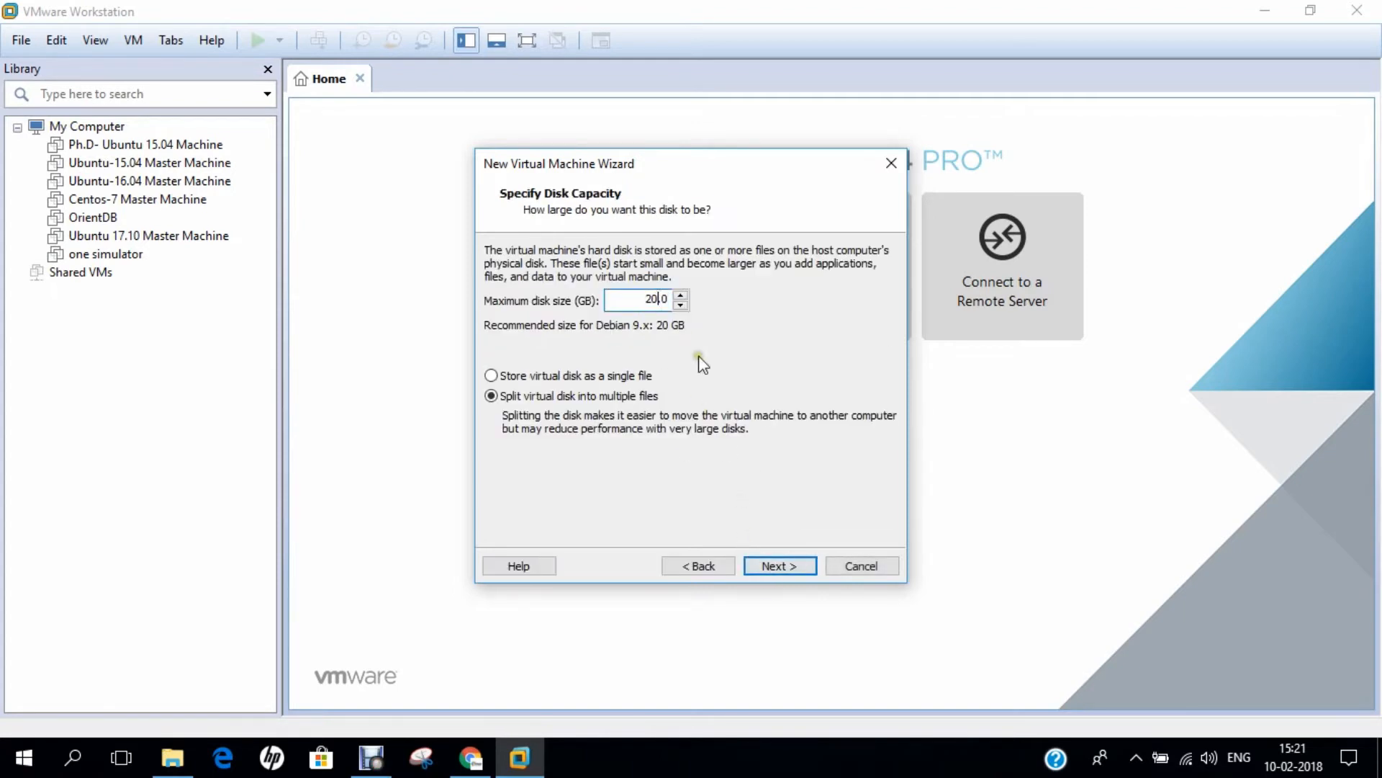
key("Backspace")
type("15")
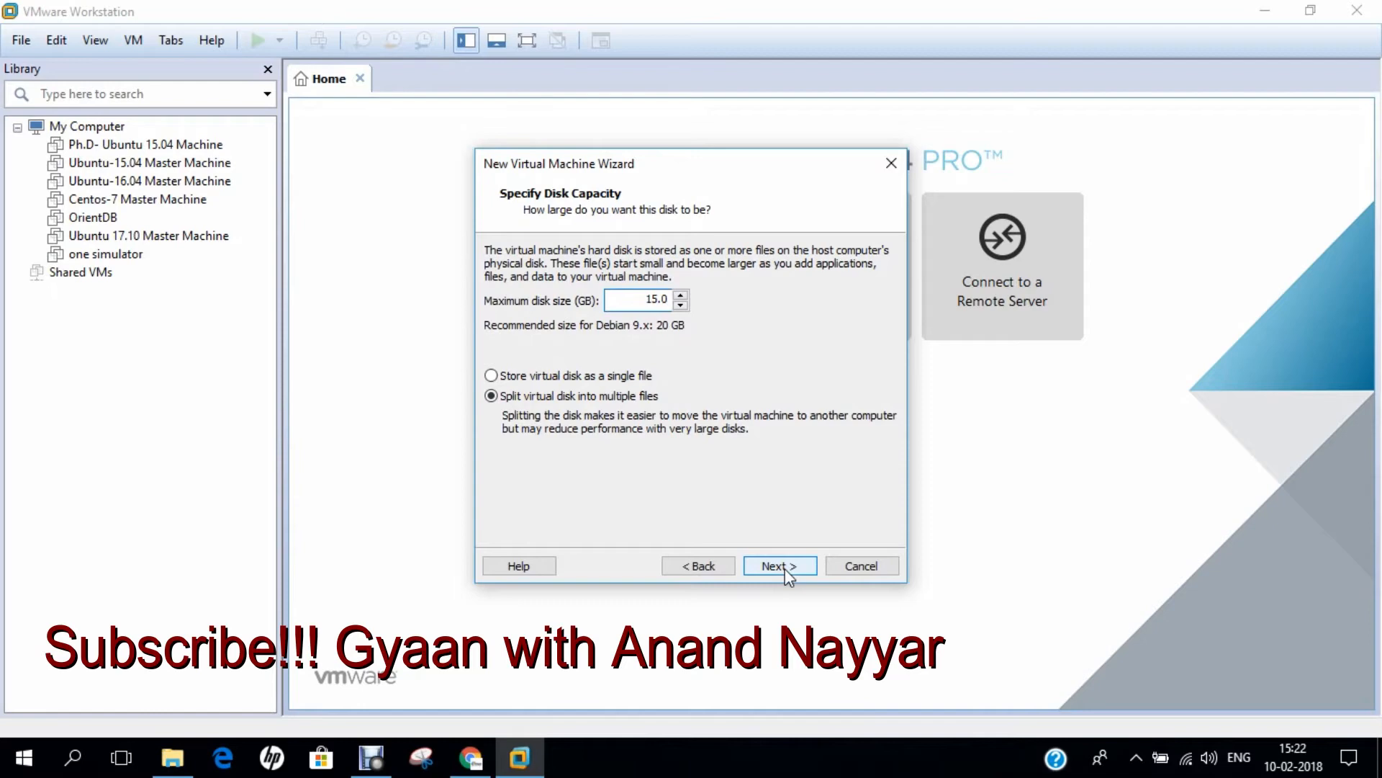
left_click(773, 565)
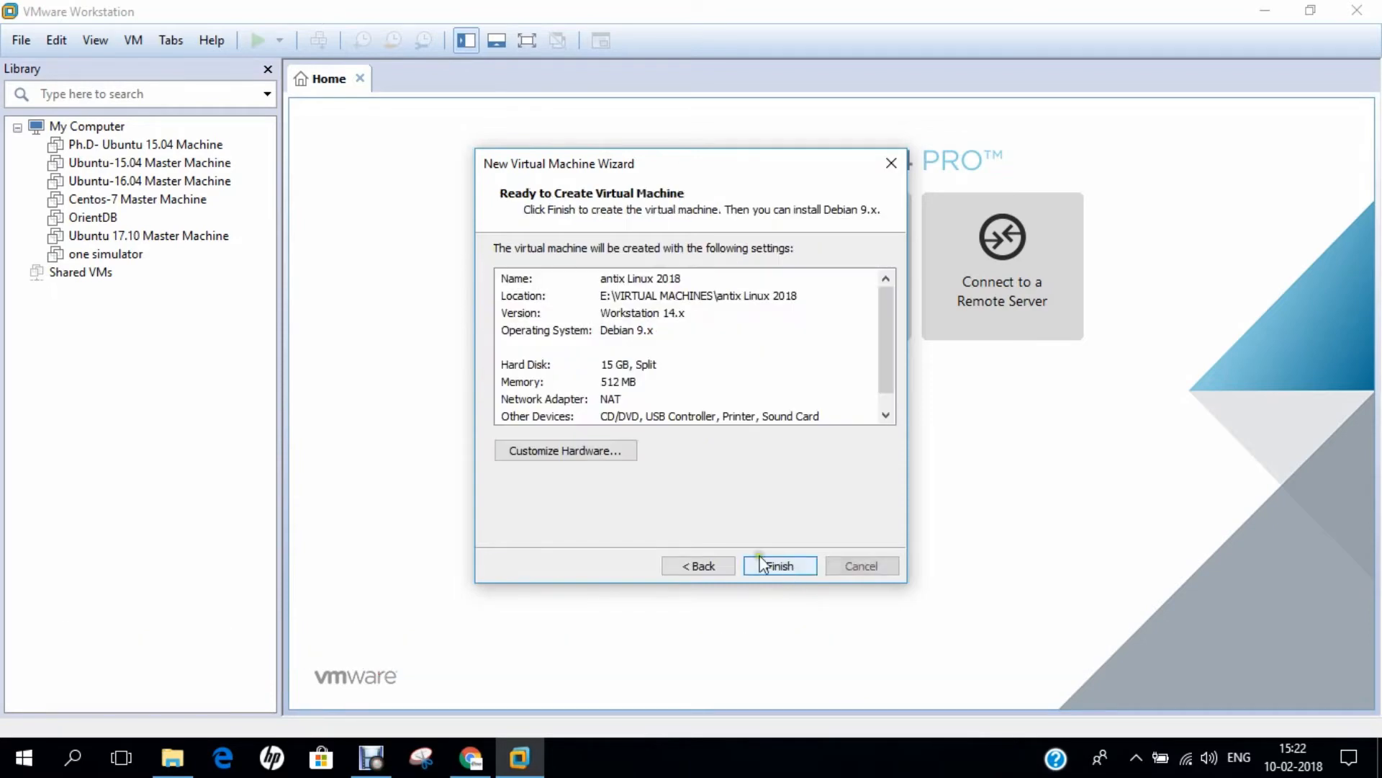
Step: Customize hardware: 2048 MB memory, 2 processor cores, and an ISO image for CD/DVD
left_click(566, 451)
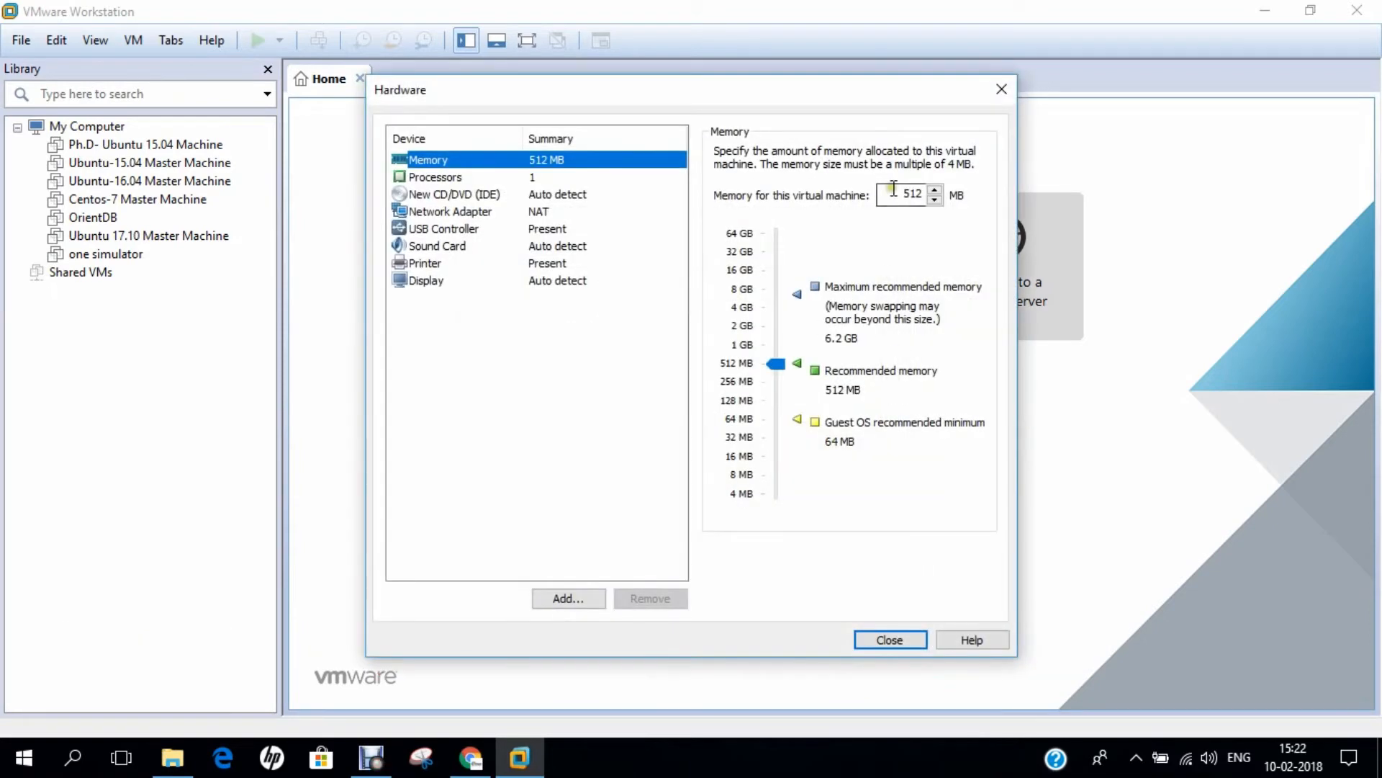
type("2048")
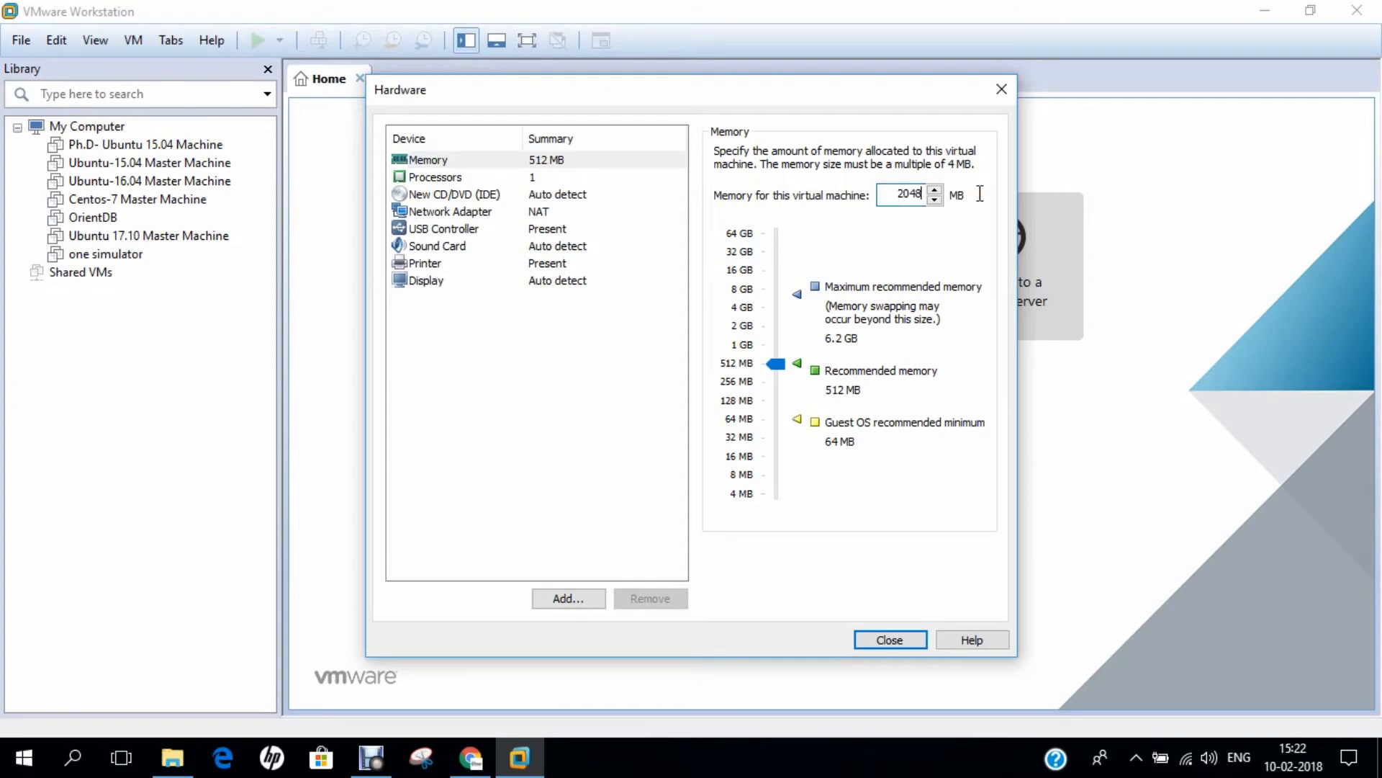
left_click(435, 177)
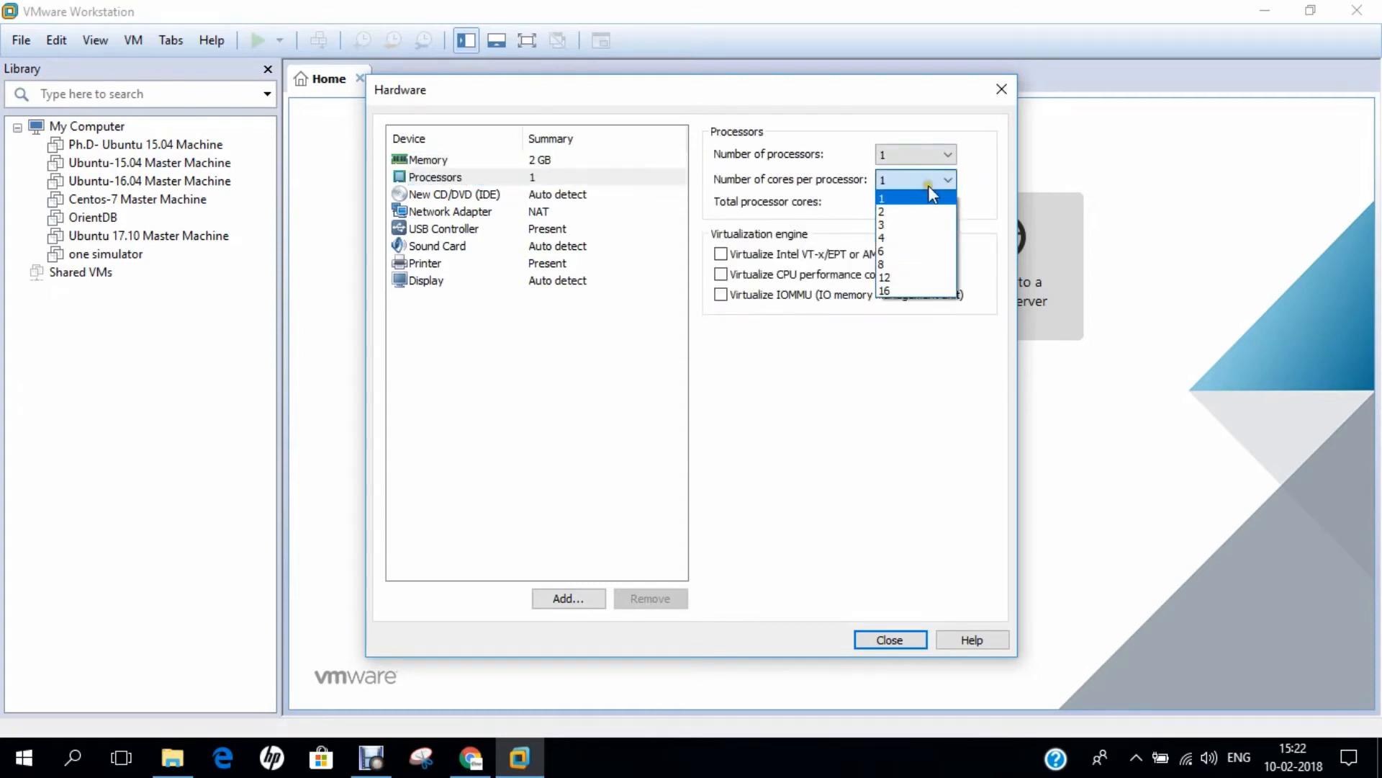
left_click(881, 211)
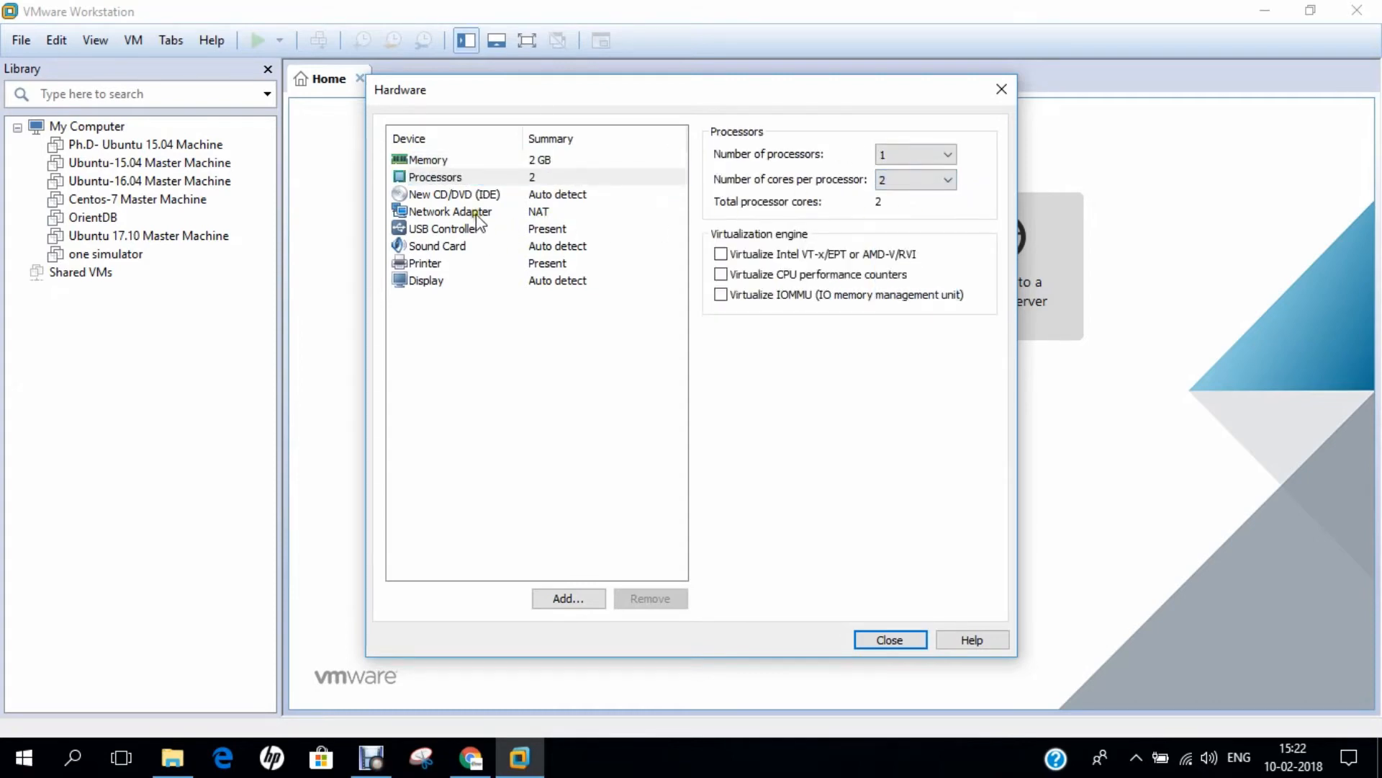
left_click(452, 194)
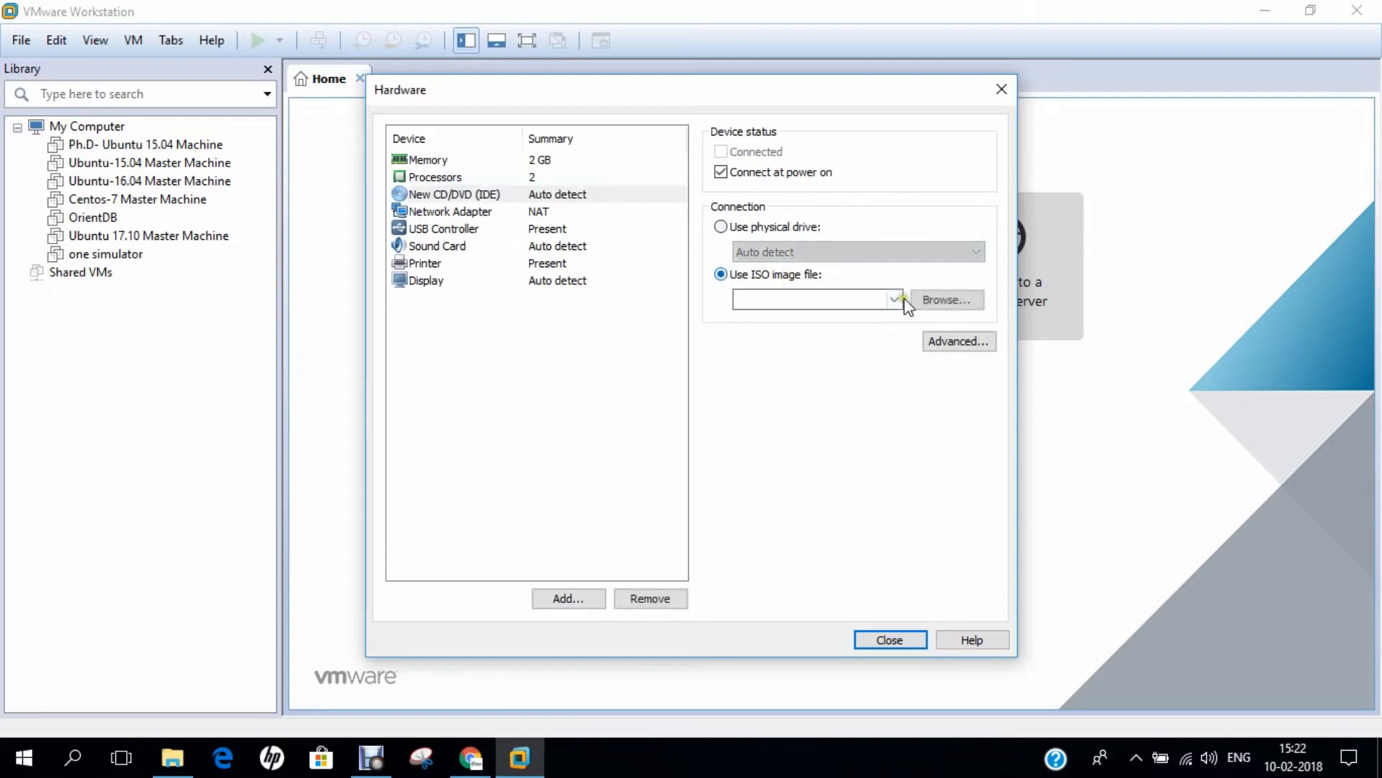
left_click(946, 299)
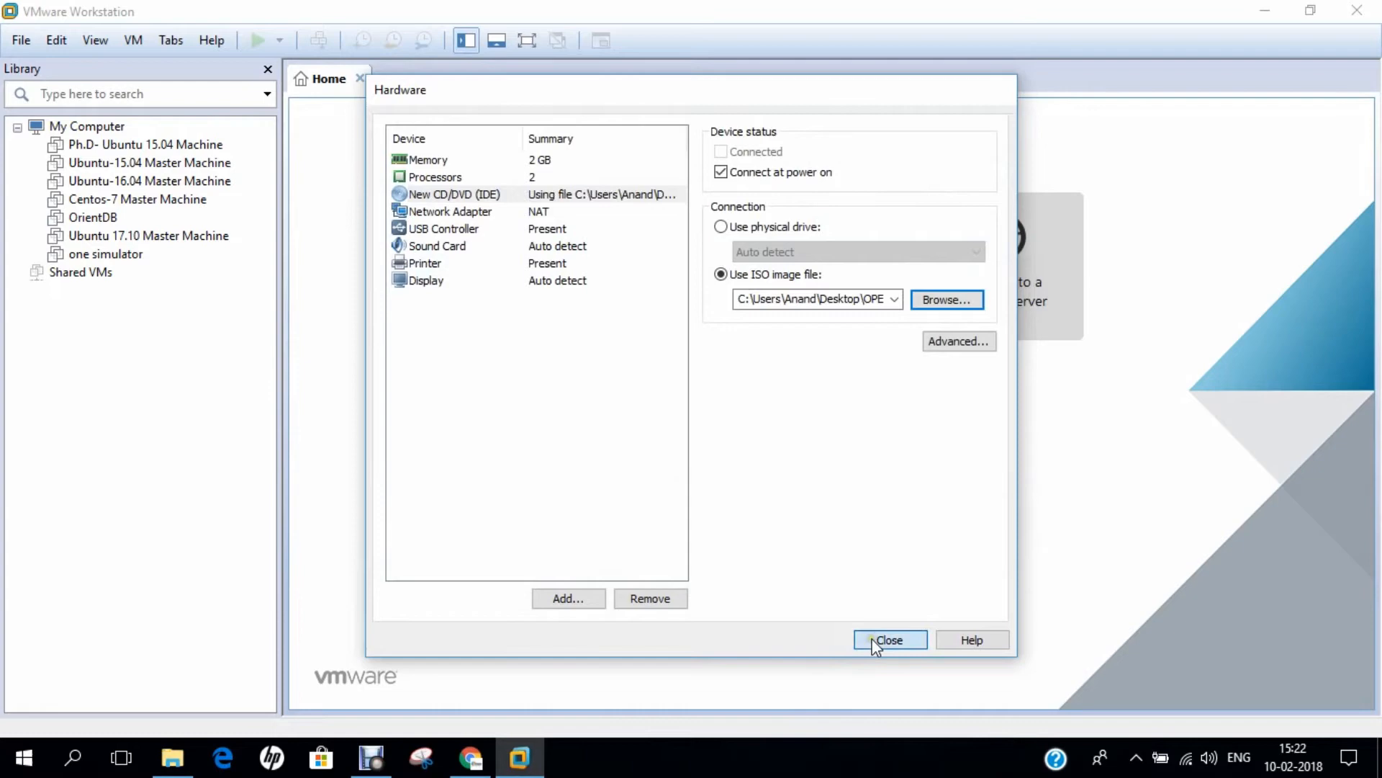
left_click(889, 639)
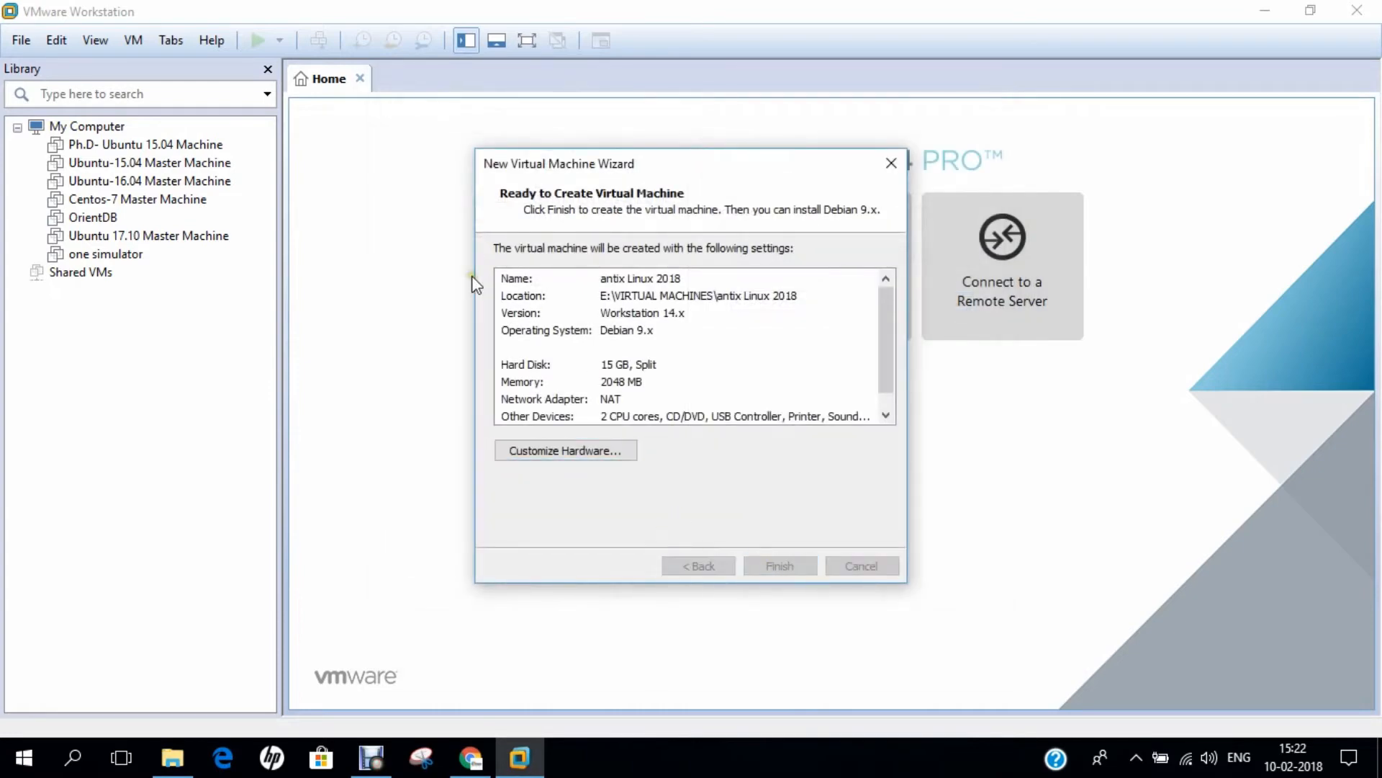
Step: Finish the wizard and let the antiX VM boot to its live desktop
left_click(779, 565)
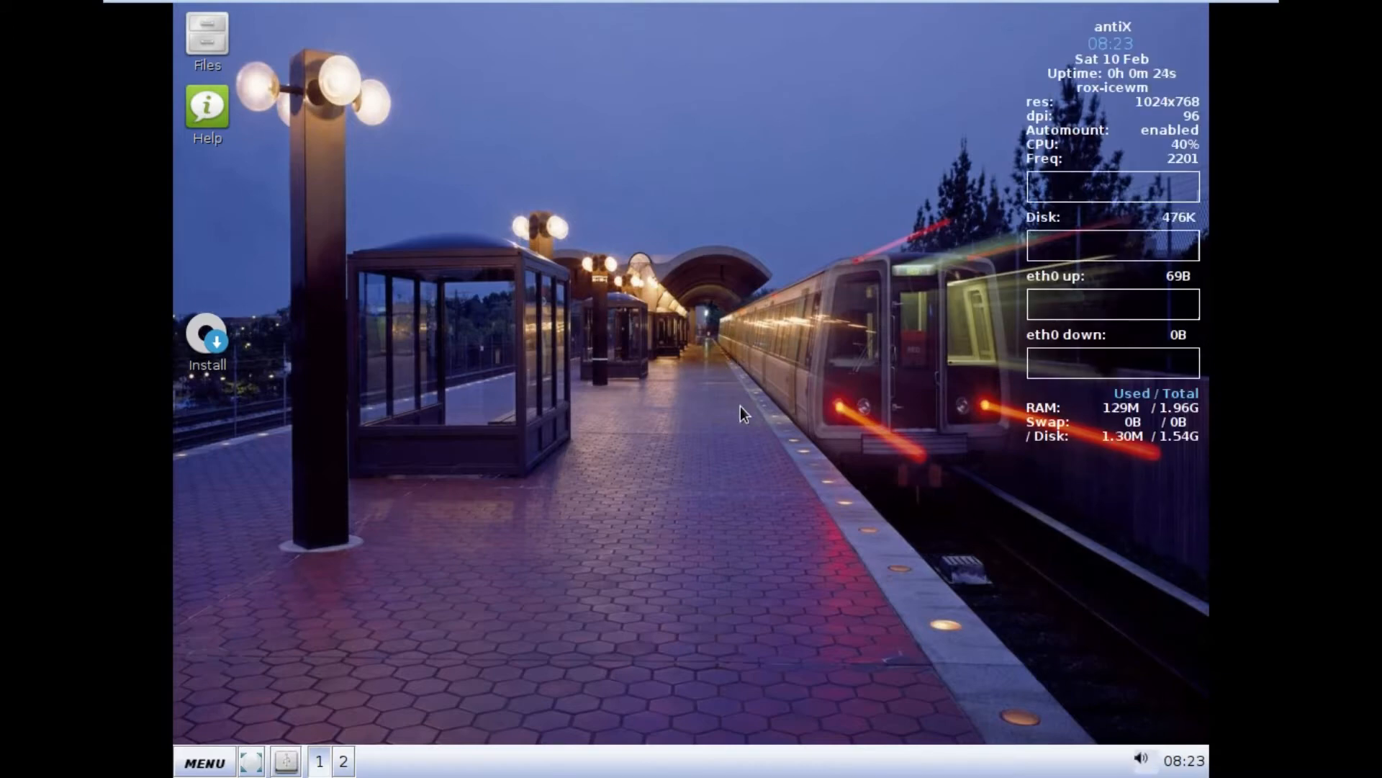
mouse_move(757, 364)
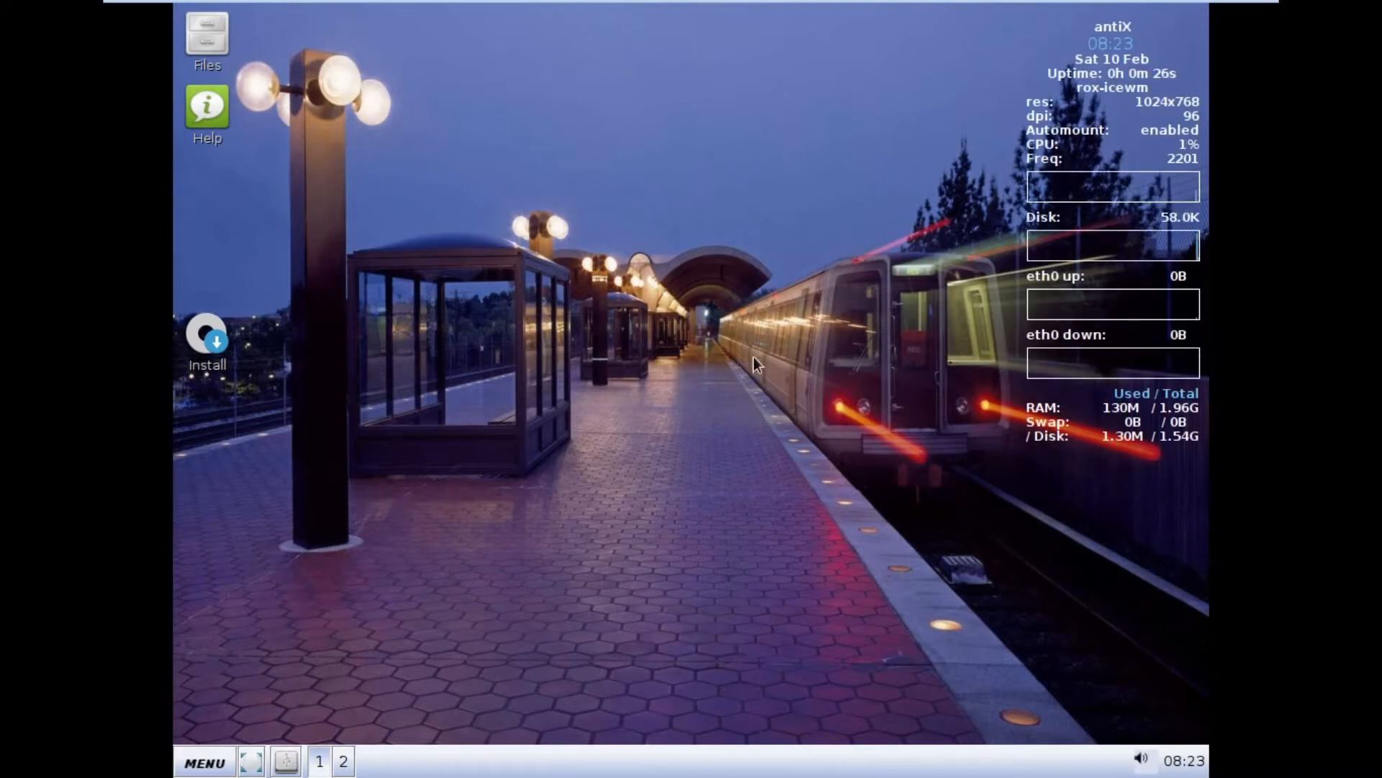
mouse_move(1133, 179)
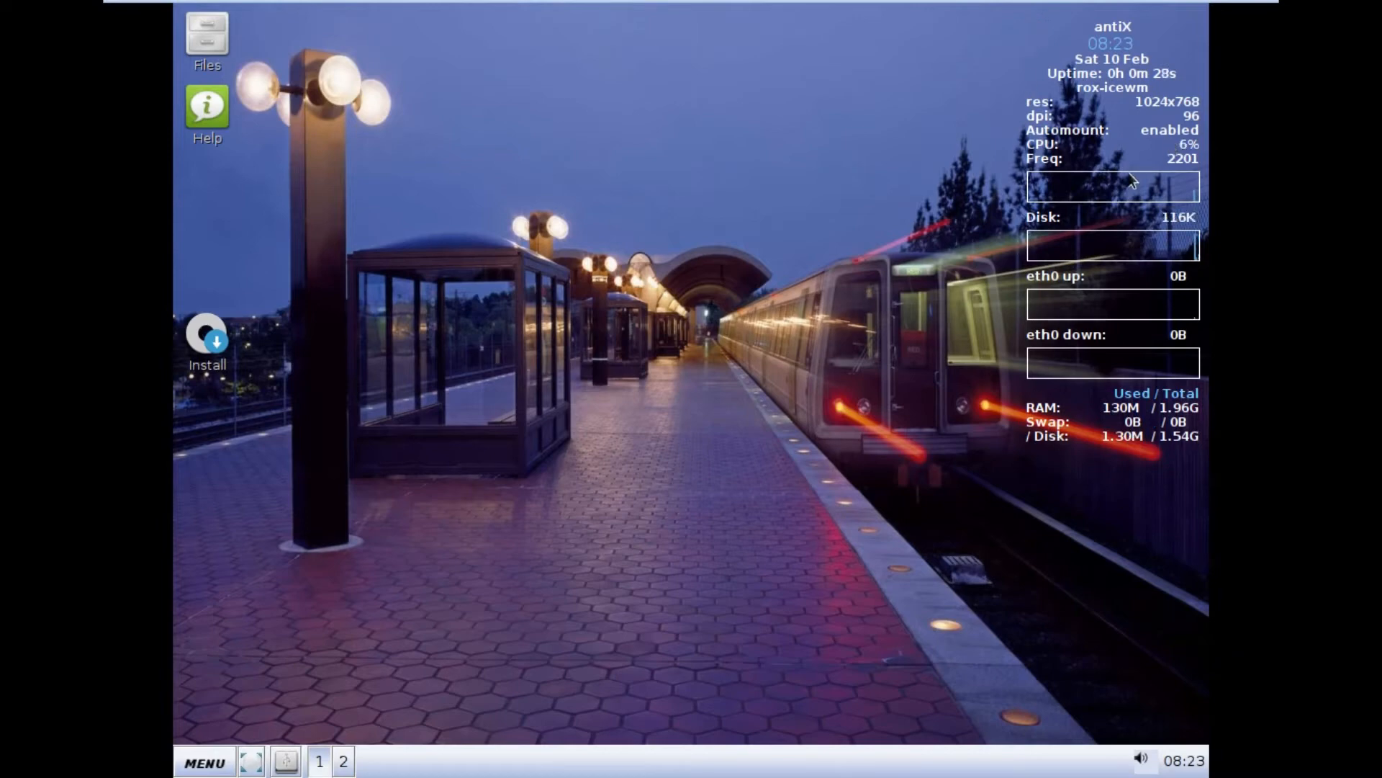
mouse_move(261, 429)
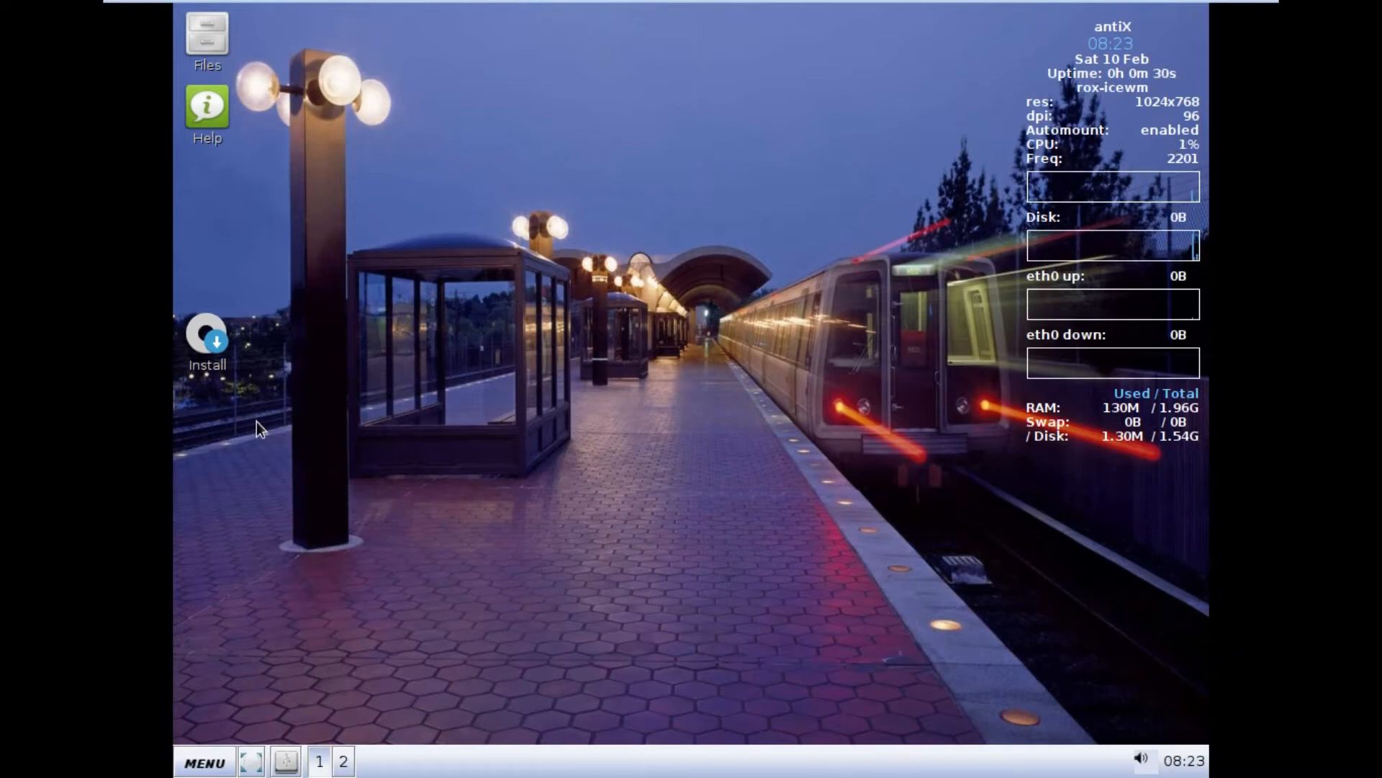
Step: Launch the antiX installer, keep Stretch repositories, and reach the keyboard layout settings
double_click(207, 334)
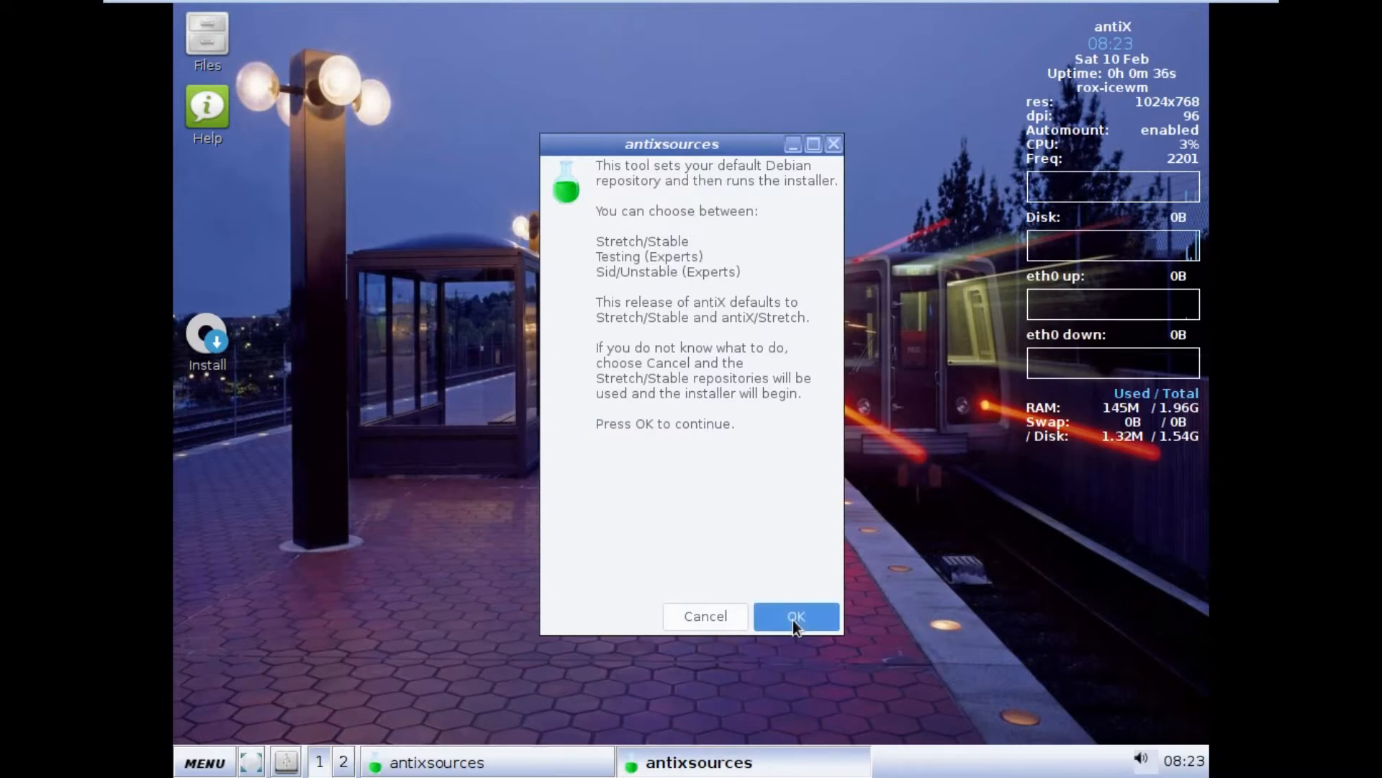
left_click(794, 616)
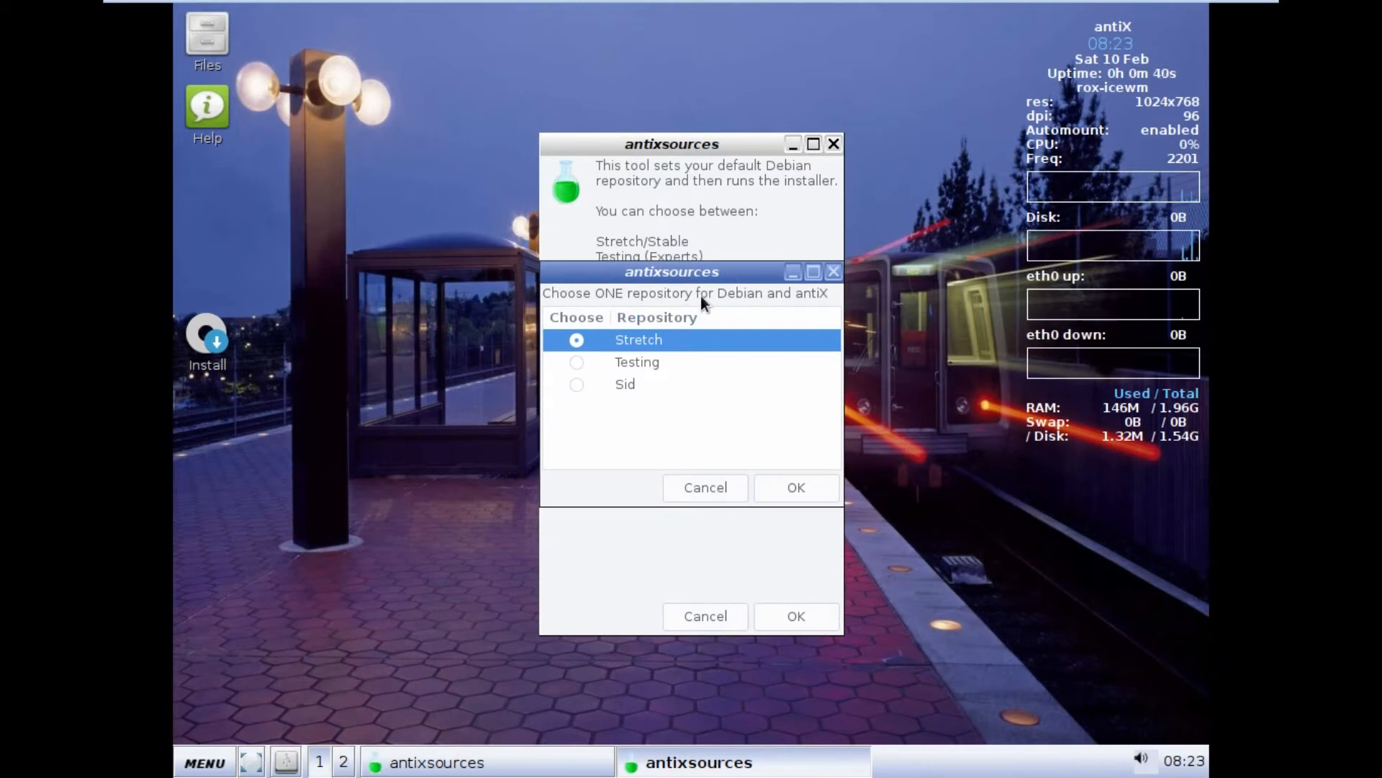
mouse_move(632, 346)
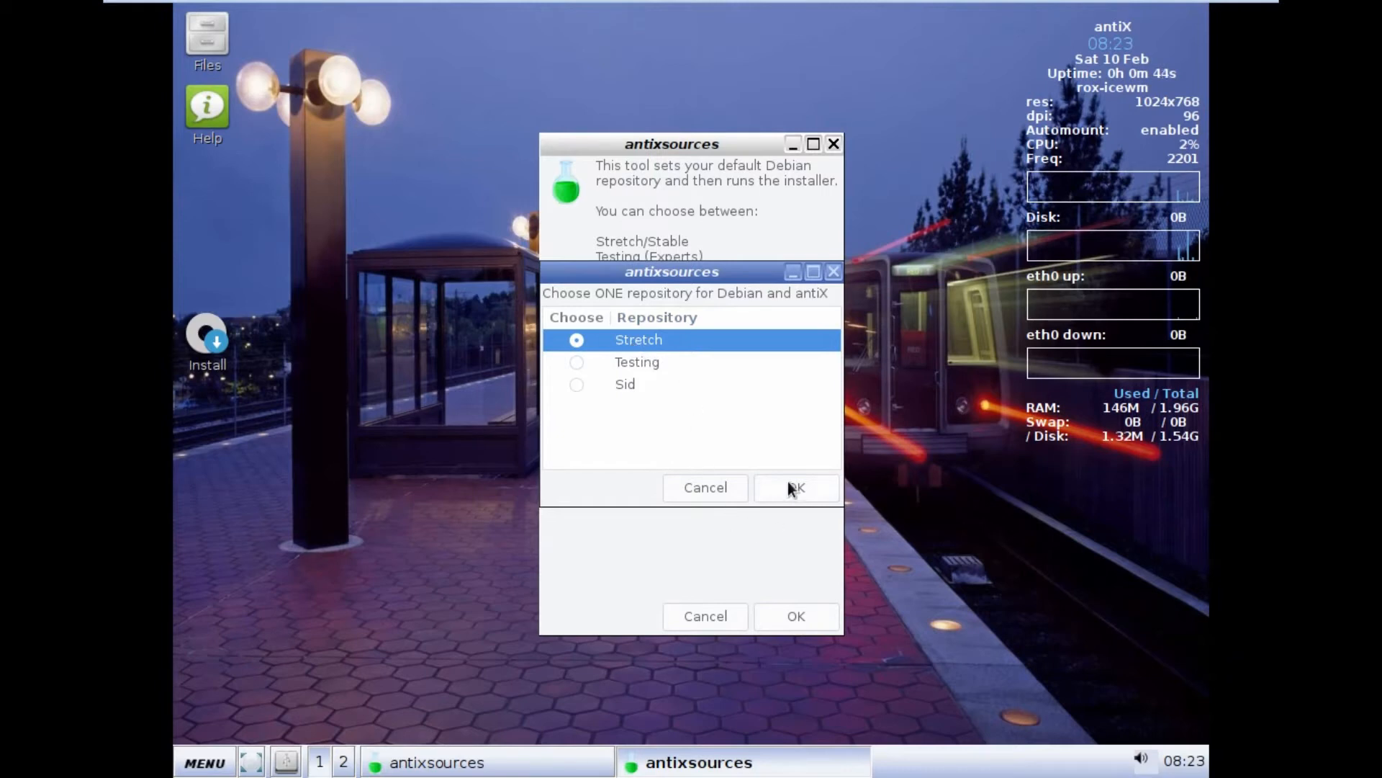
left_click(794, 488)
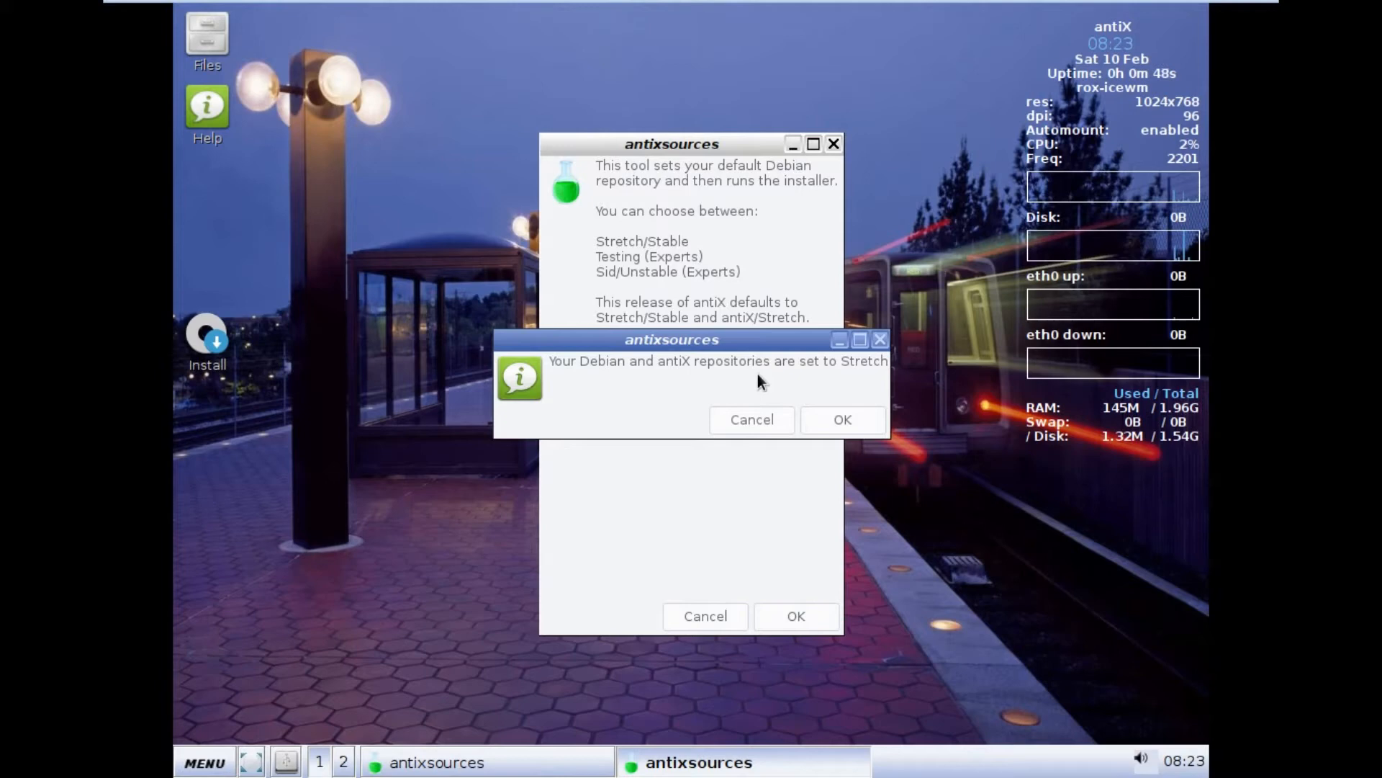
left_click(841, 419)
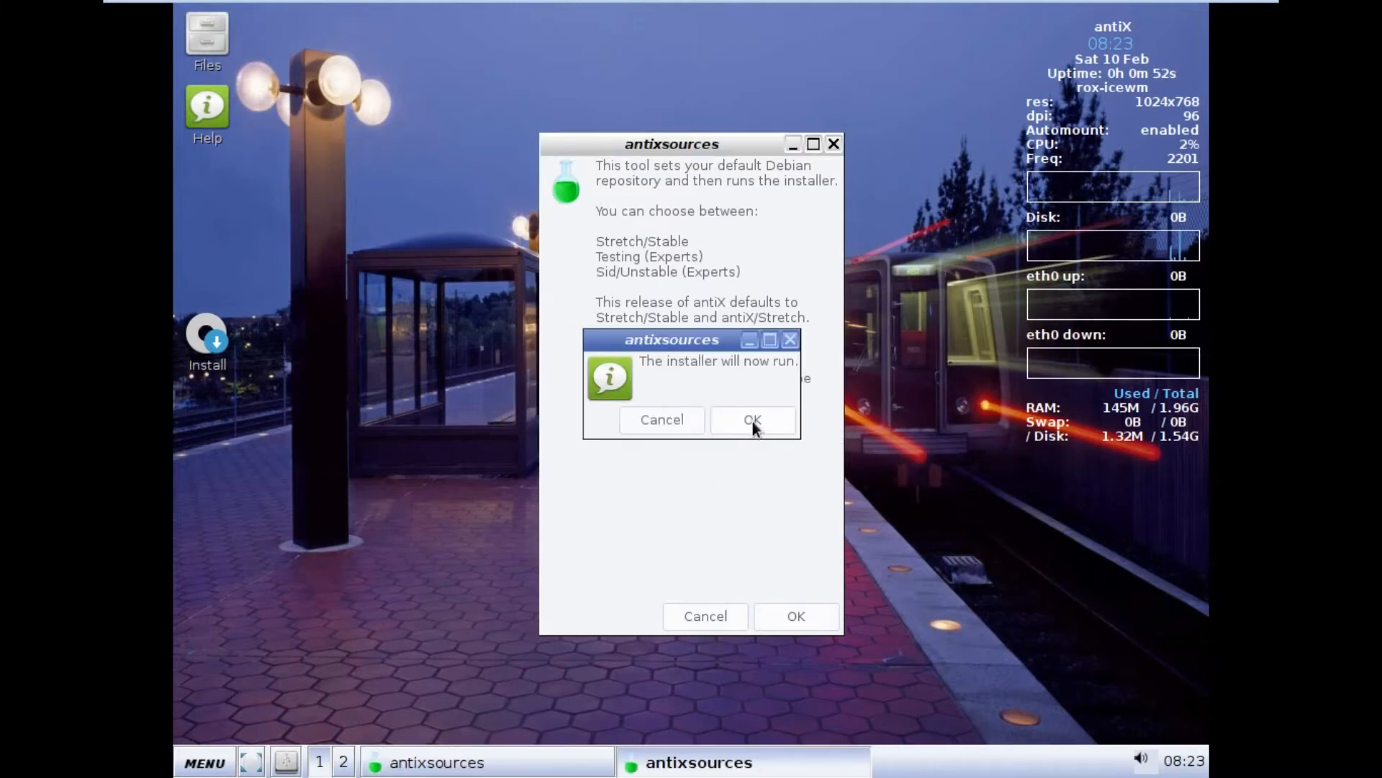
left_click(751, 420)
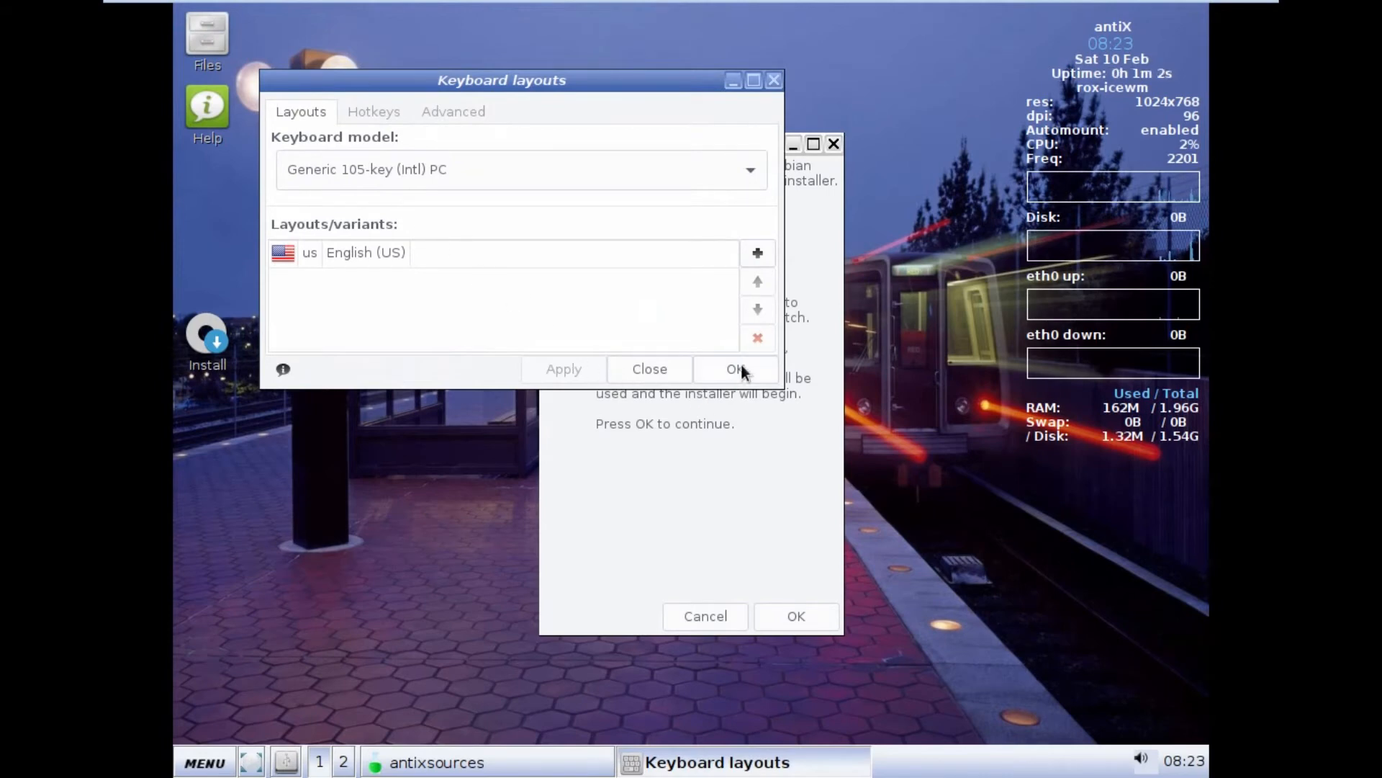
Step: Accept keyboard layout and terms, choose auto-install on the entire disk, and approve formatting
left_click(738, 368)
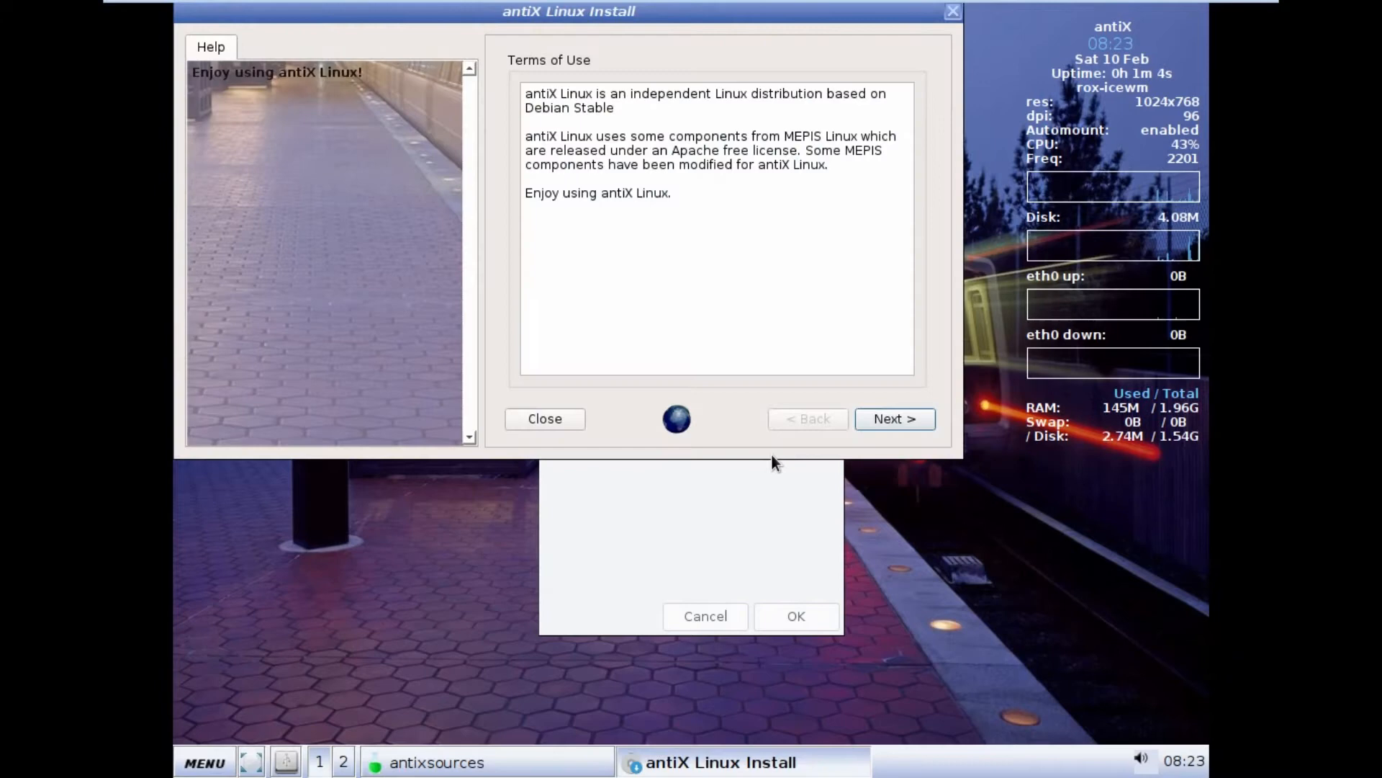
left_click_drag(569, 11, 606, 56)
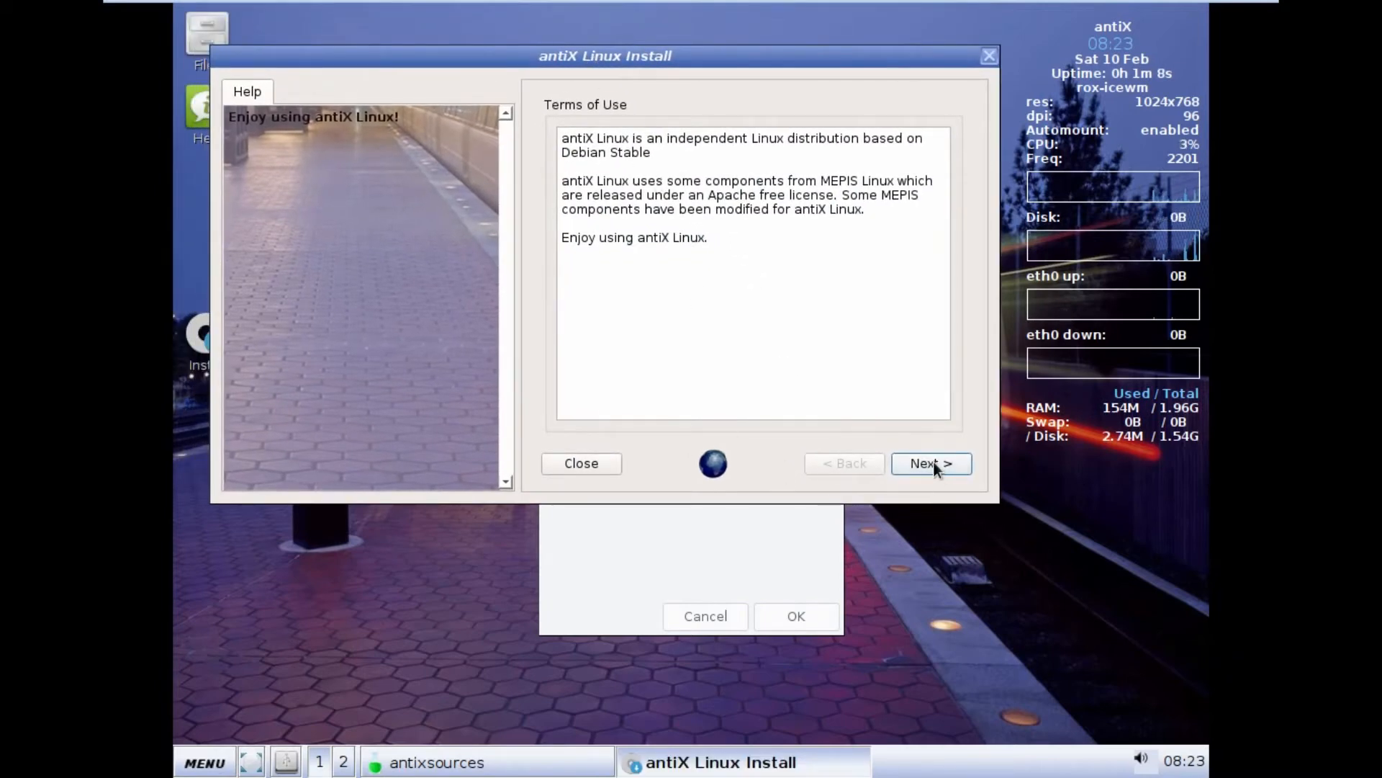
left_click(930, 463)
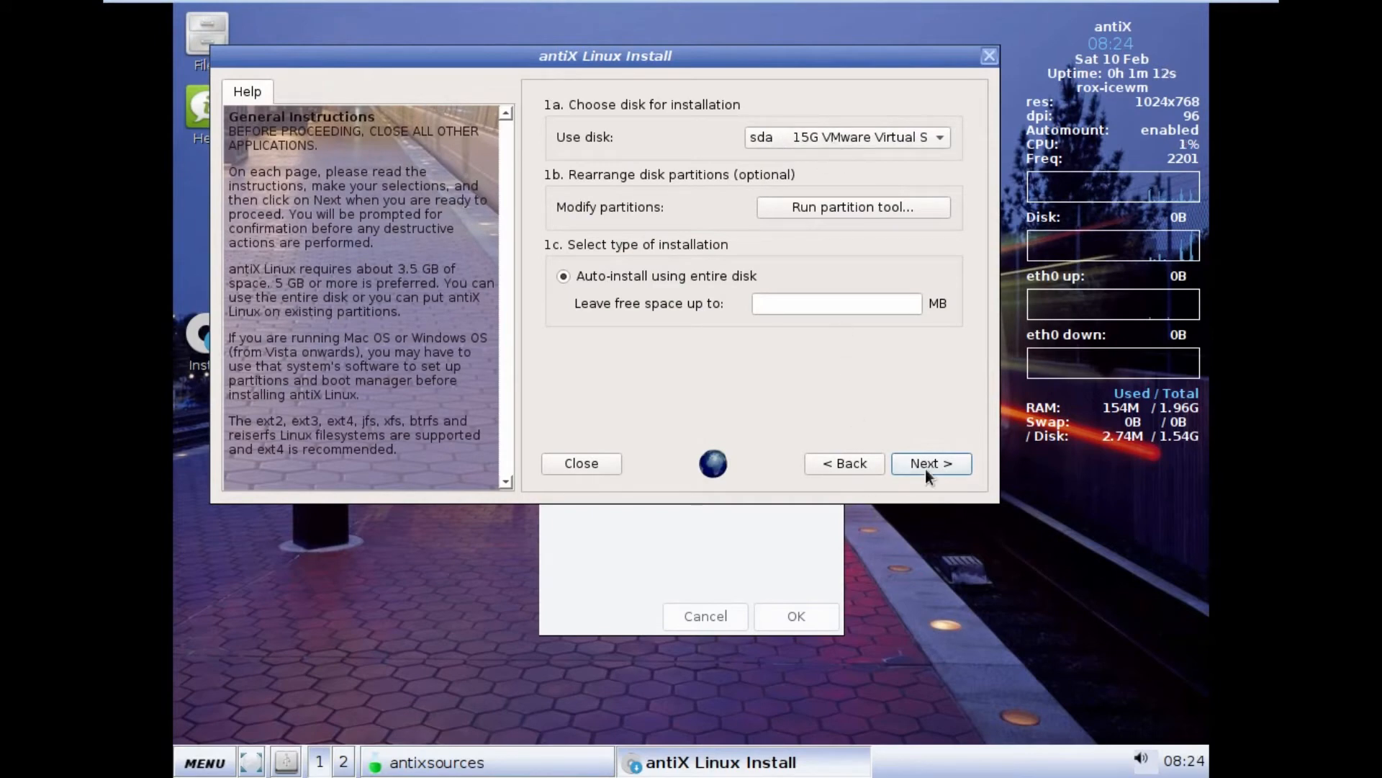
left_click(931, 463)
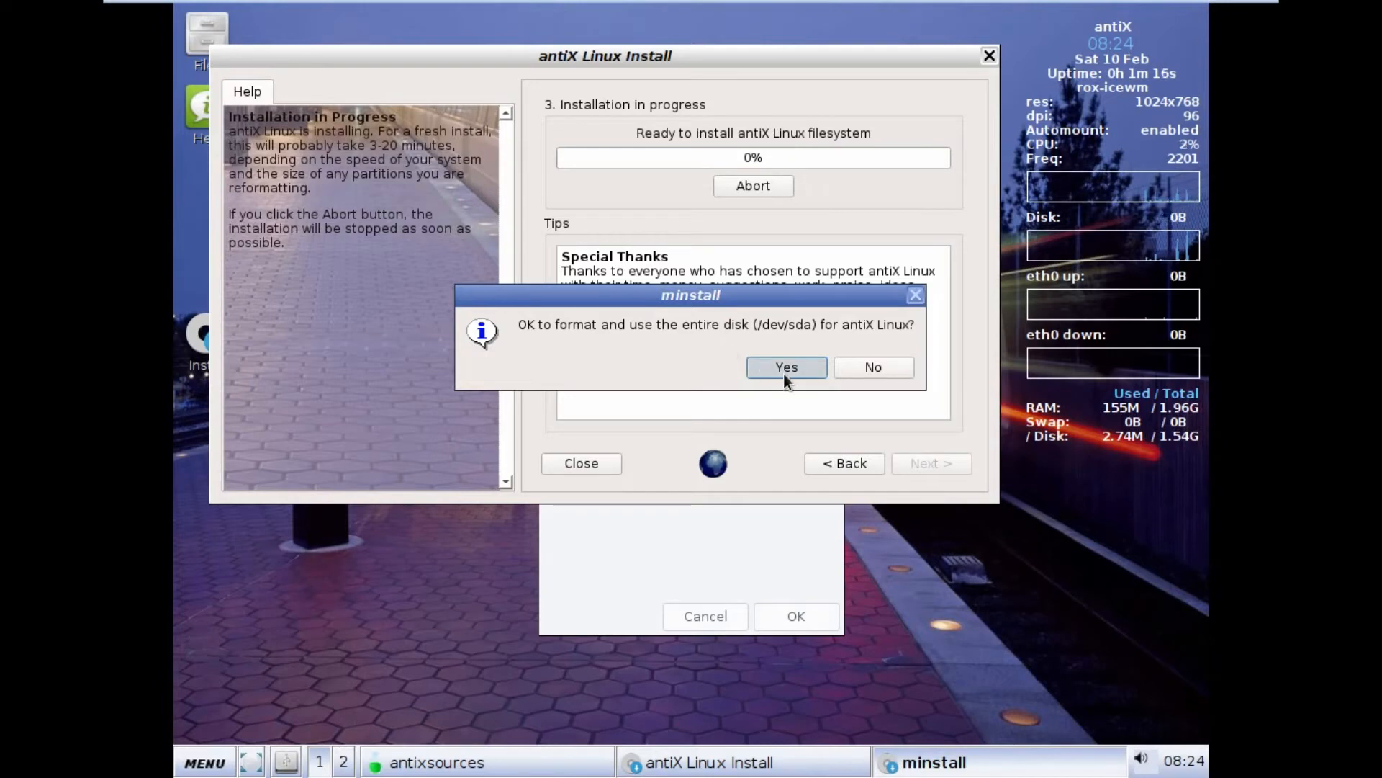
left_click(786, 366)
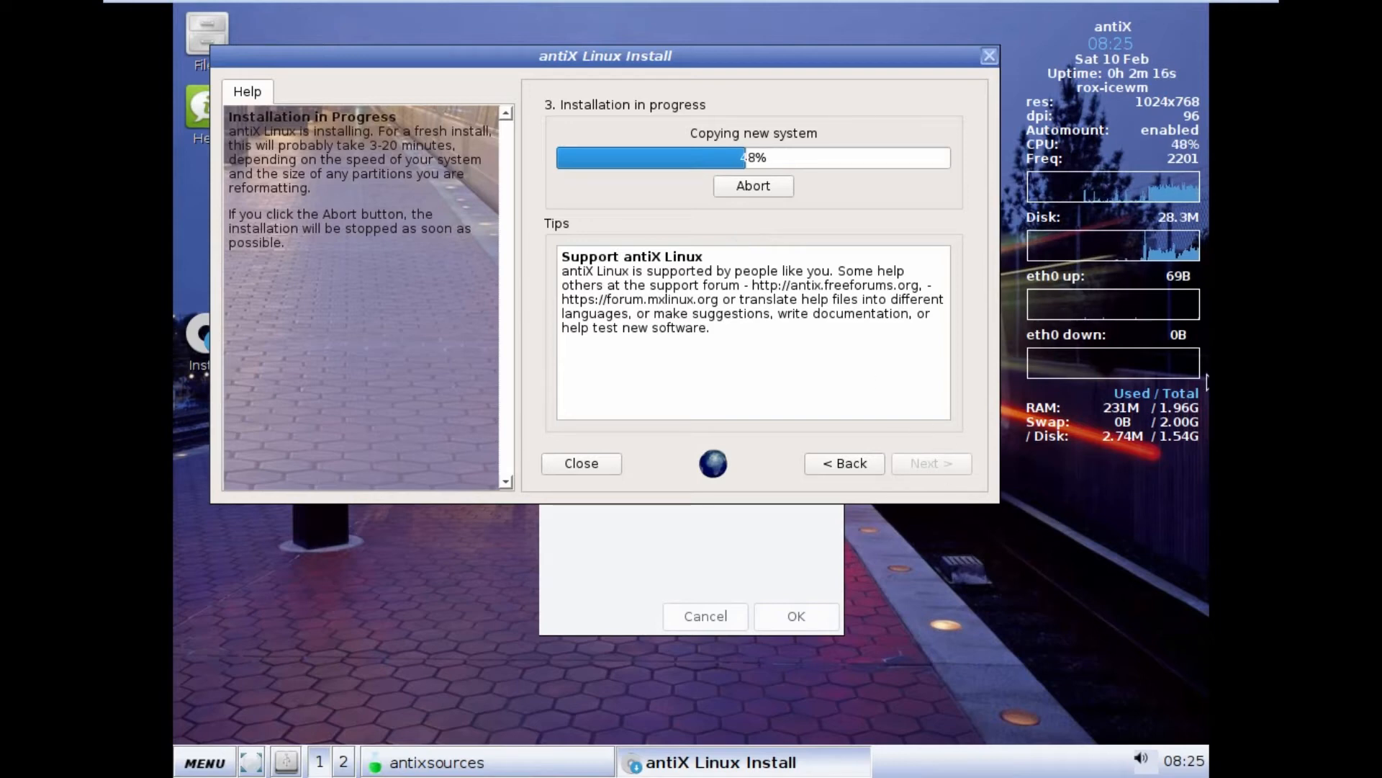
mouse_move(1190, 419)
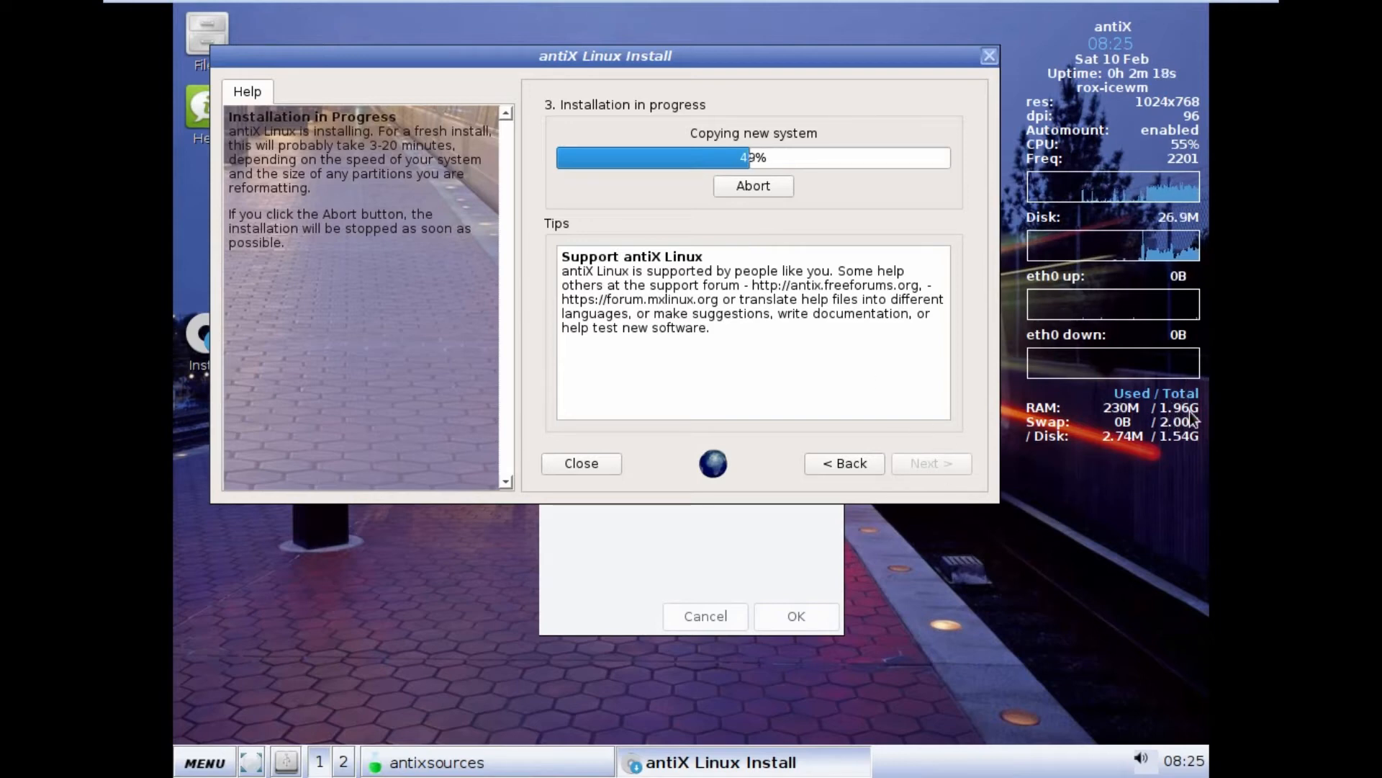
mouse_move(1137, 420)
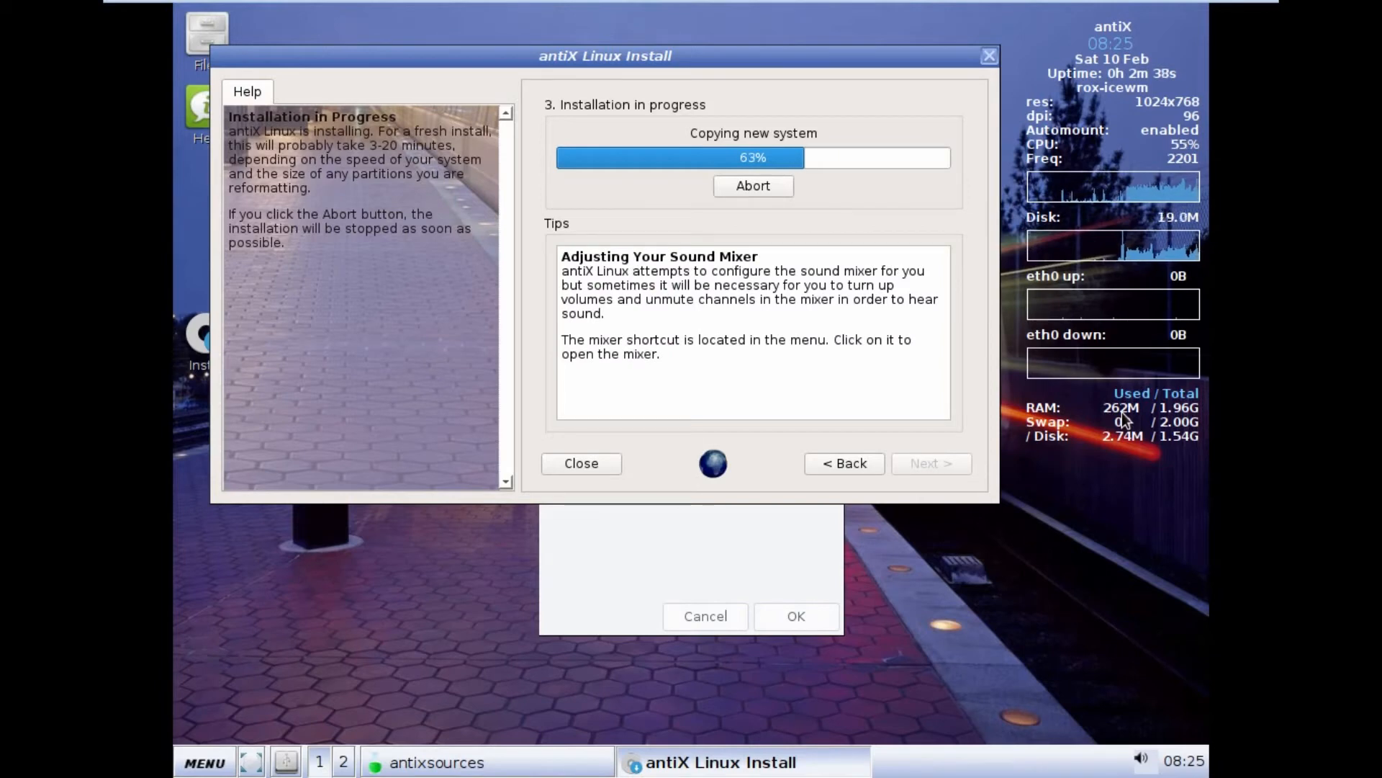
mouse_move(976, 516)
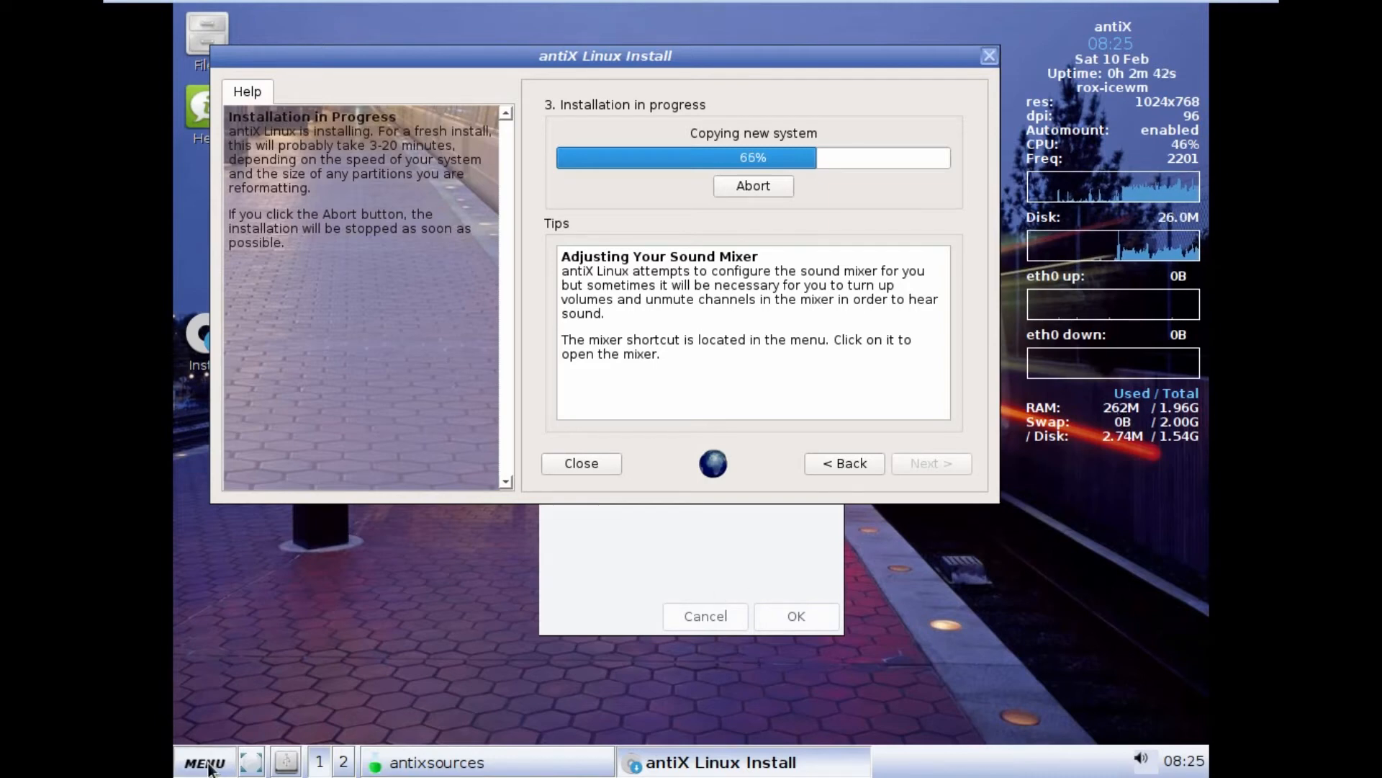
Step: Wait for the antiX system copy to finish and reach the GRUB-on-MBR boot method page
left_click(204, 762)
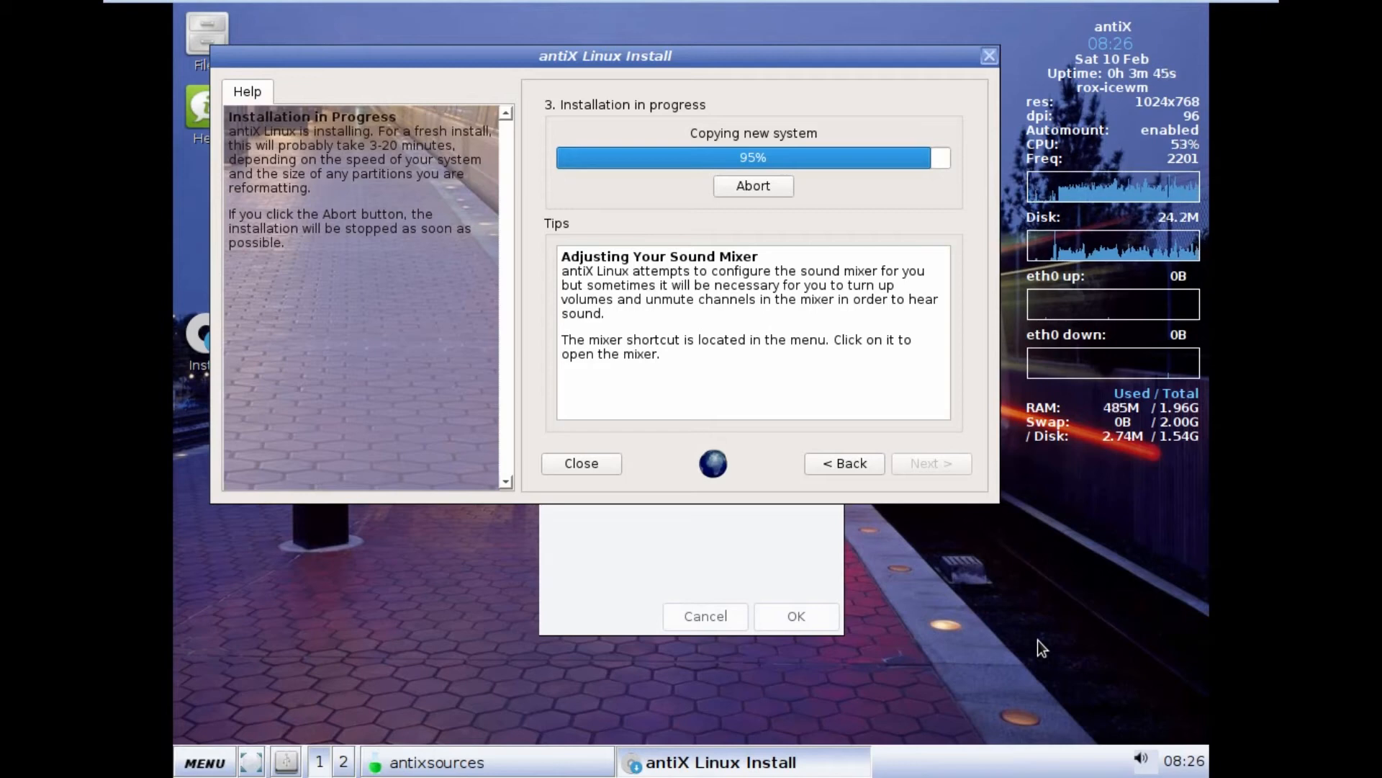
mouse_move(370, 693)
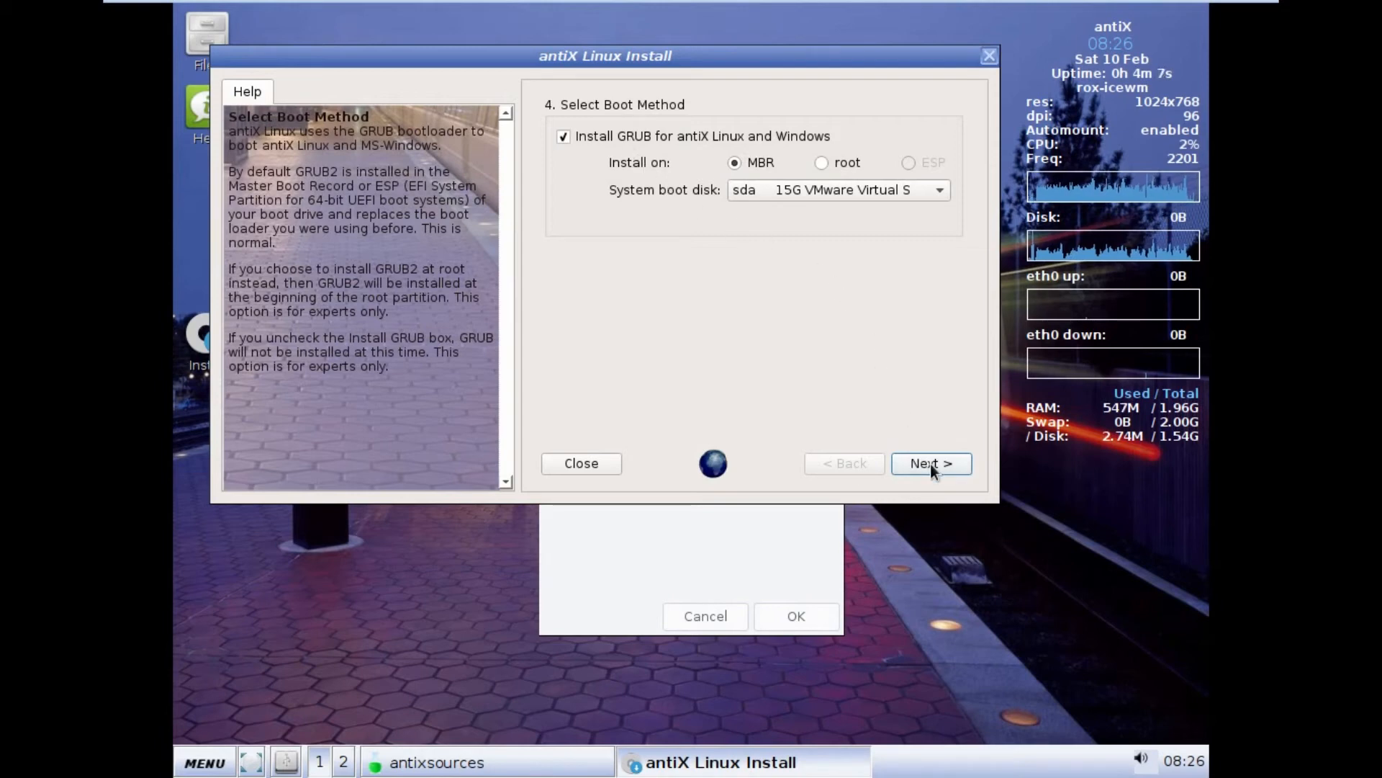
Step: Continue with GRUB on the MBR and confirm installing the bootloader at sda
left_click(930, 463)
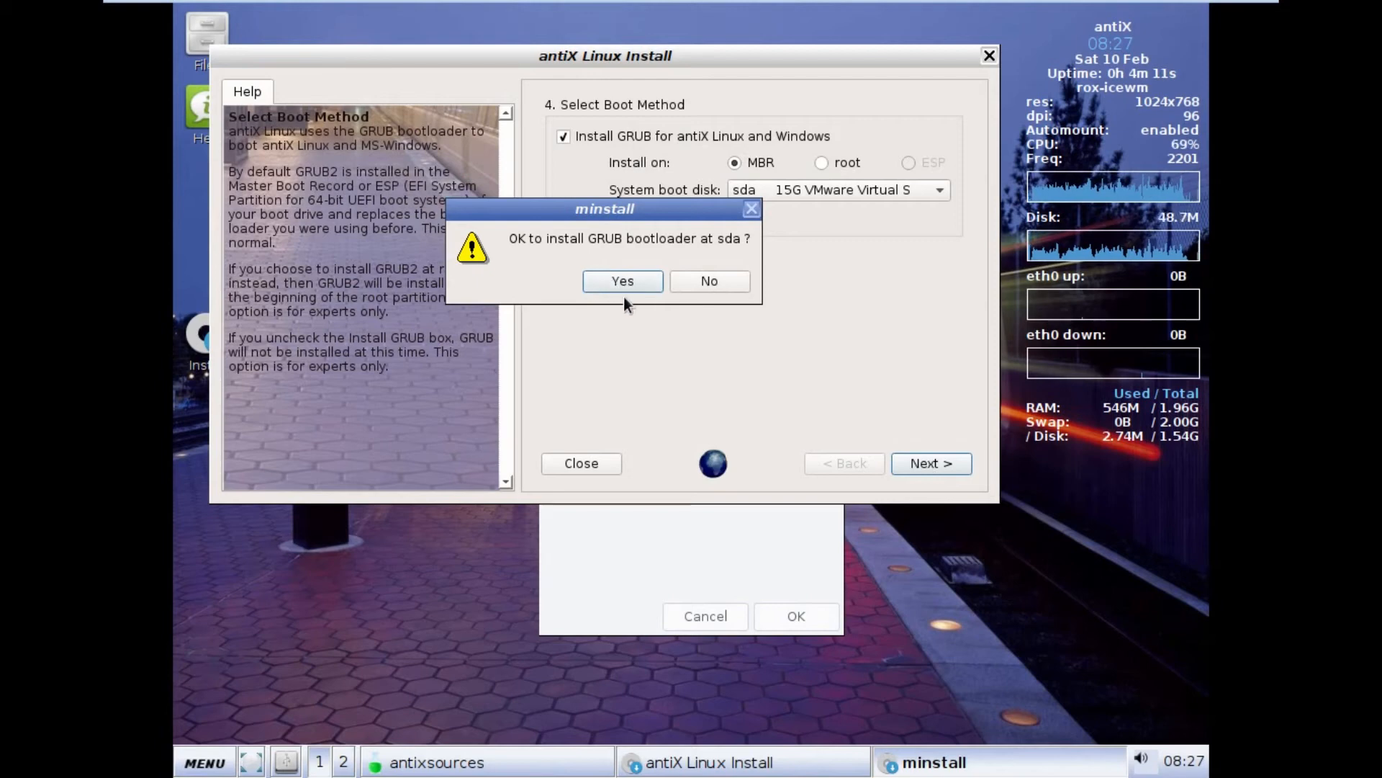
left_click(622, 280)
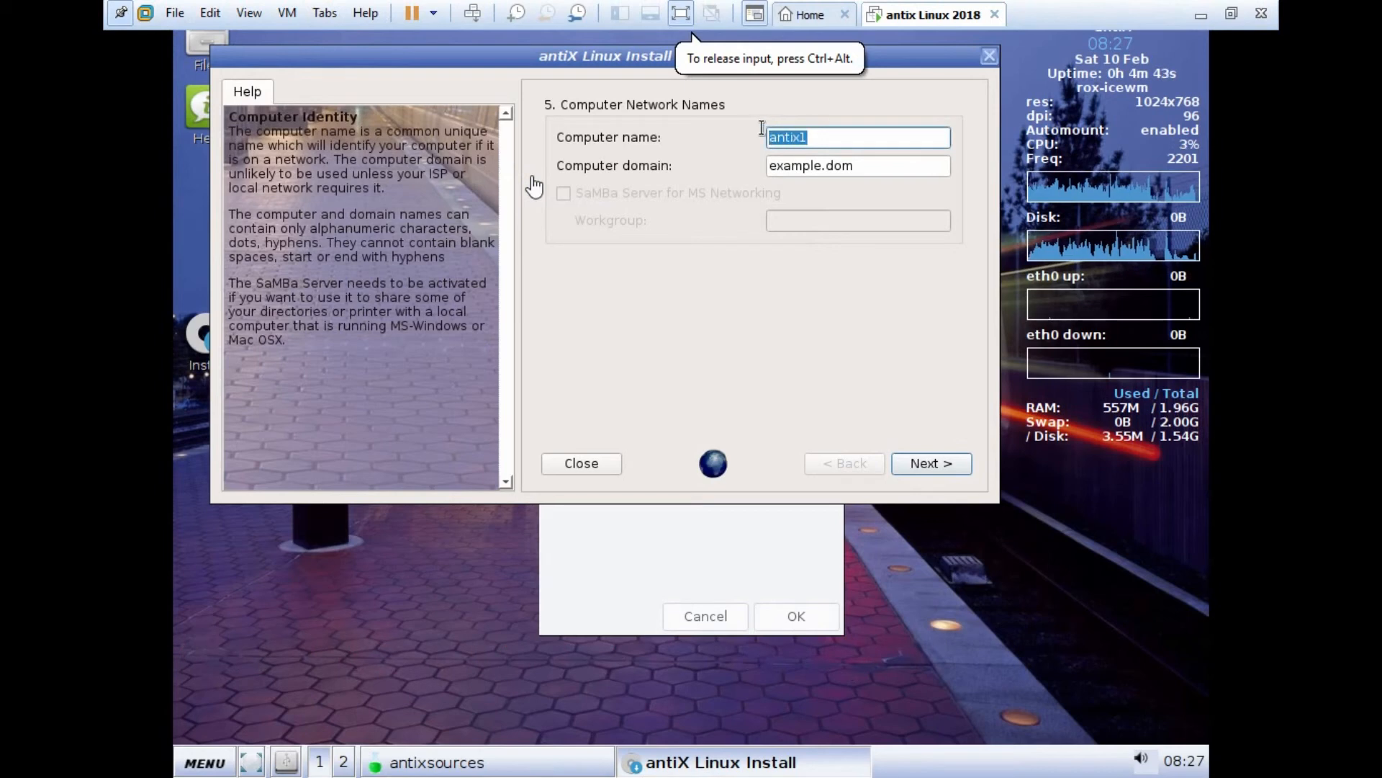
Step: Enter antix2018 as the computer name and choose Asia/Ho_Chi_Minh from the timezone list
type("antix")
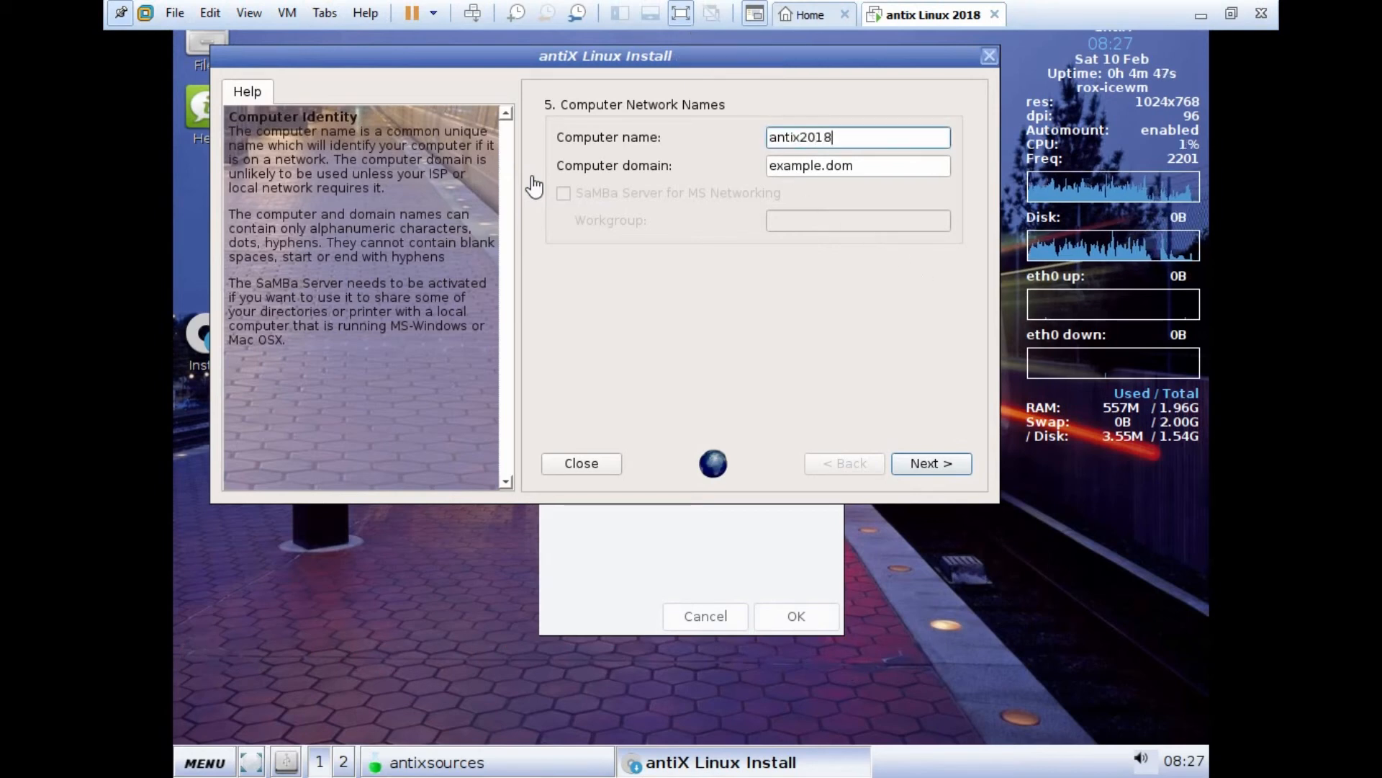
mouse_move(117, 20)
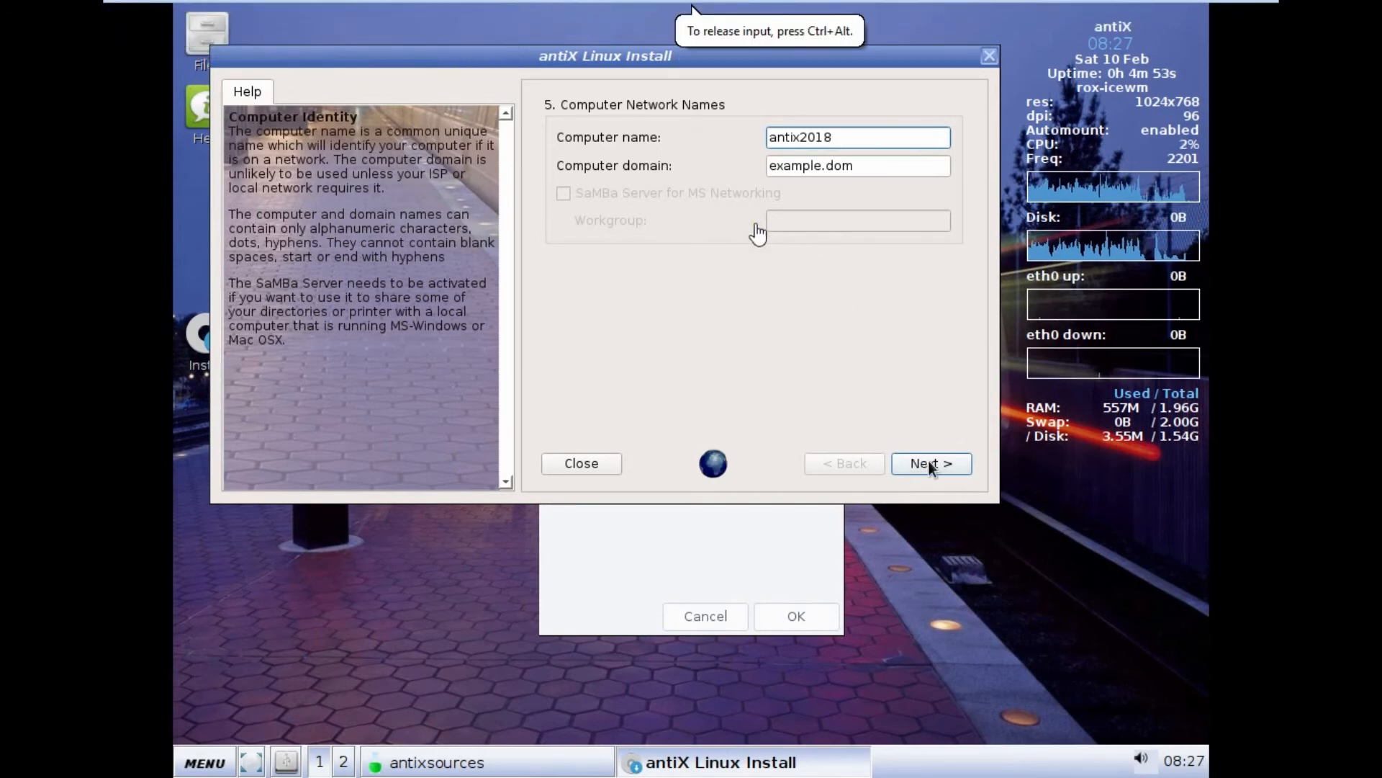
left_click(930, 463)
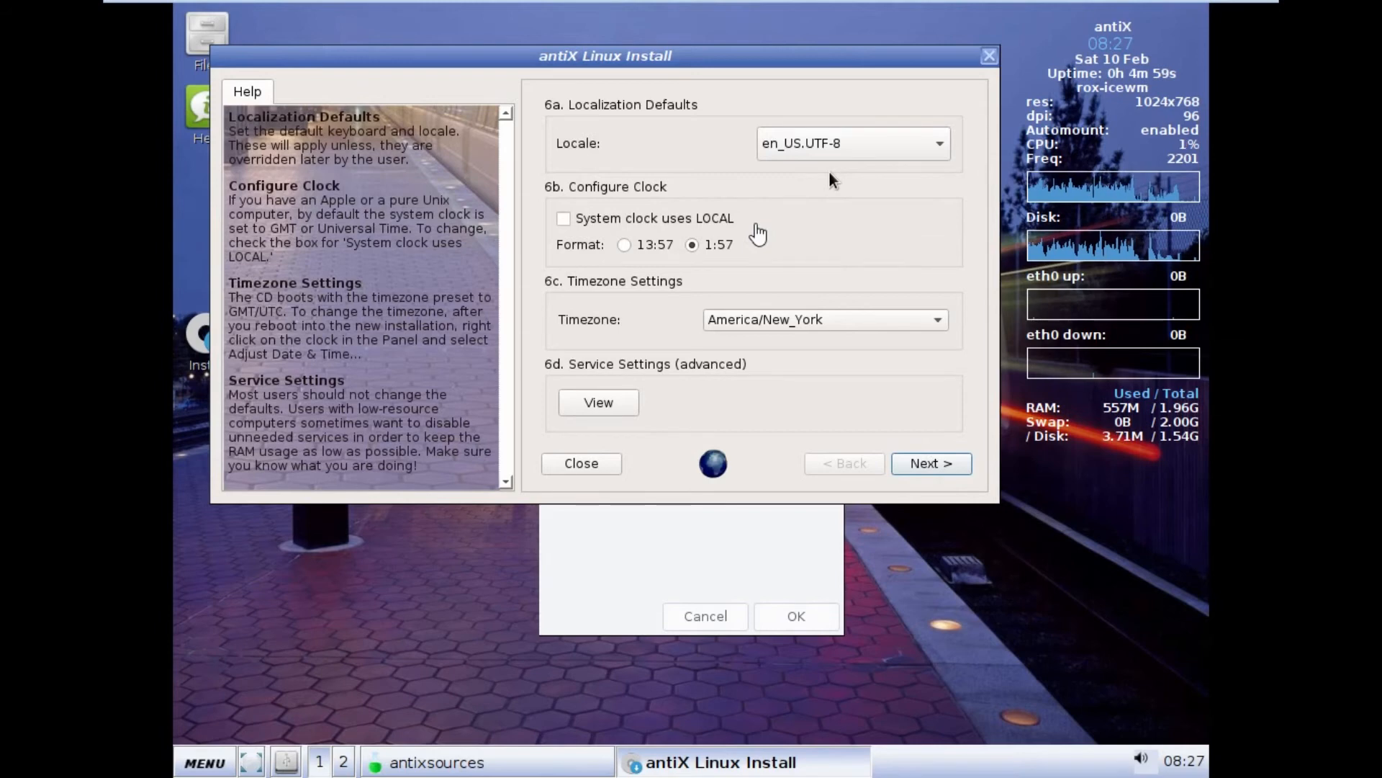
left_click(936, 319)
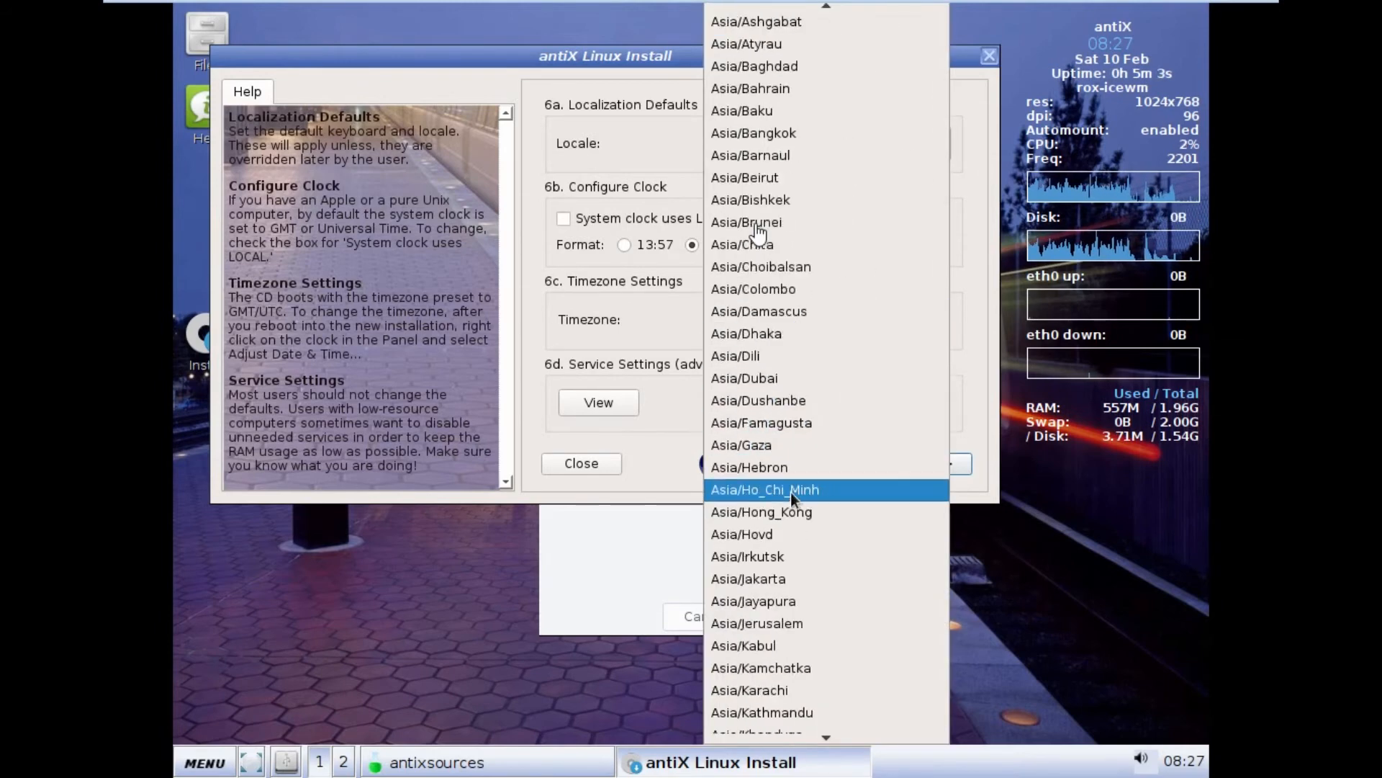
left_click(764, 490)
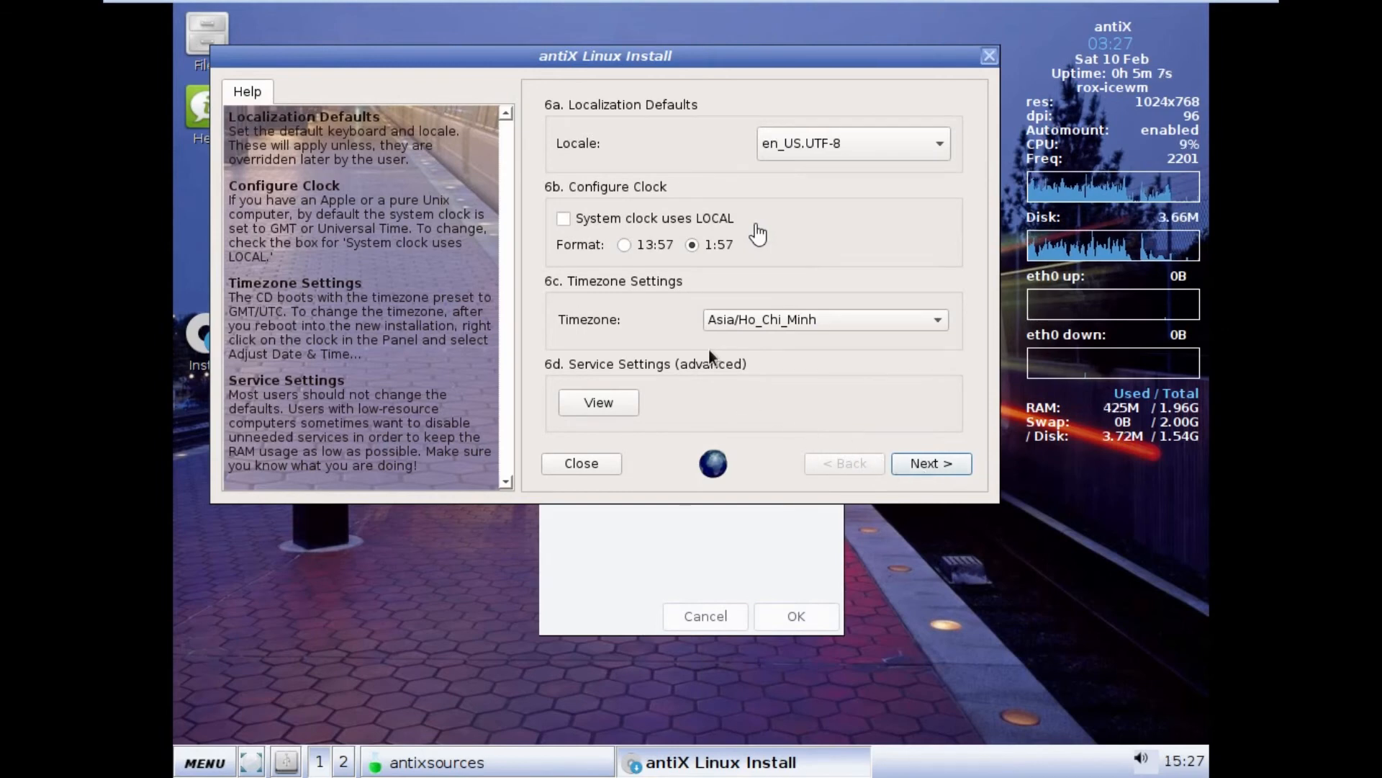
Step: Accept localization, enter the user anand and root passwords, and complete installation
left_click(930, 463)
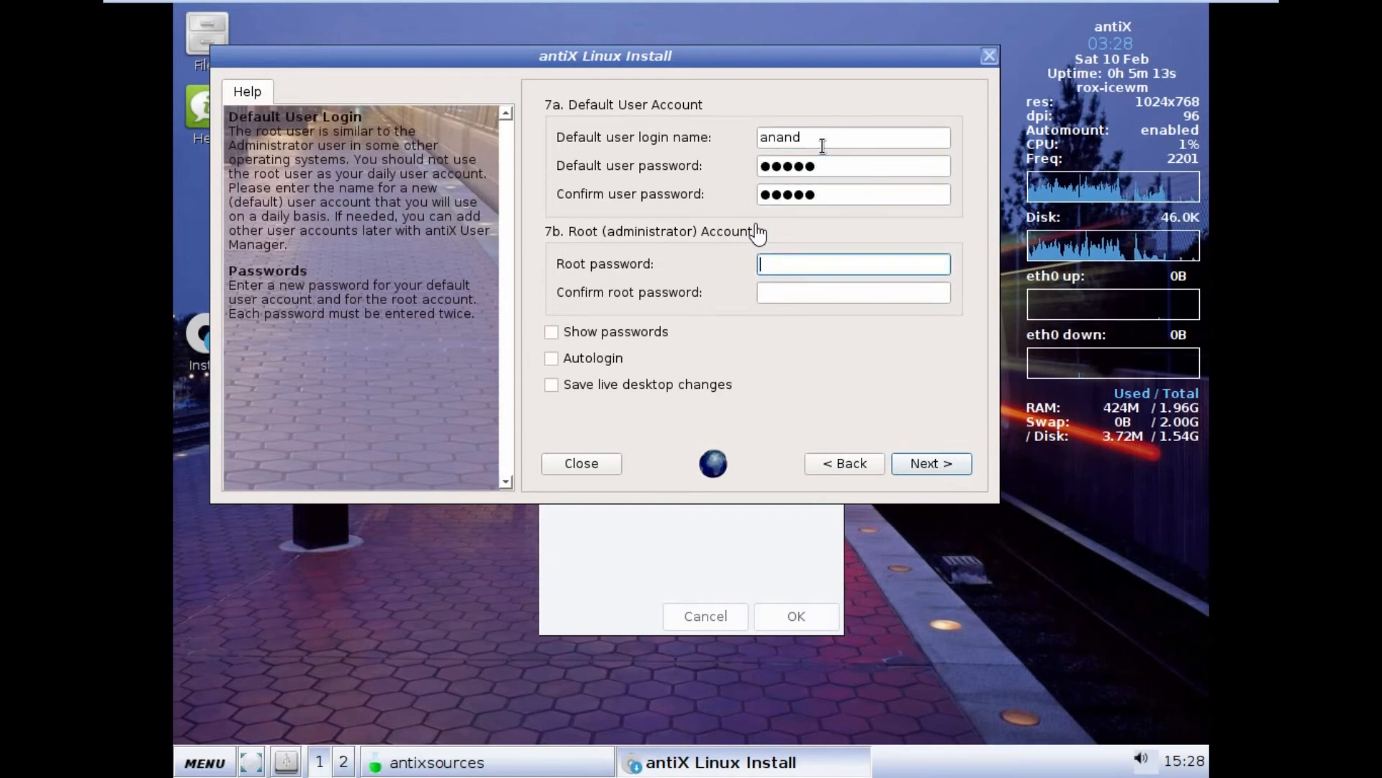
type("•••••")
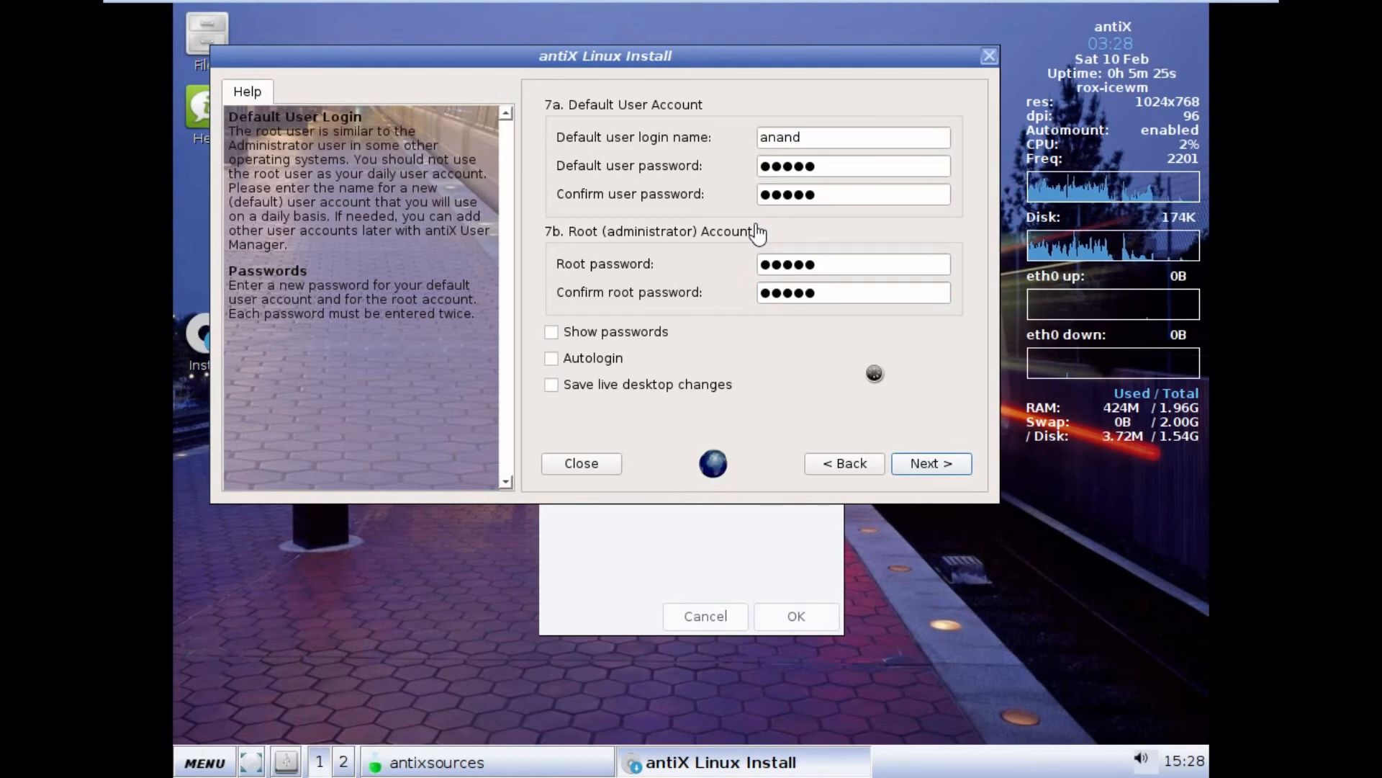
left_click(930, 463)
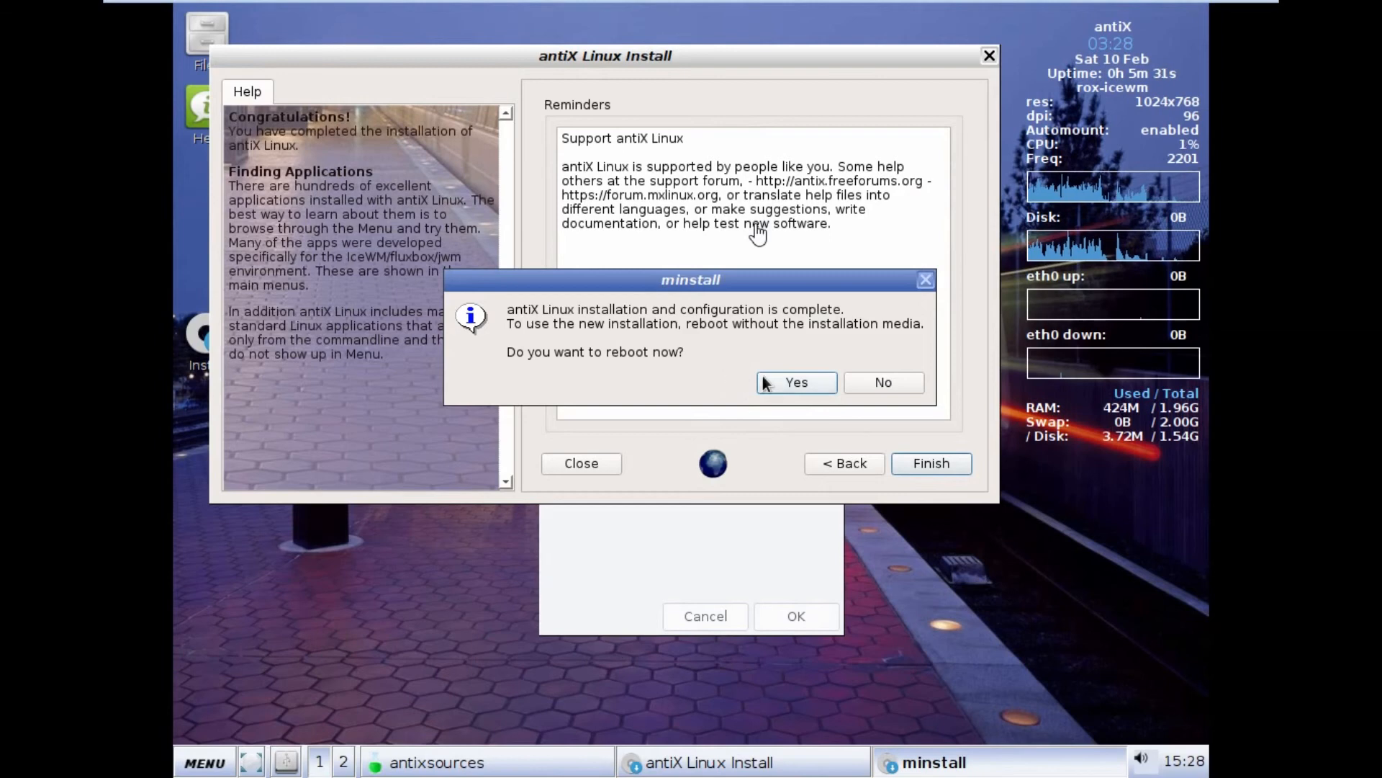
Step: Reboot into the newly installed antiX and start entering the user name at login
left_click(795, 382)
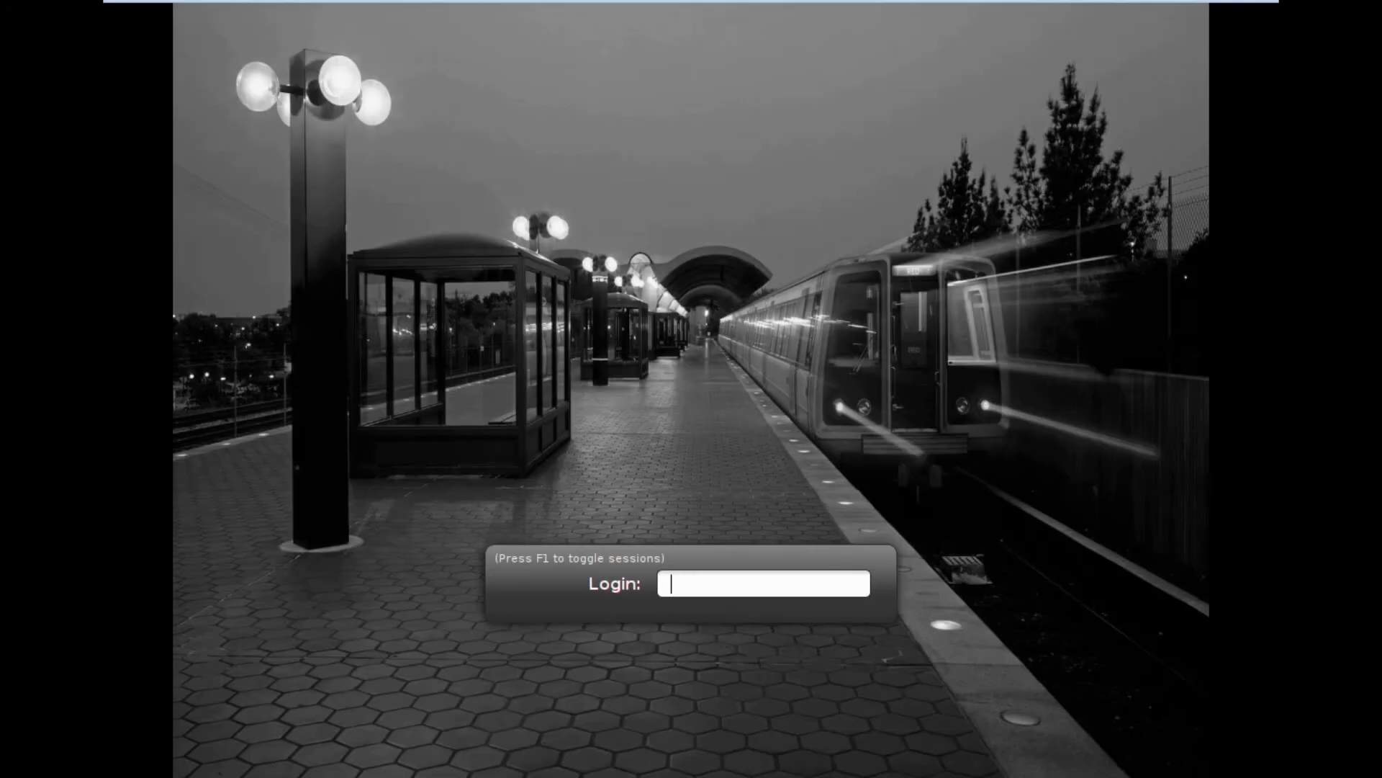
type("ana")
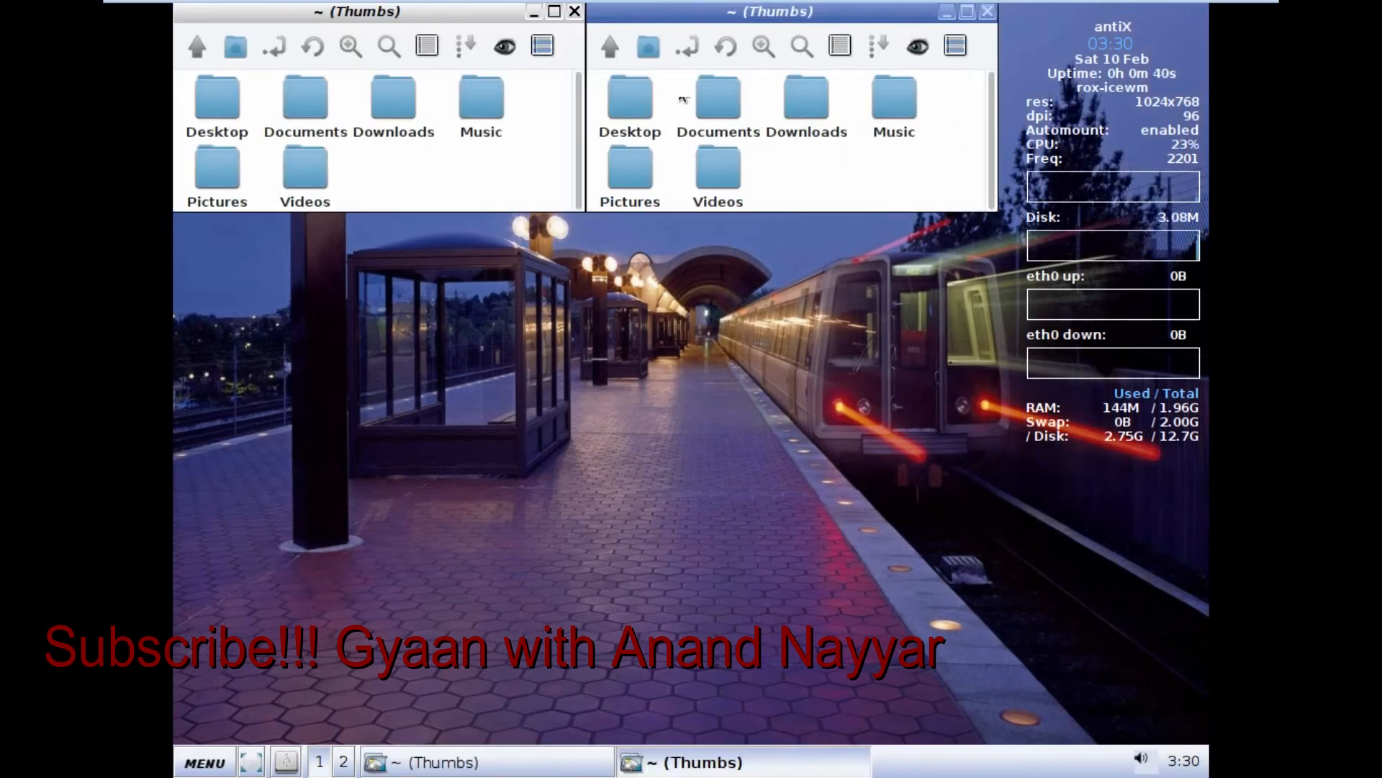
Step: Close both ~ (Thumbs) ROX file manager windows that opened after login
left_click(574, 11)
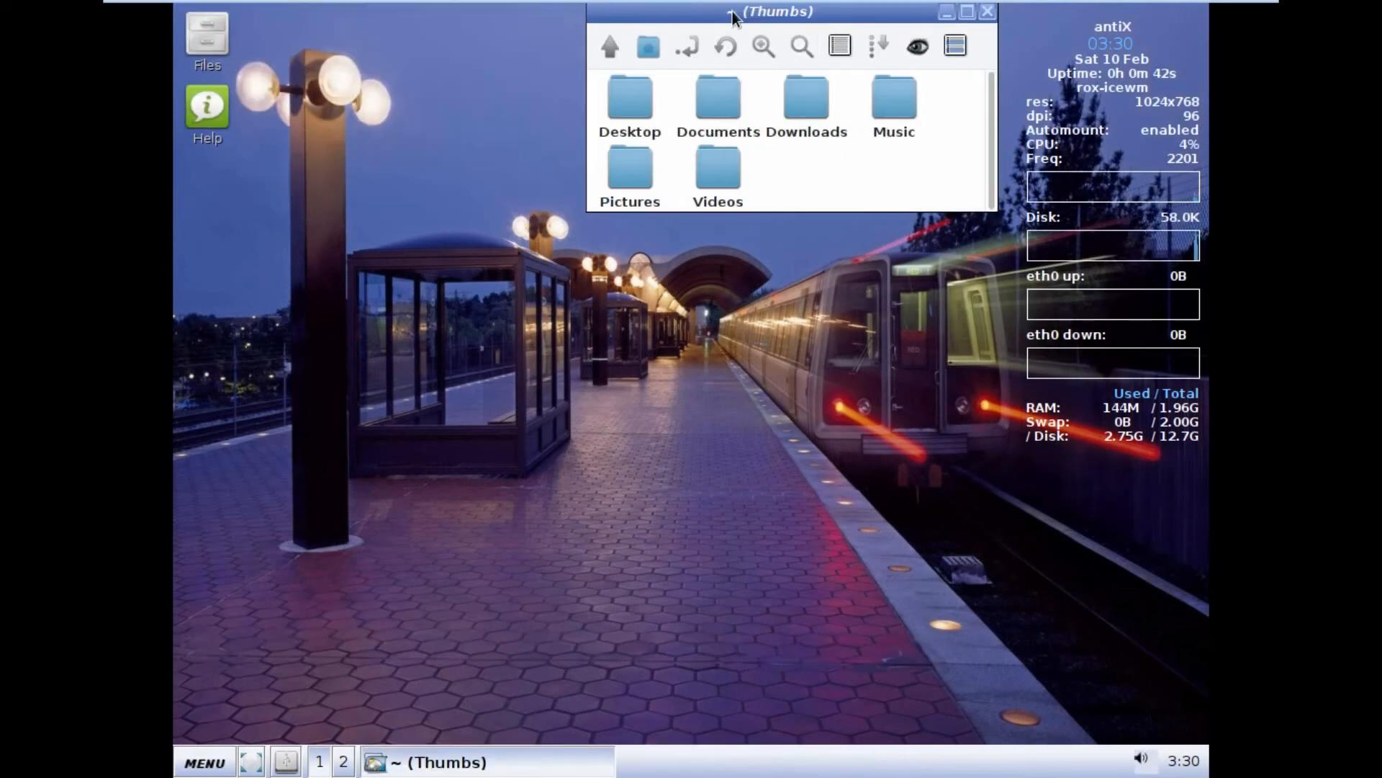
left_click(986, 11)
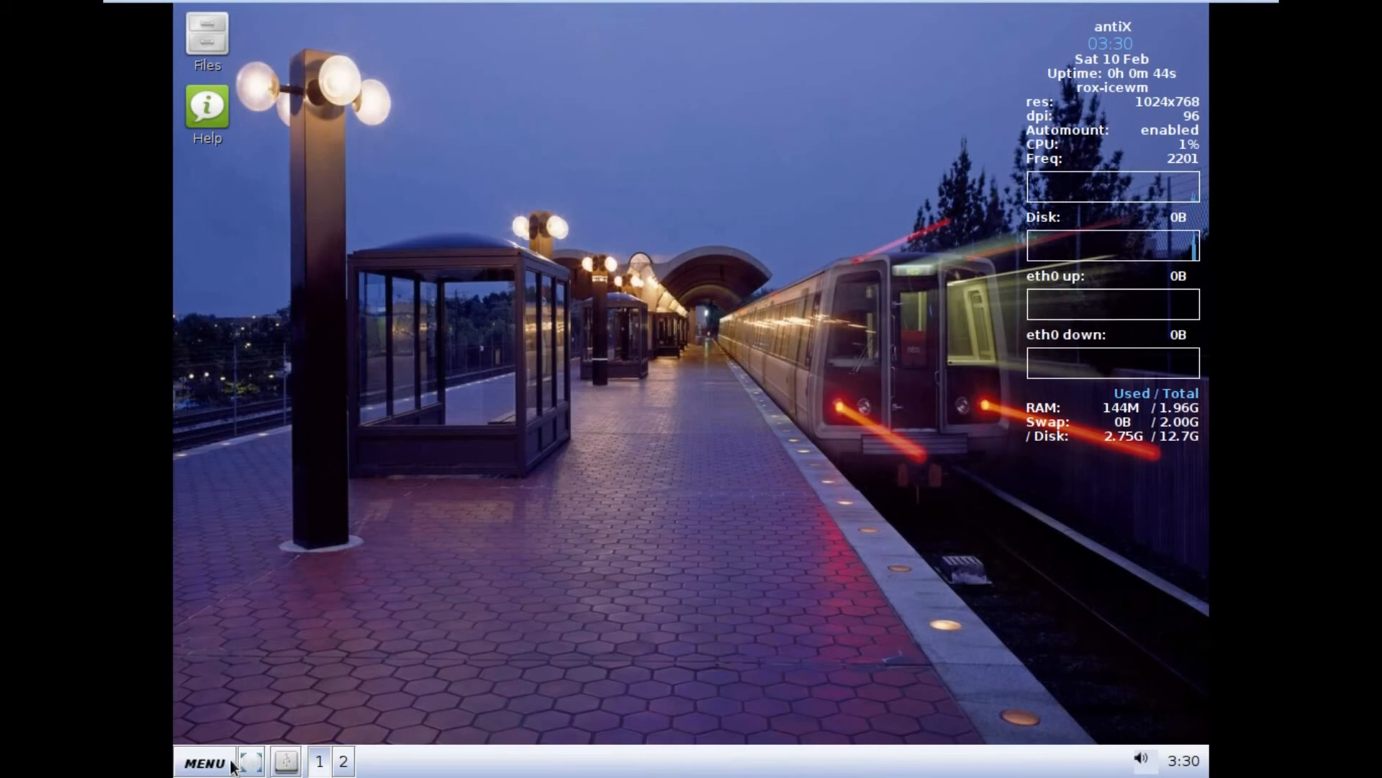
Step: Dismiss the desktop application menu and quit the Firefox browser window
left_click(204, 761)
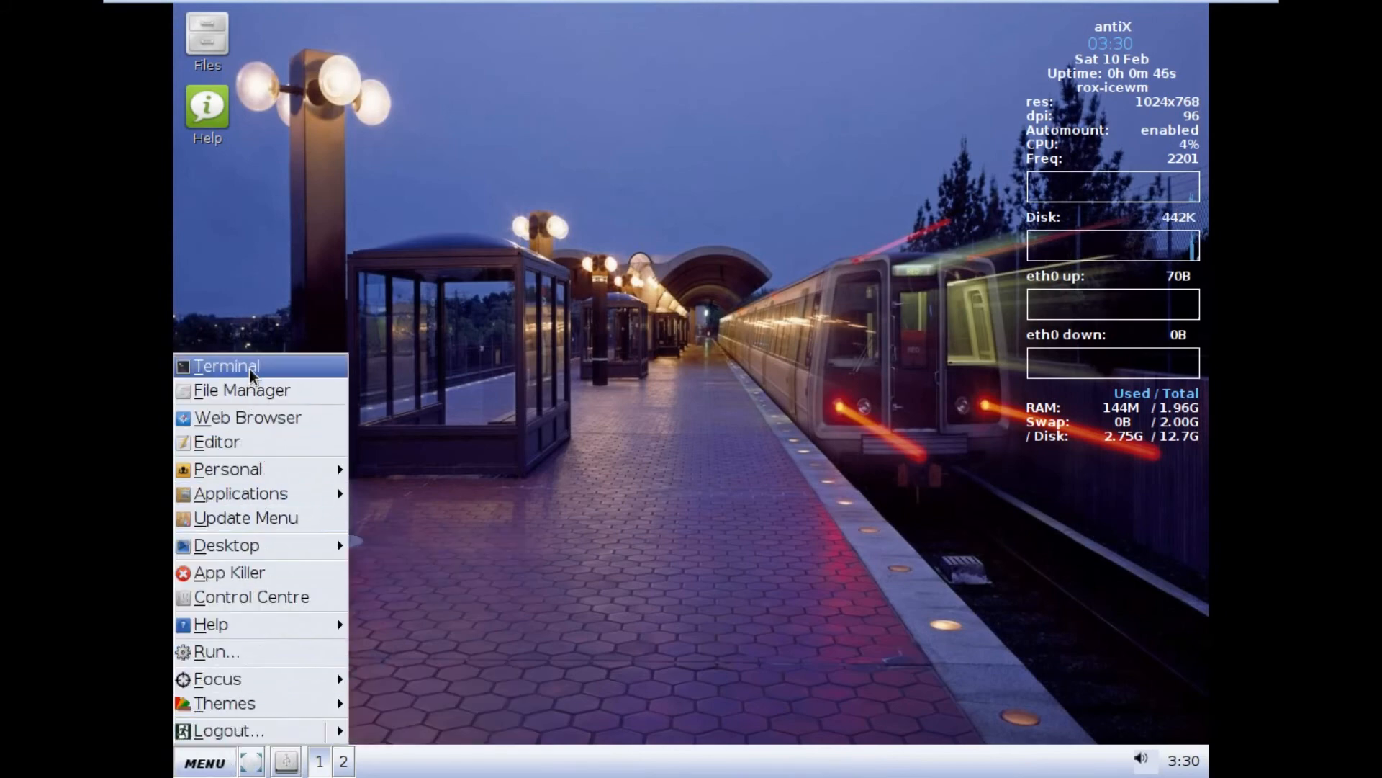
mouse_move(248, 417)
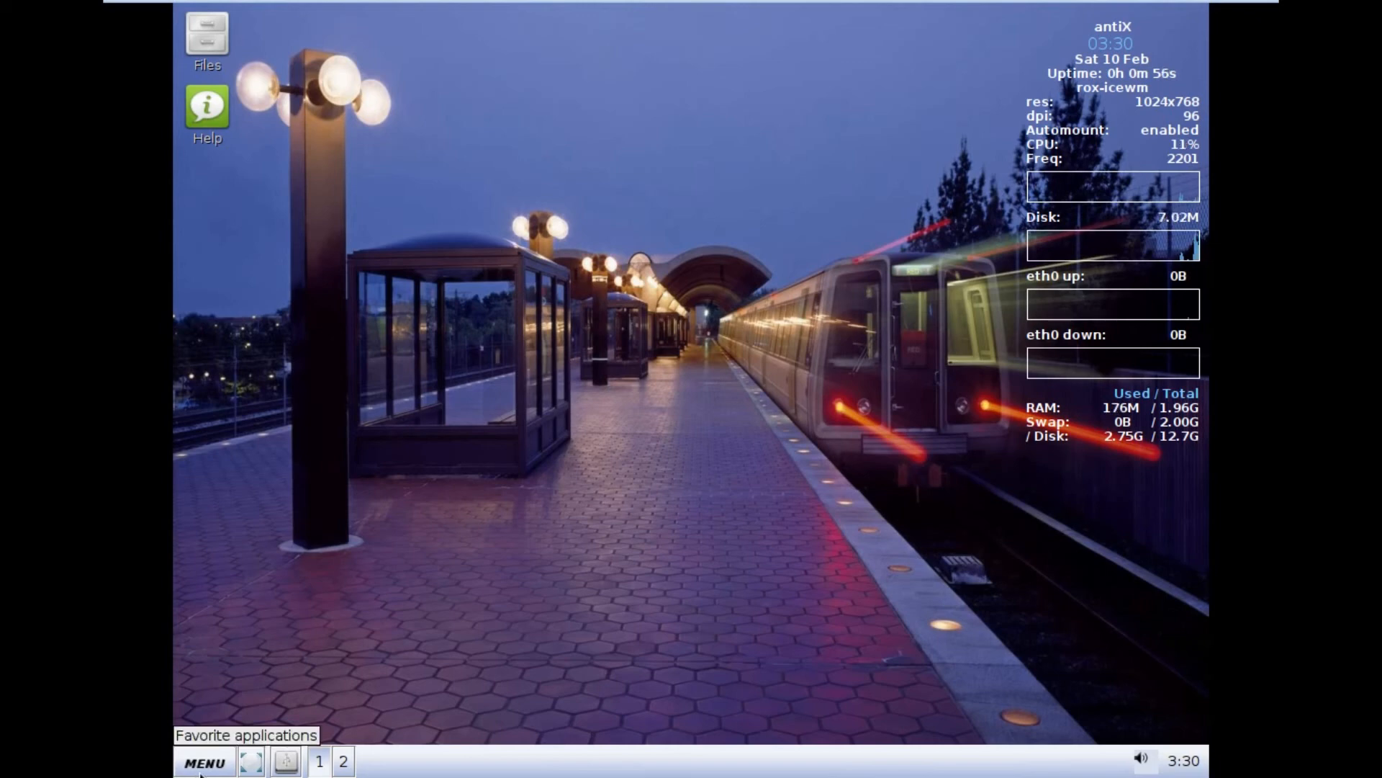
left_click(204, 762)
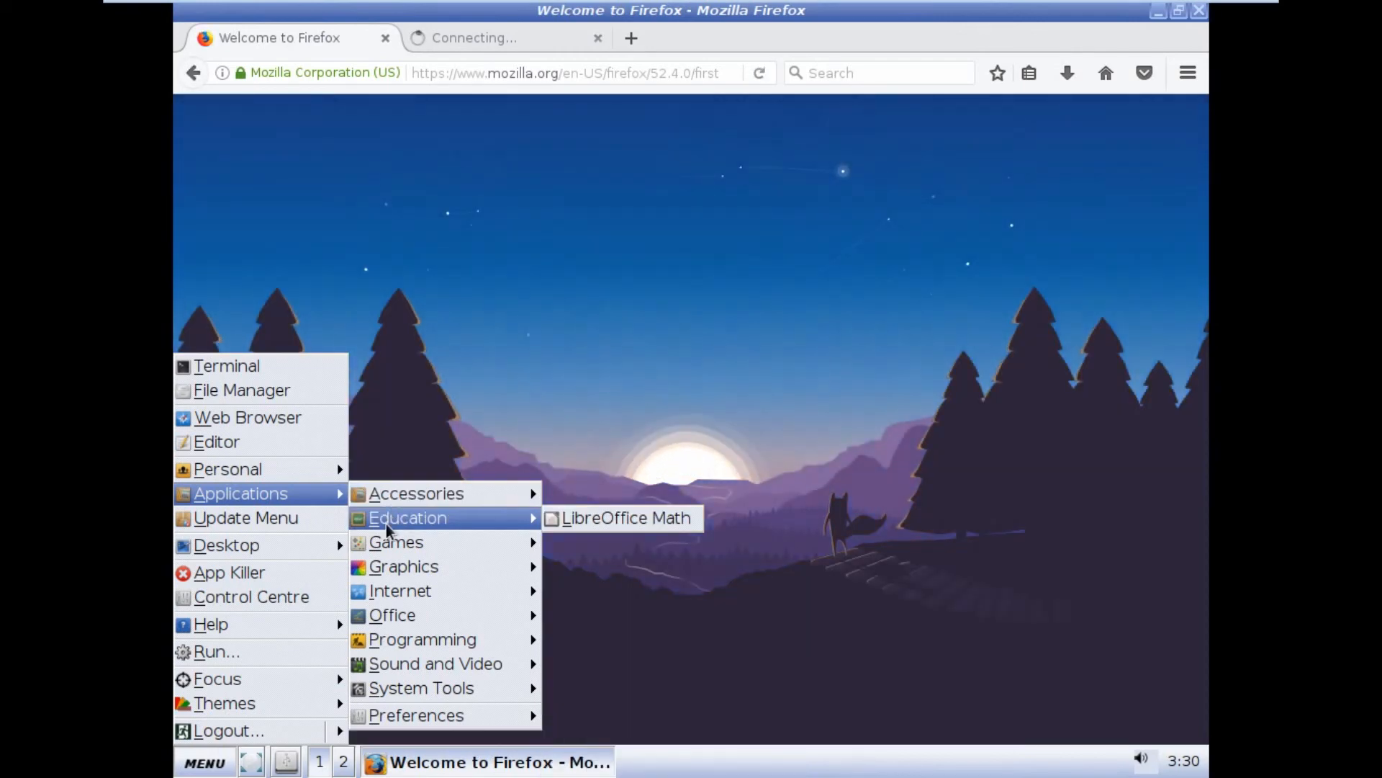
mouse_move(404, 566)
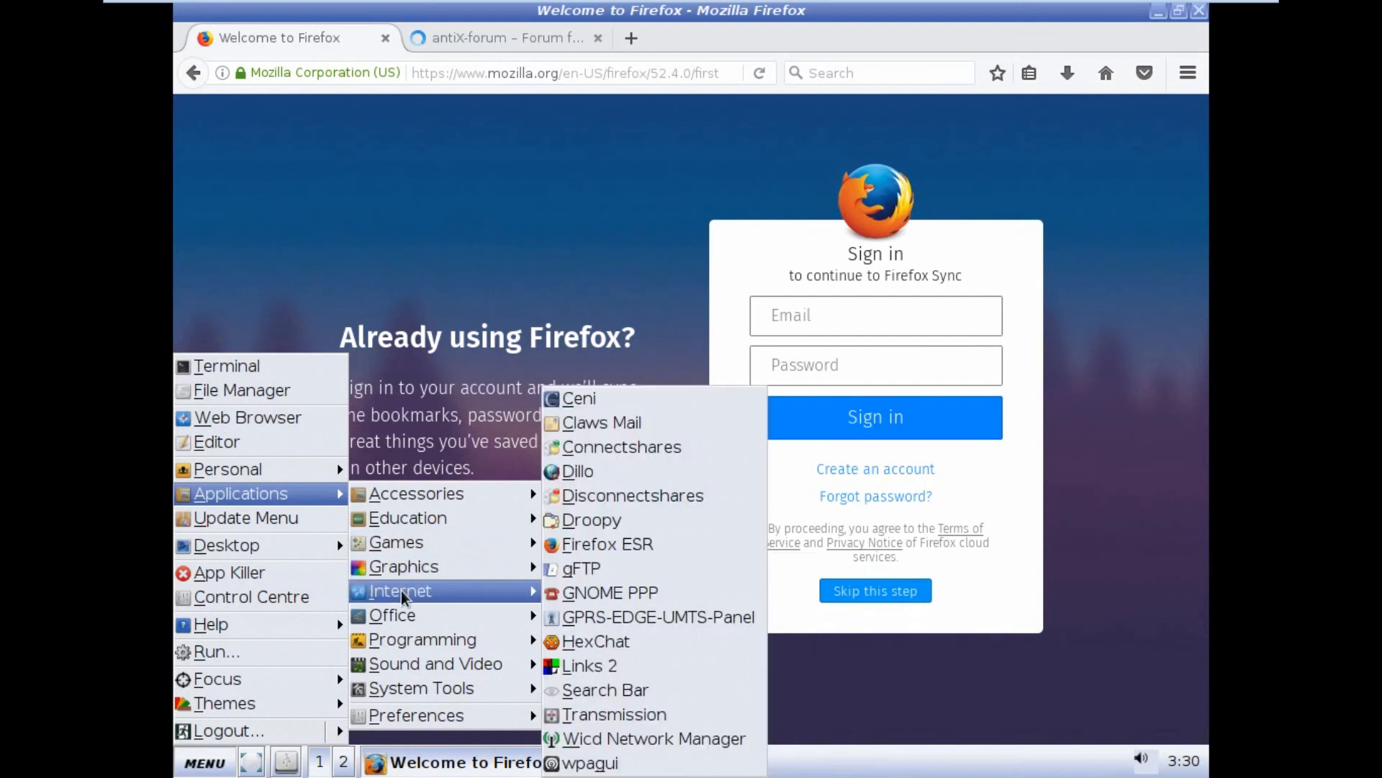
mouse_move(392, 614)
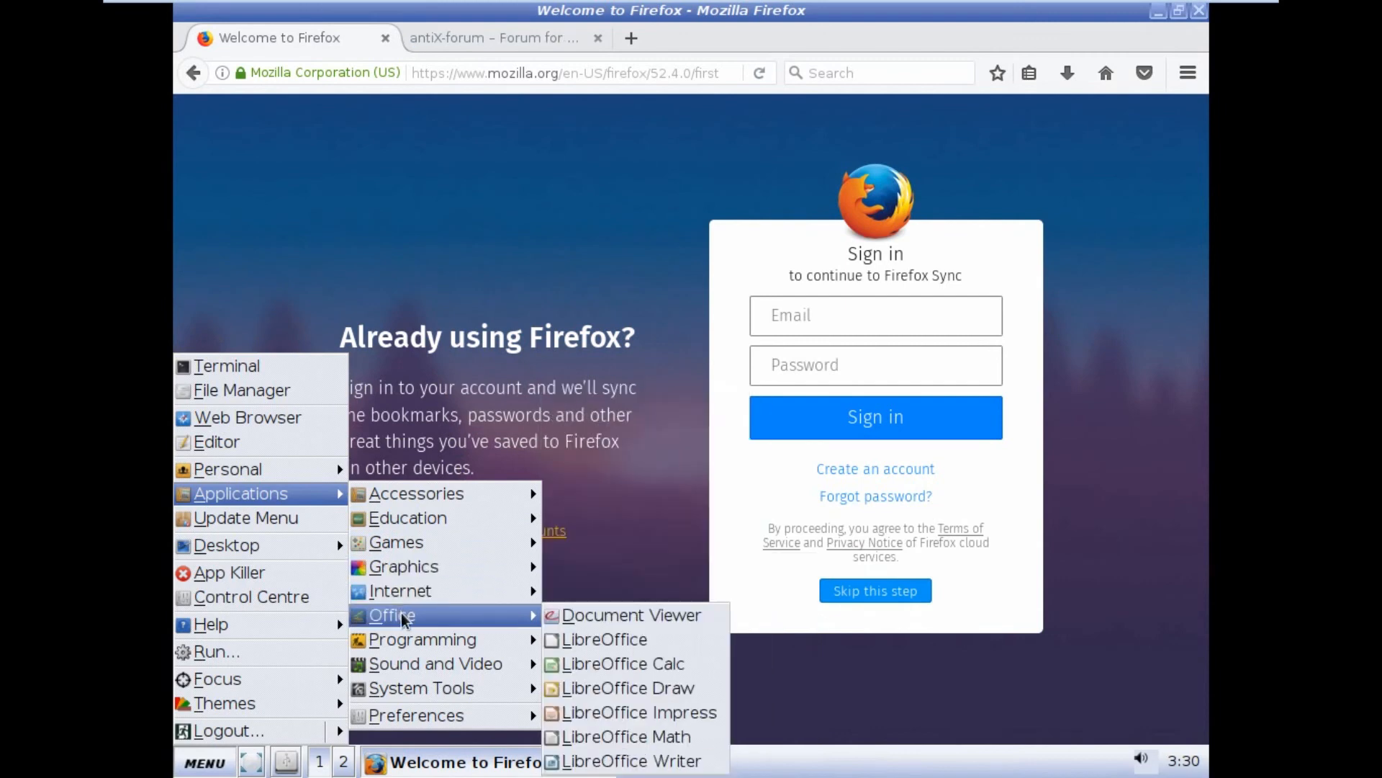
mouse_move(423, 640)
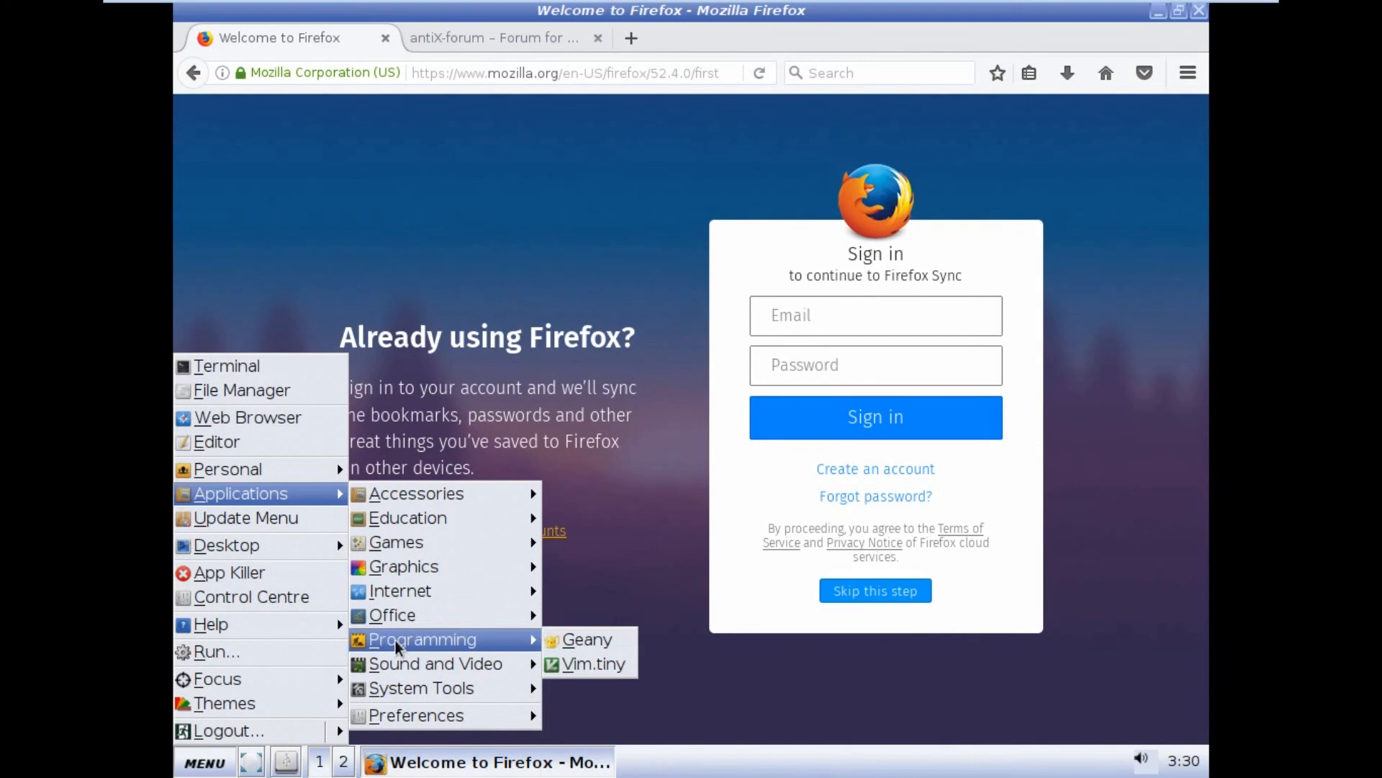
mouse_move(436, 663)
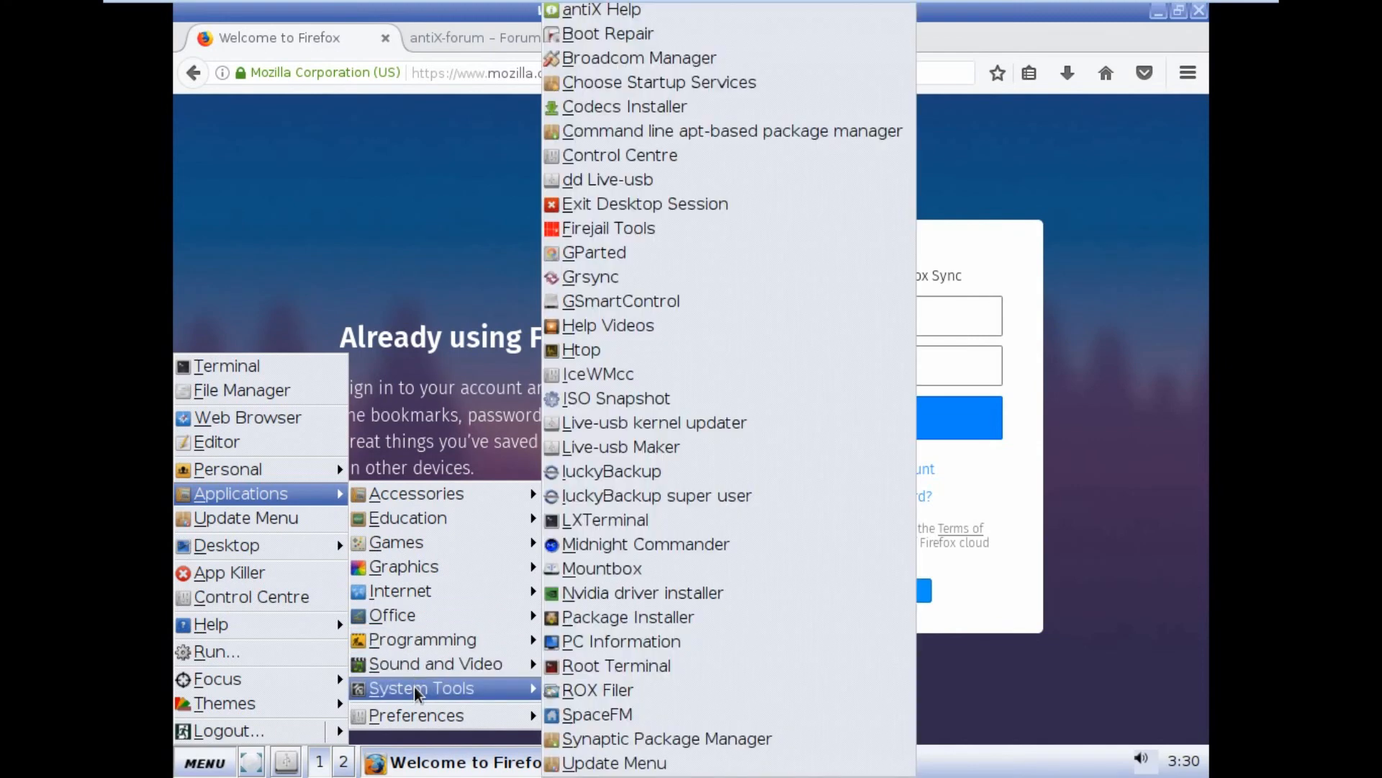
mouse_move(415, 715)
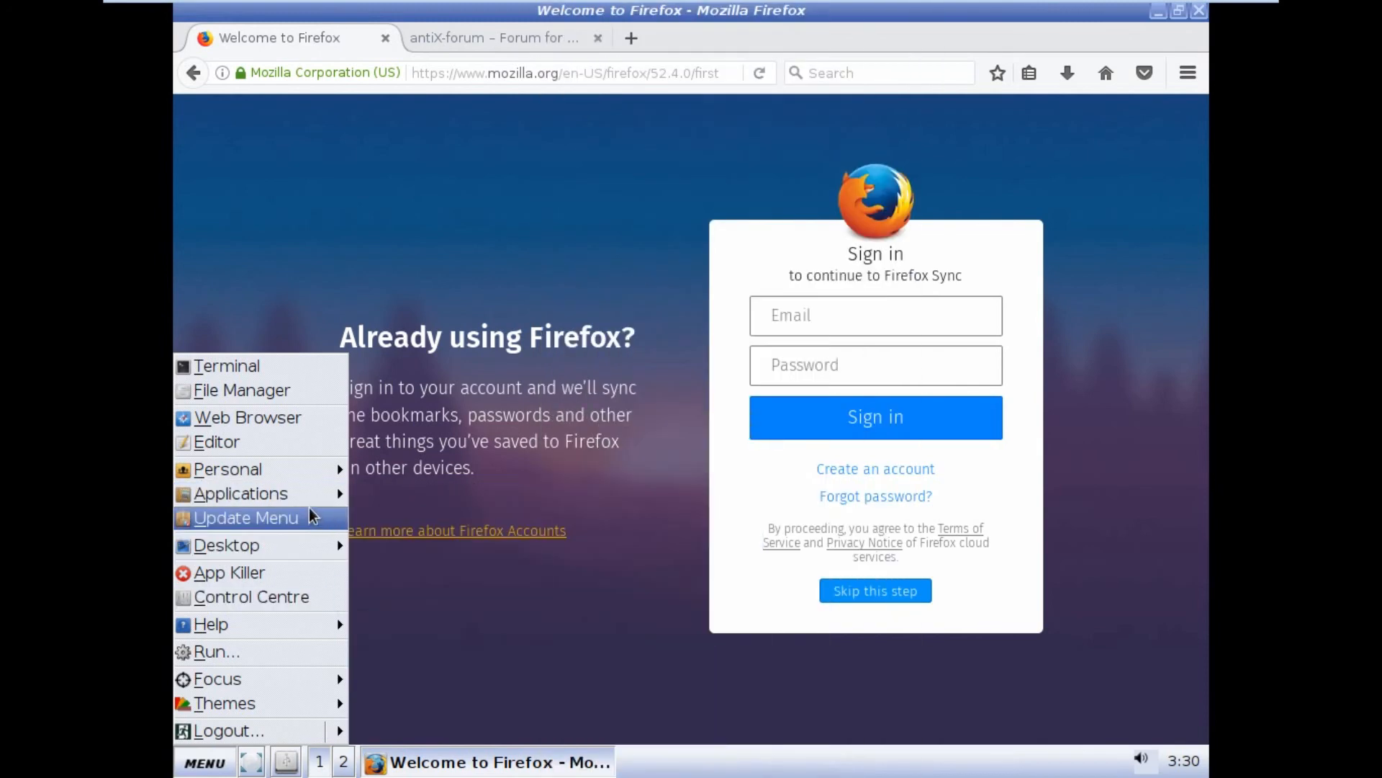
left_click(224, 702)
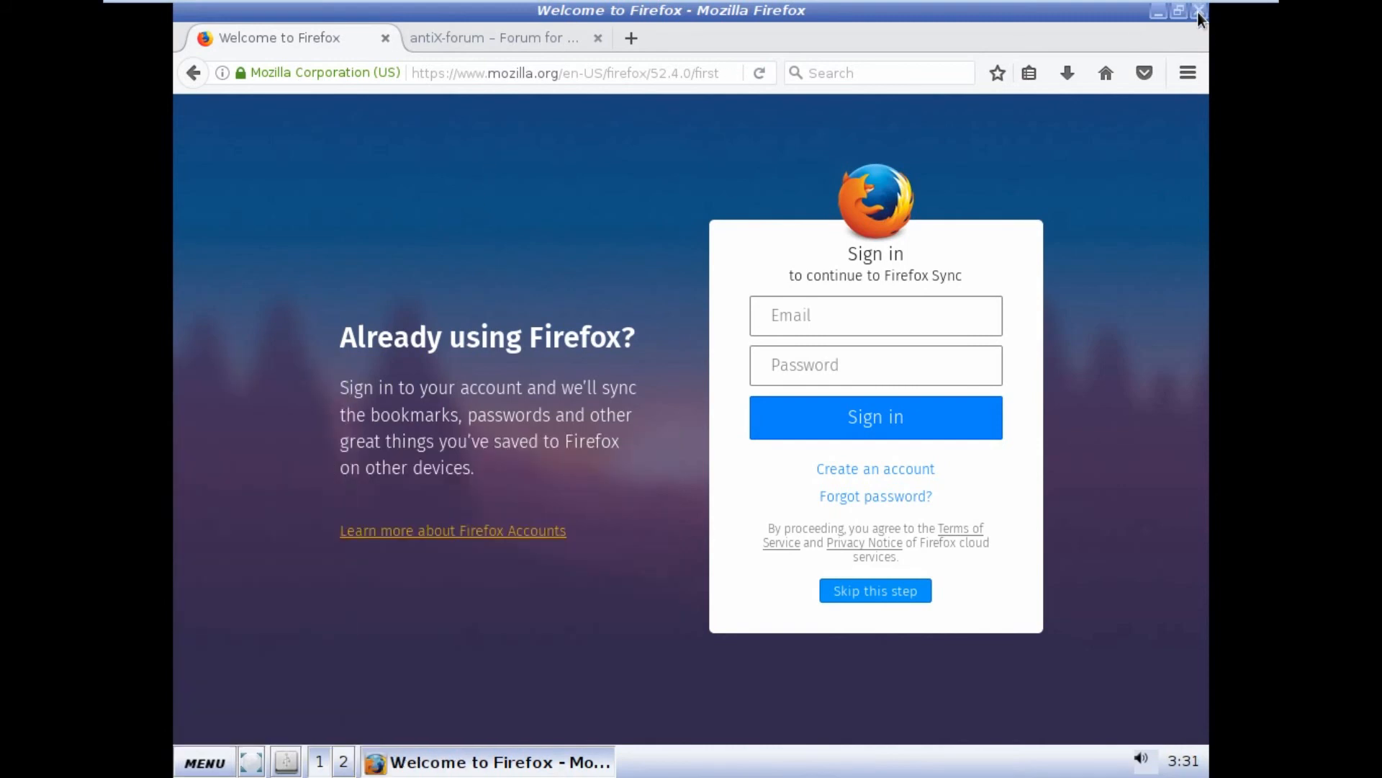
left_click(1199, 12)
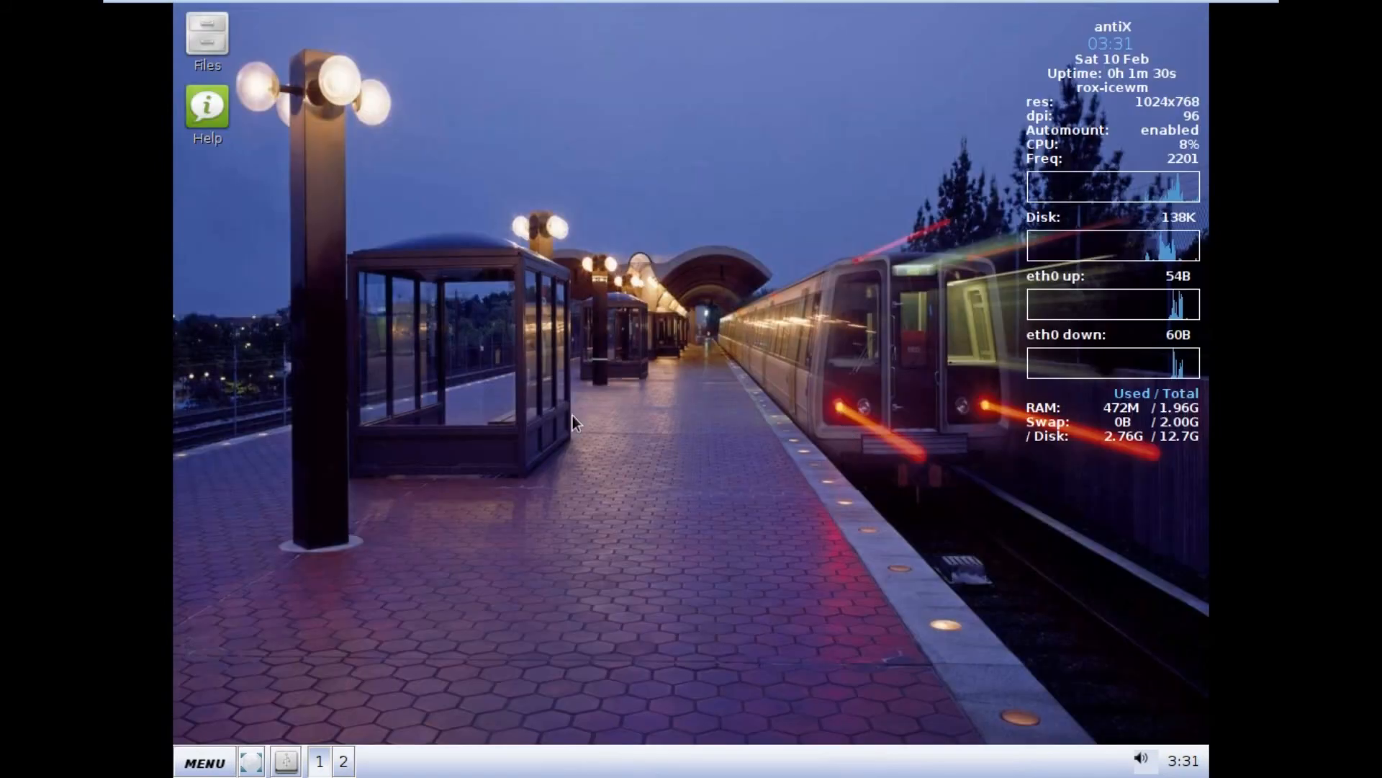
Step: Open the antiX main menu to reach Preferences > Wallpaper
left_click(203, 761)
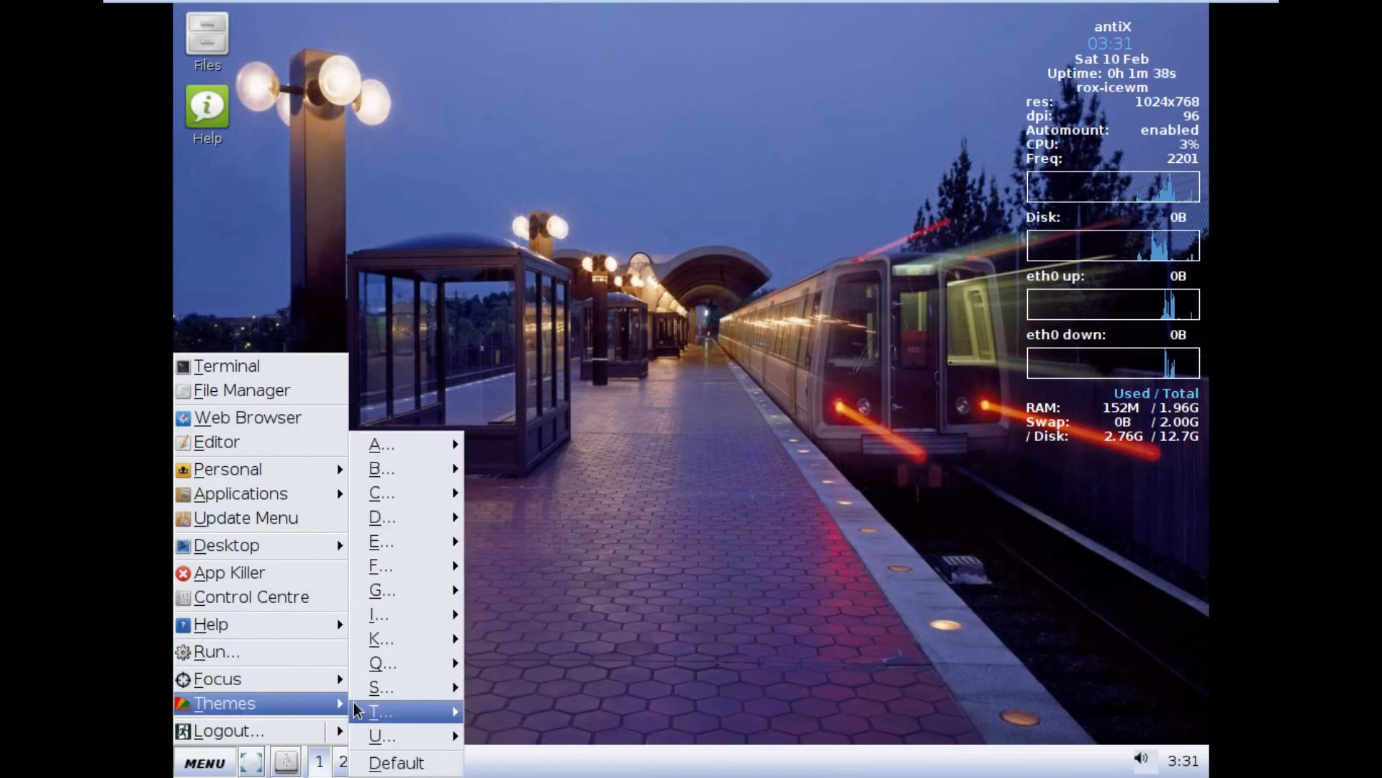
mouse_move(226, 545)
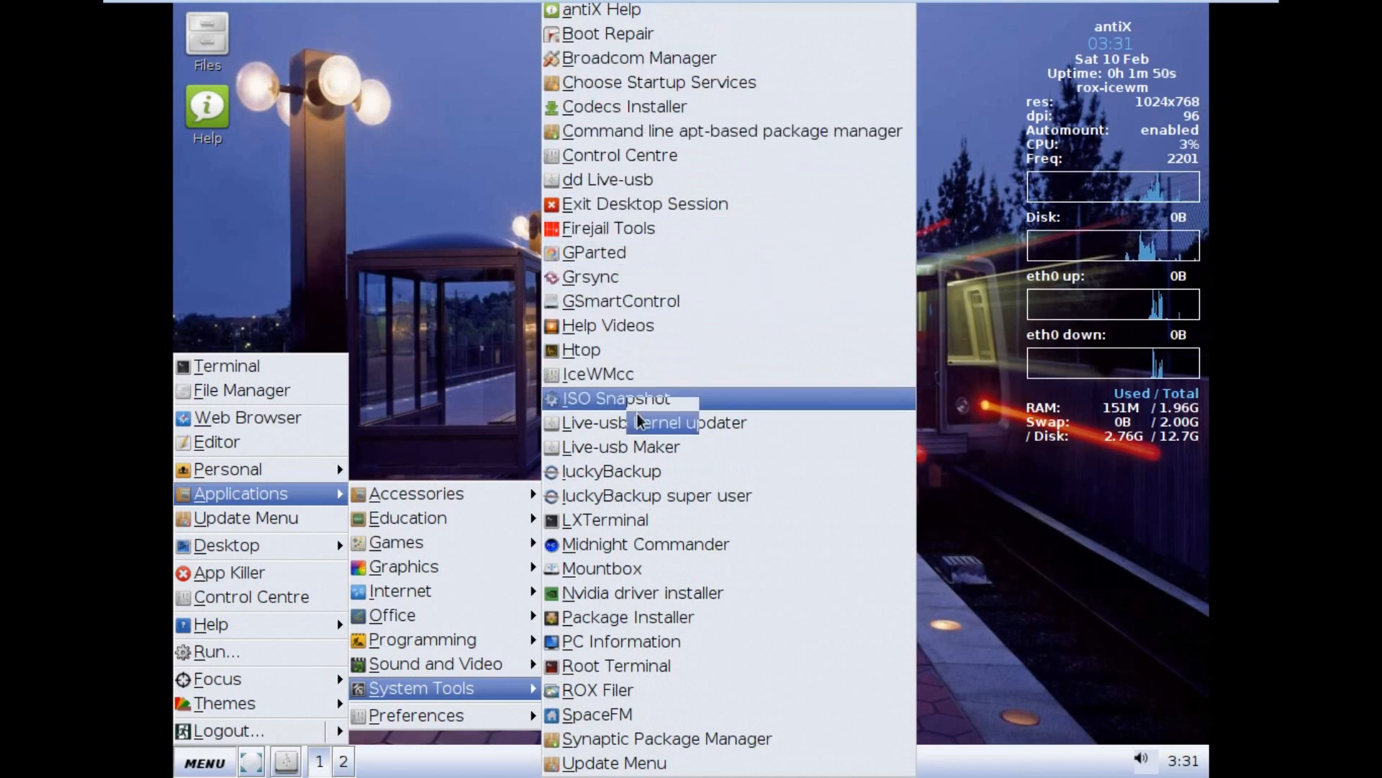
mouse_move(626, 617)
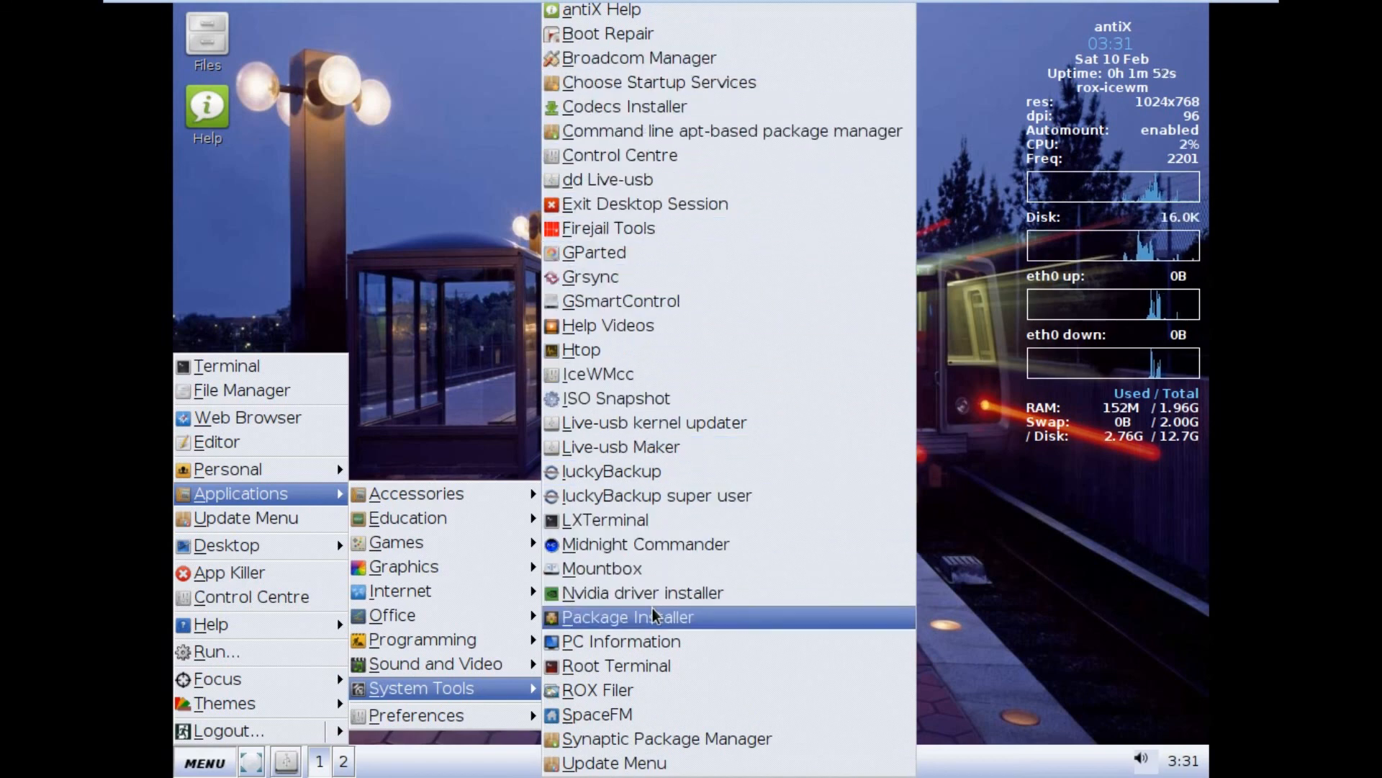
mouse_move(598, 690)
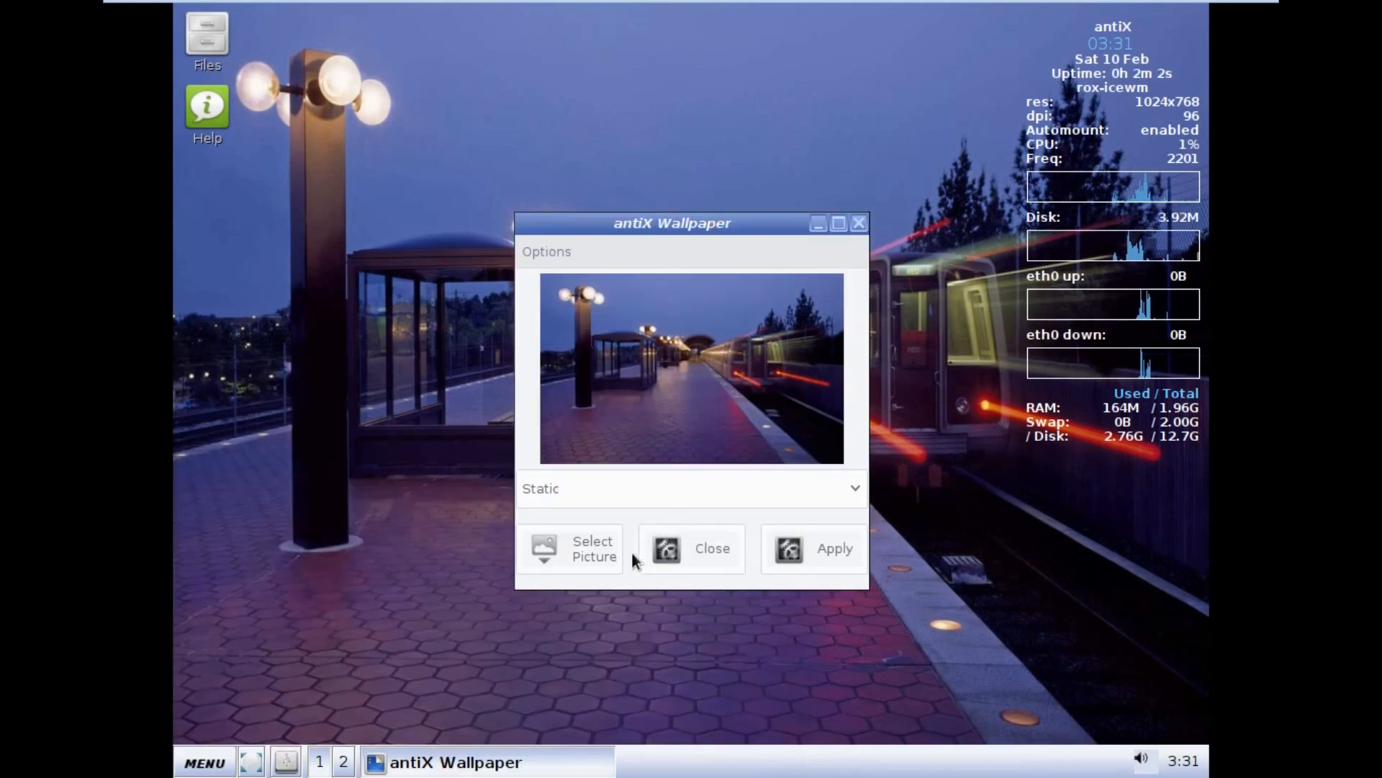
Step: Pick Consuming_the_light_side.jpg as the new picture and apply it as the wallpaper
left_click(592, 549)
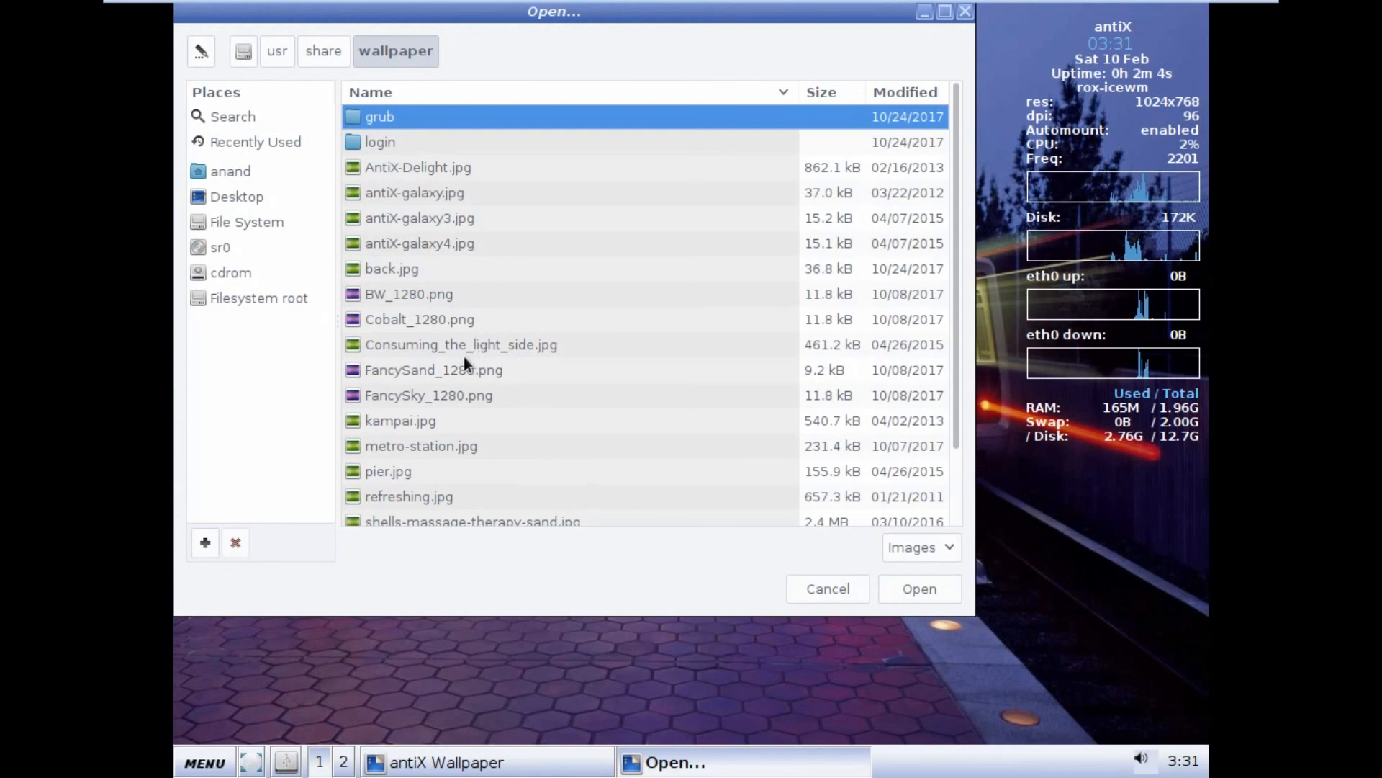
left_click(460, 345)
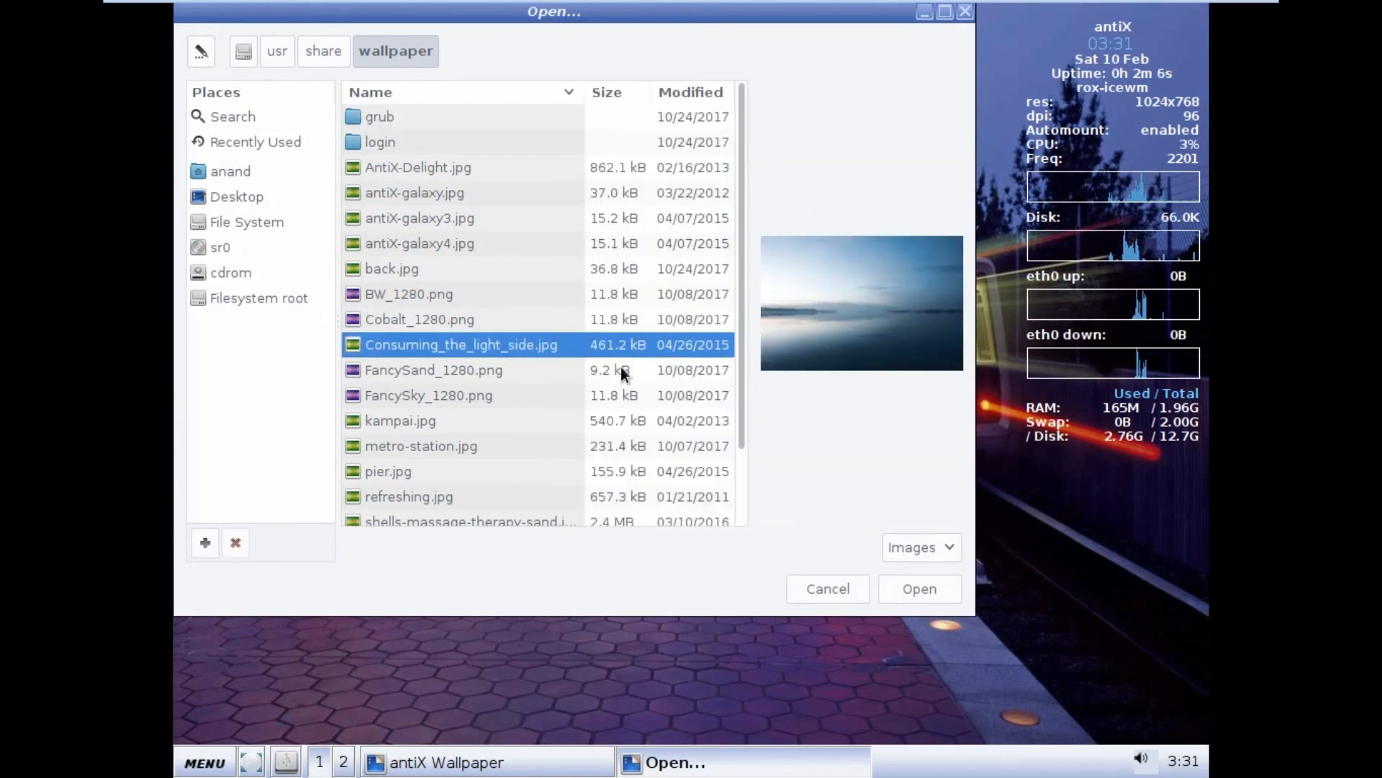
left_click(919, 588)
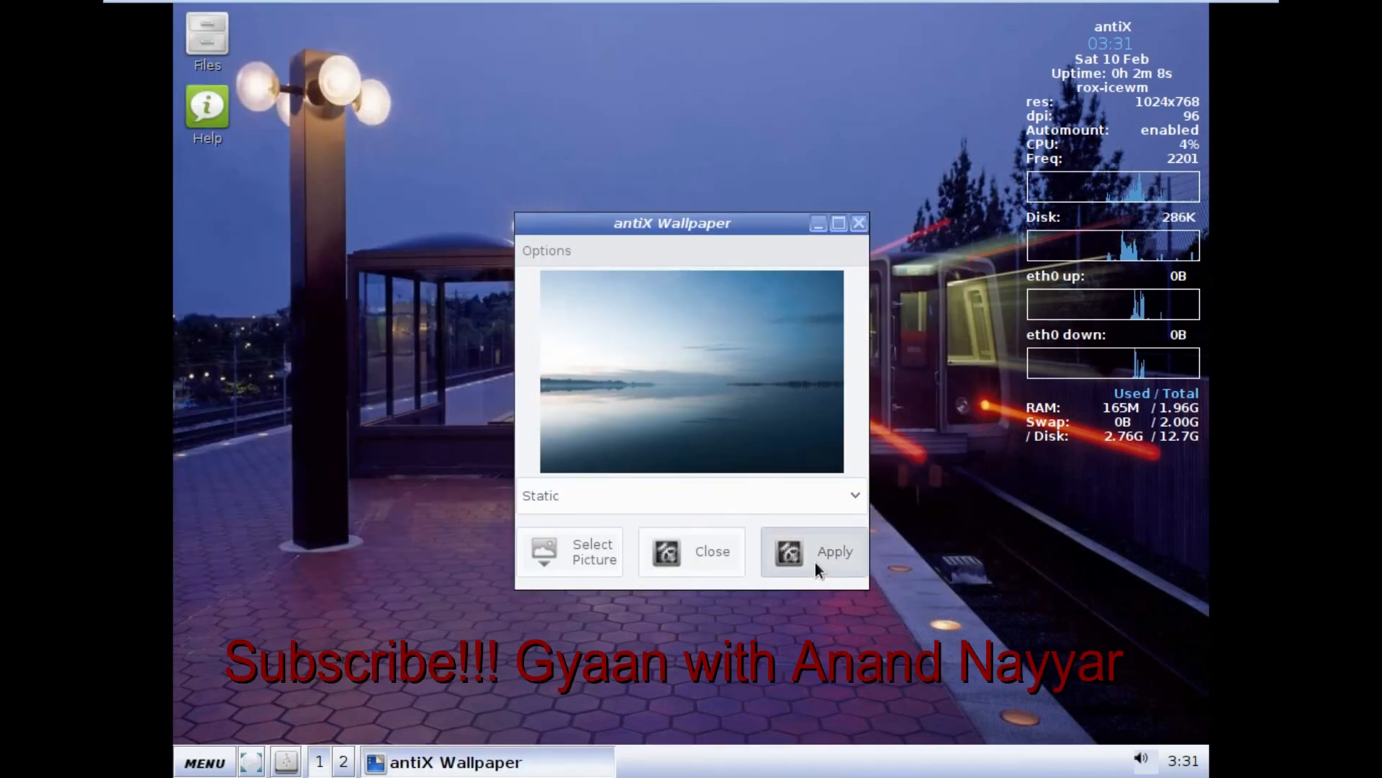
left_click(834, 551)
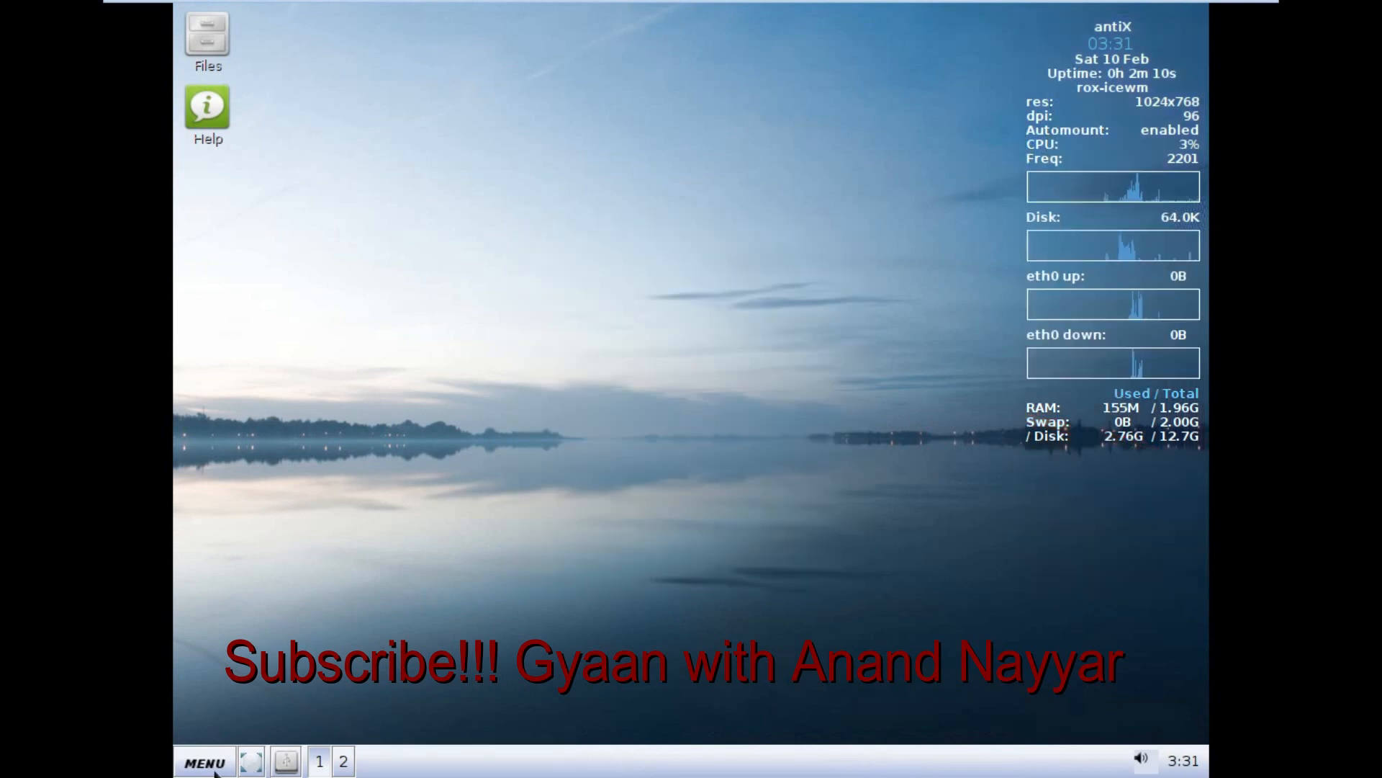
left_click(205, 762)
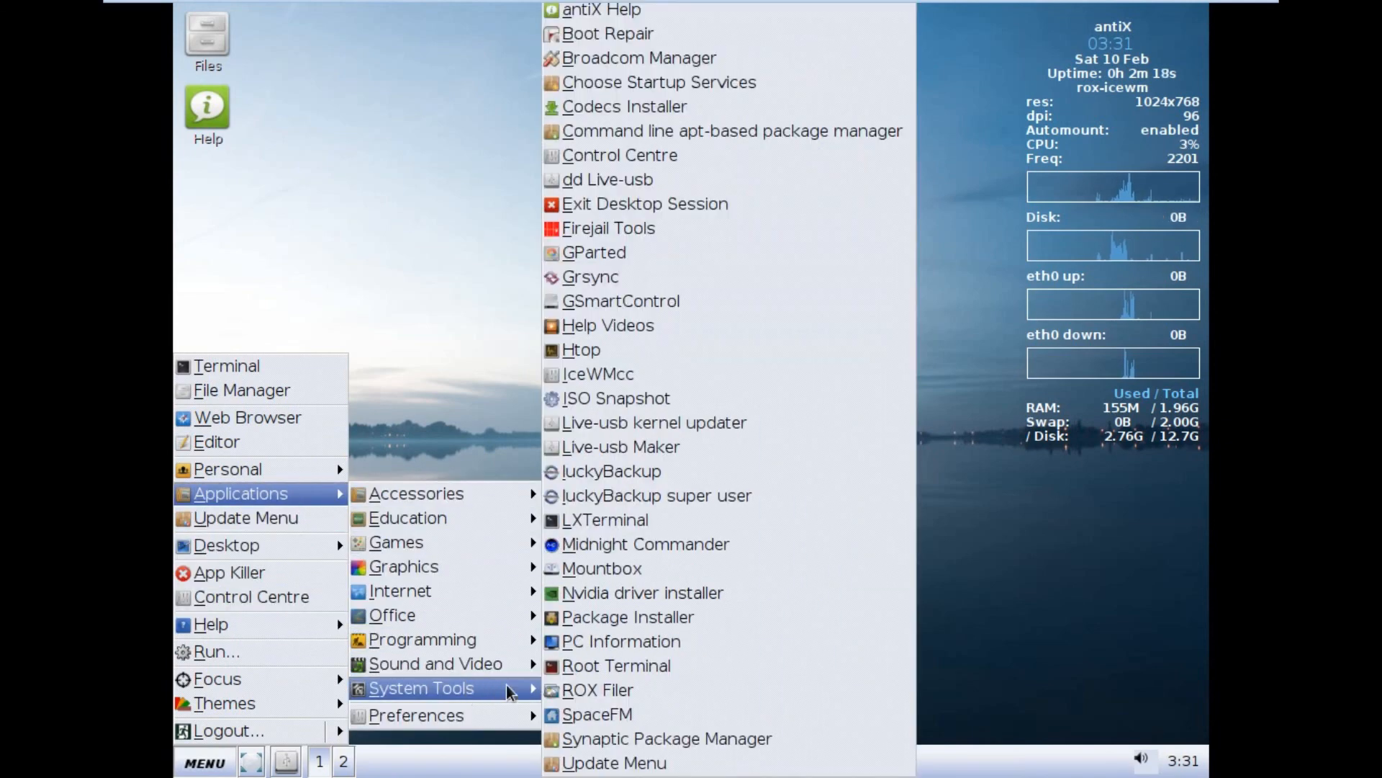
mouse_move(608, 326)
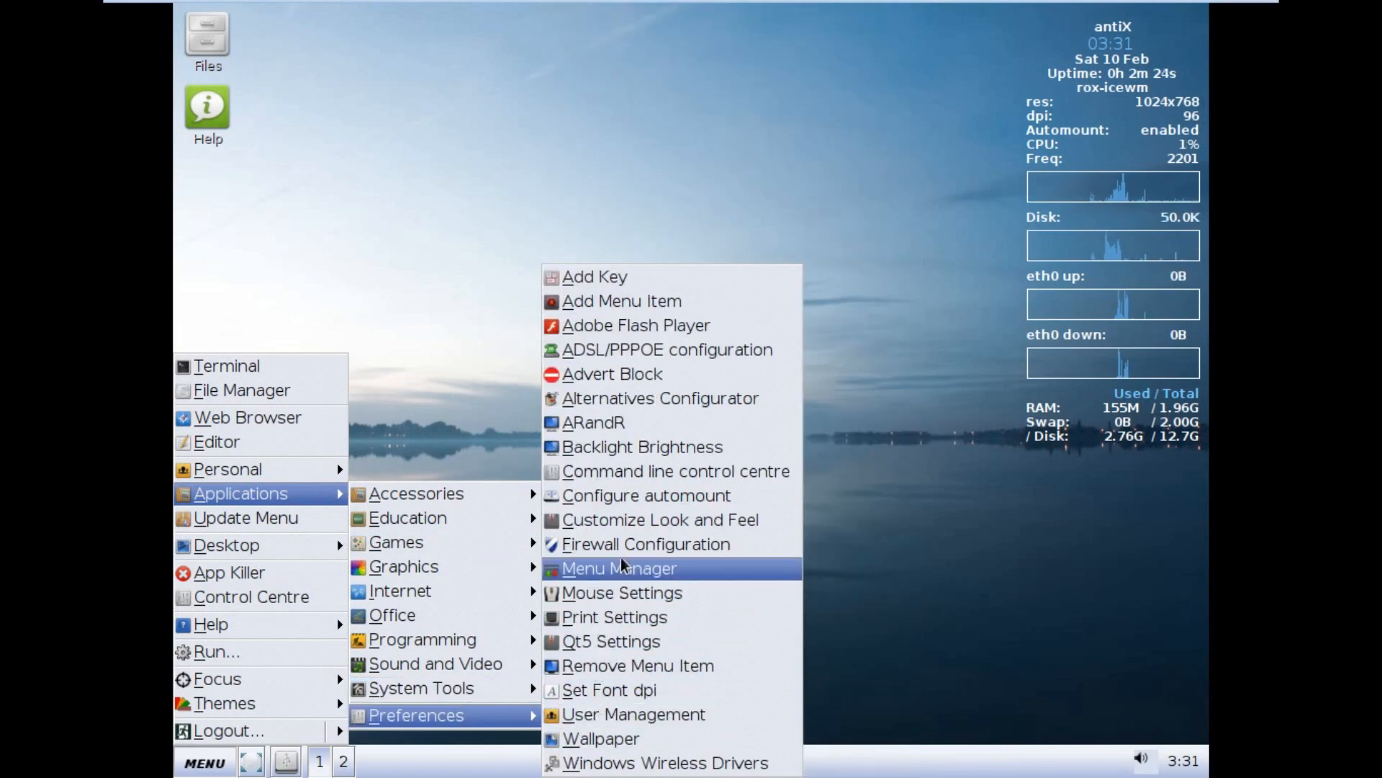
mouse_move(622, 593)
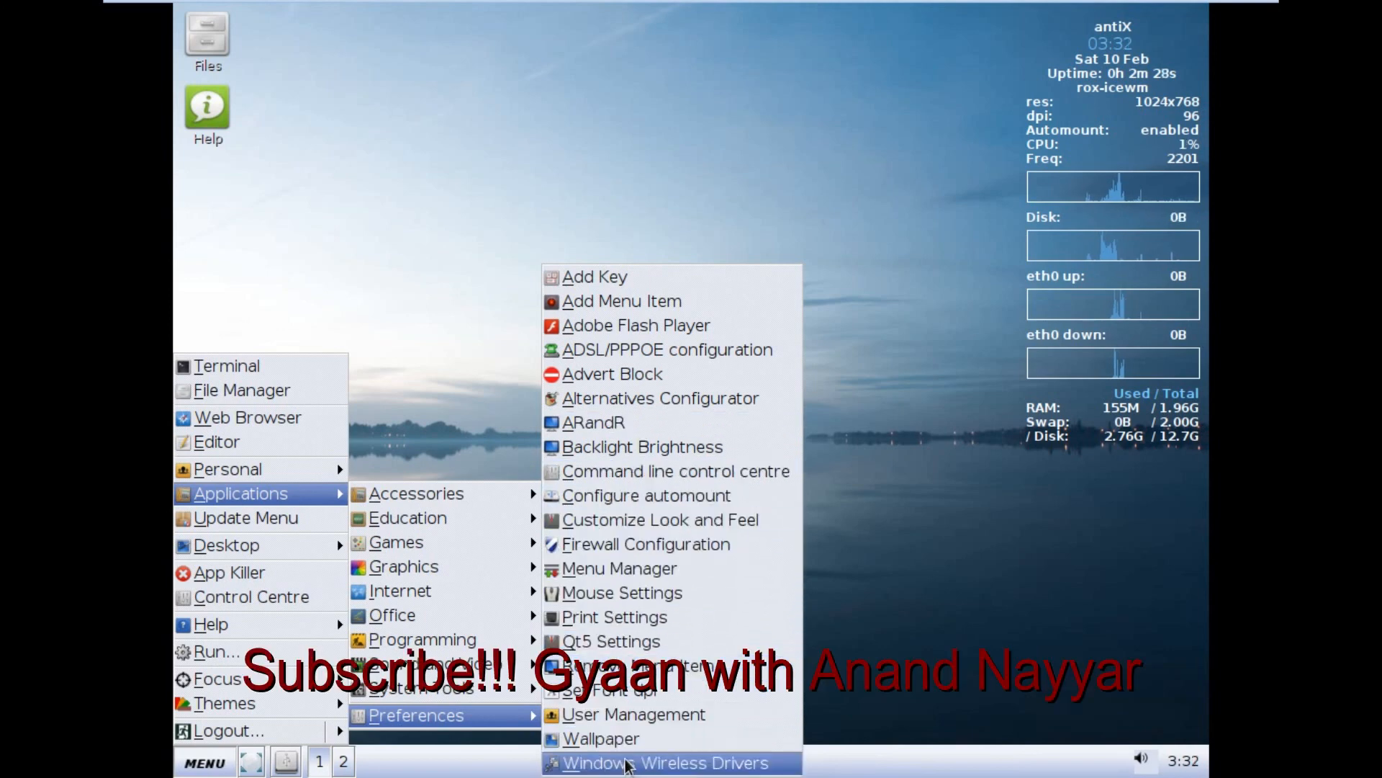
mouse_move(619, 568)
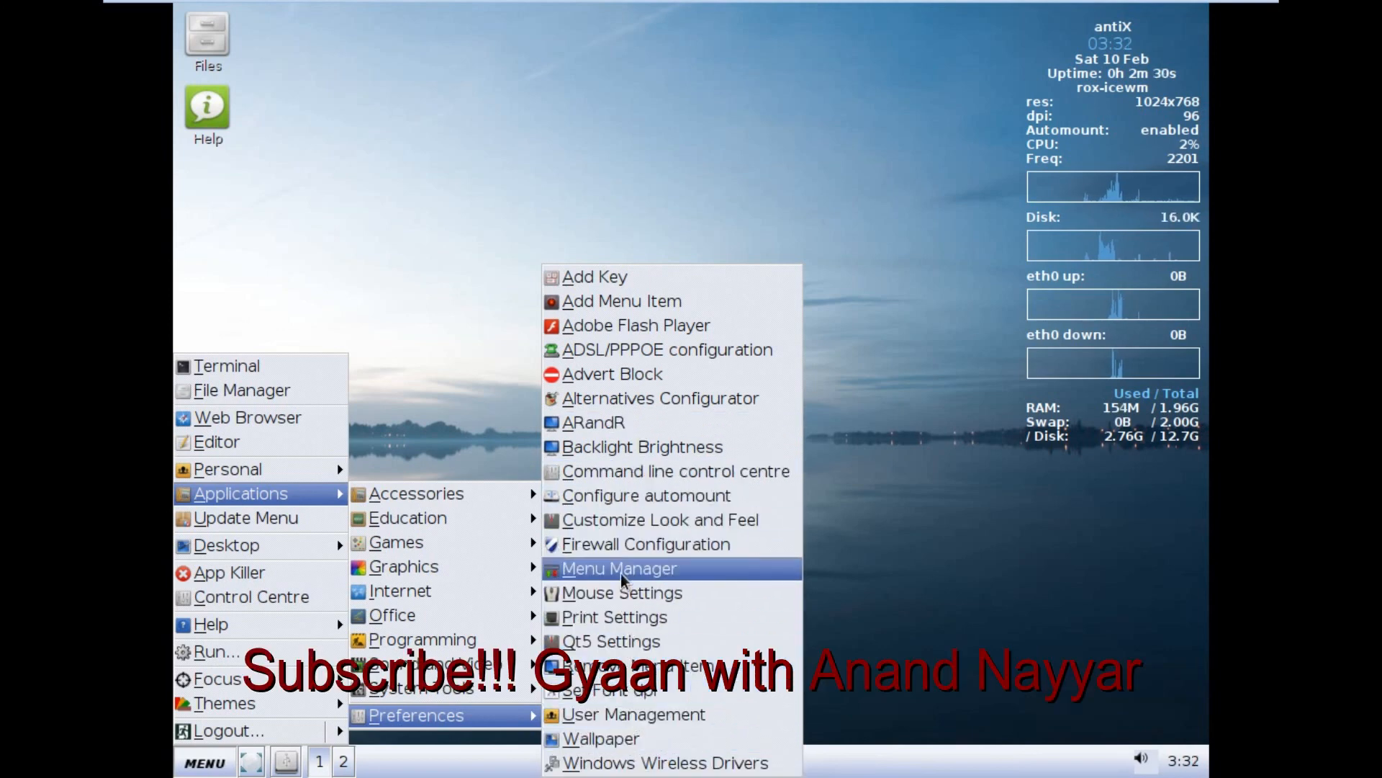
mouse_move(646, 495)
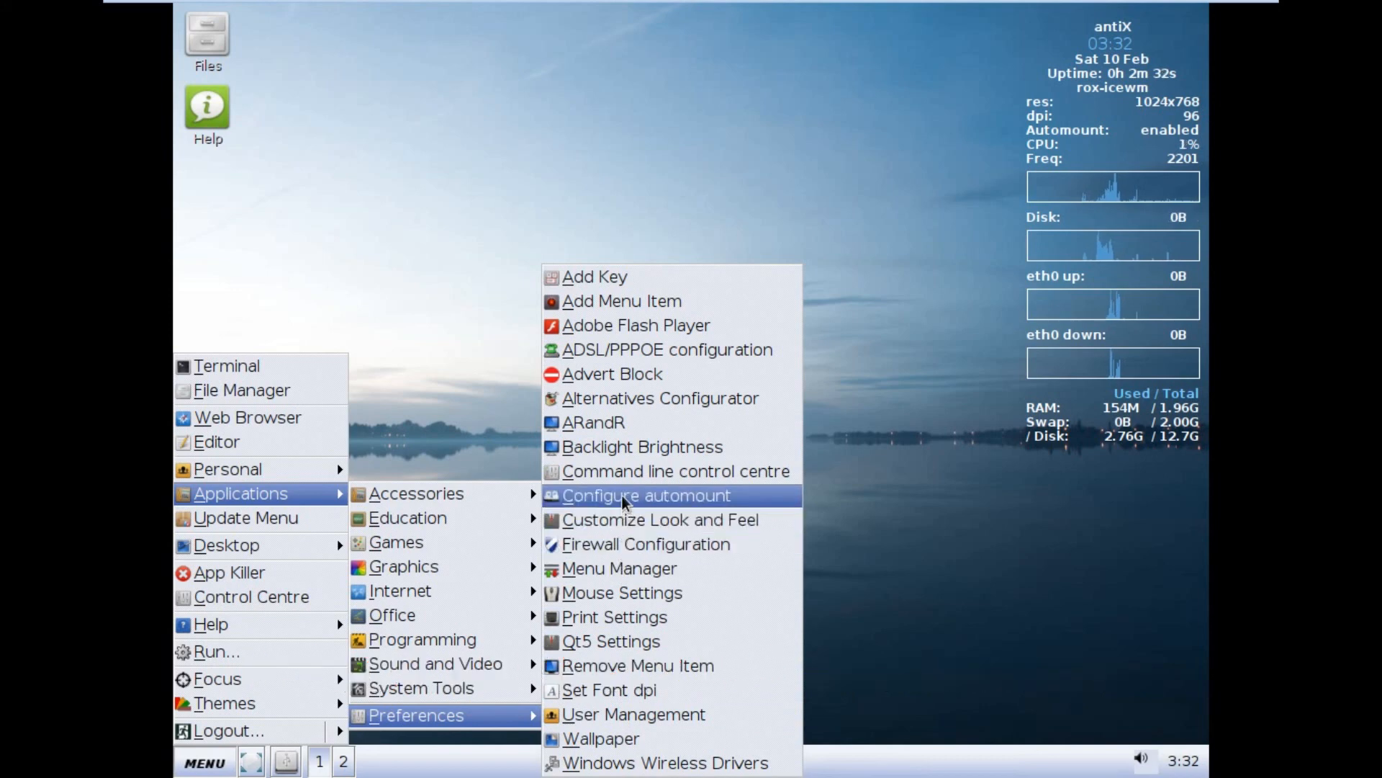
mouse_move(593, 423)
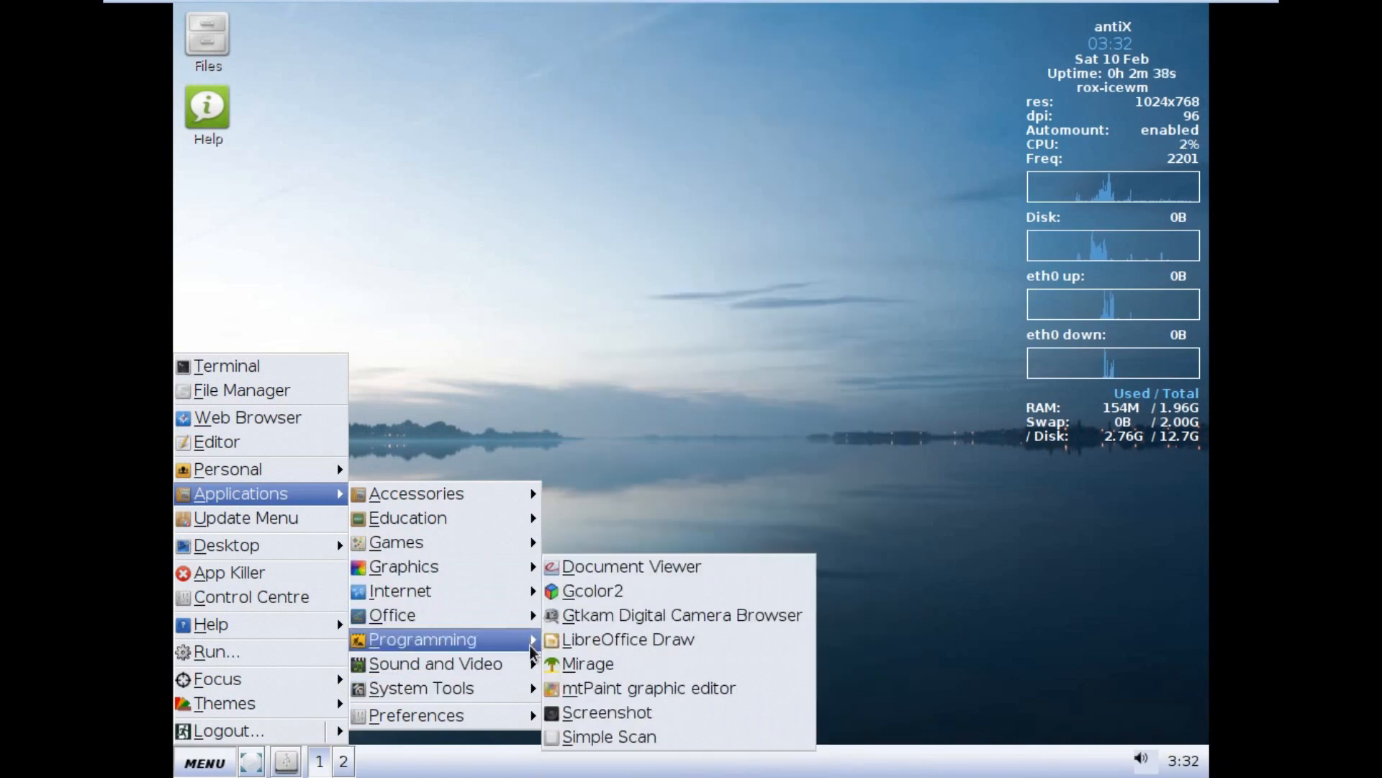
left_click(675, 496)
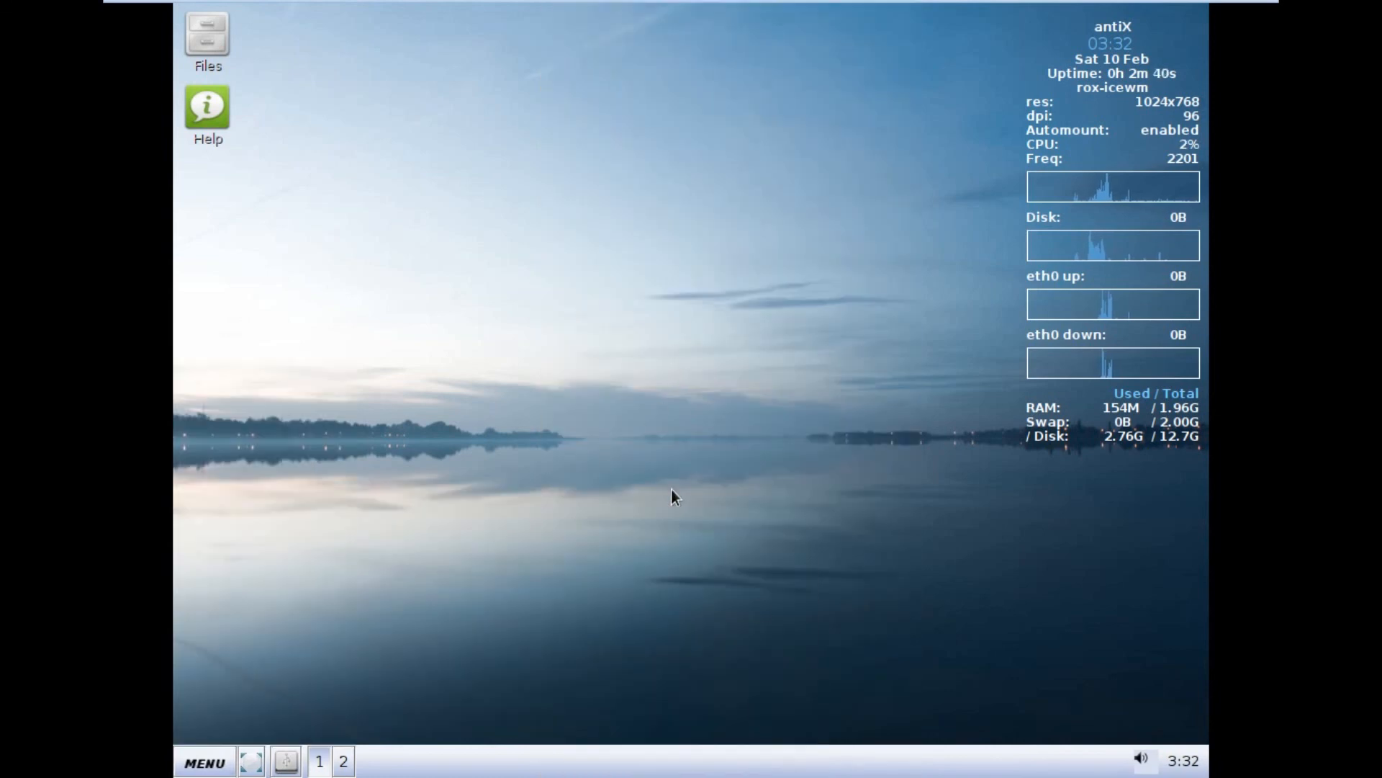
mouse_move(741, 9)
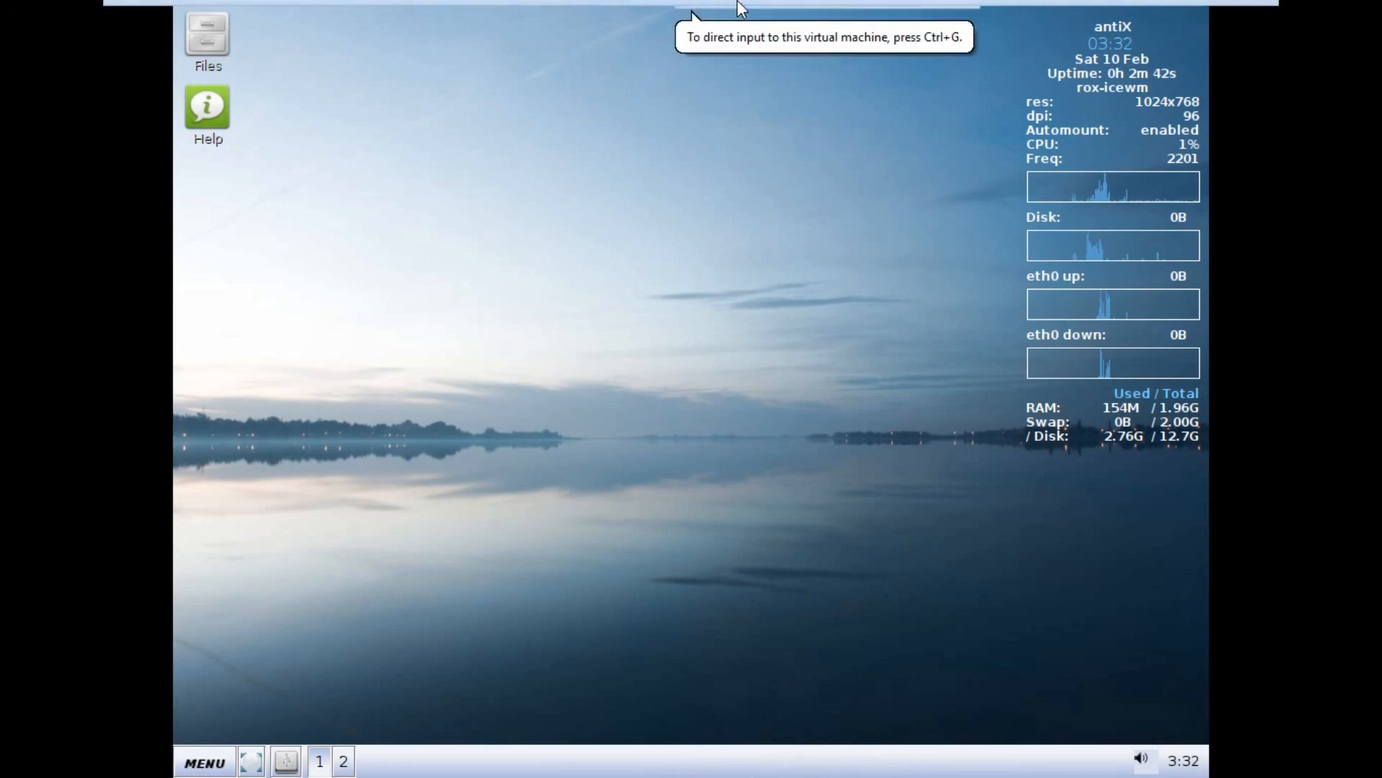